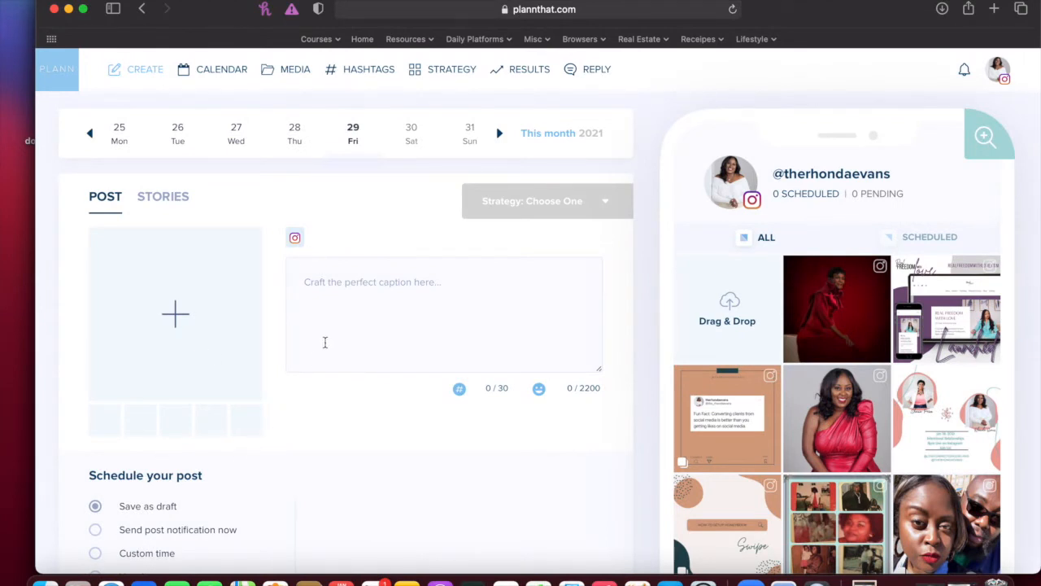
pyautogui.moveTo(390, 404)
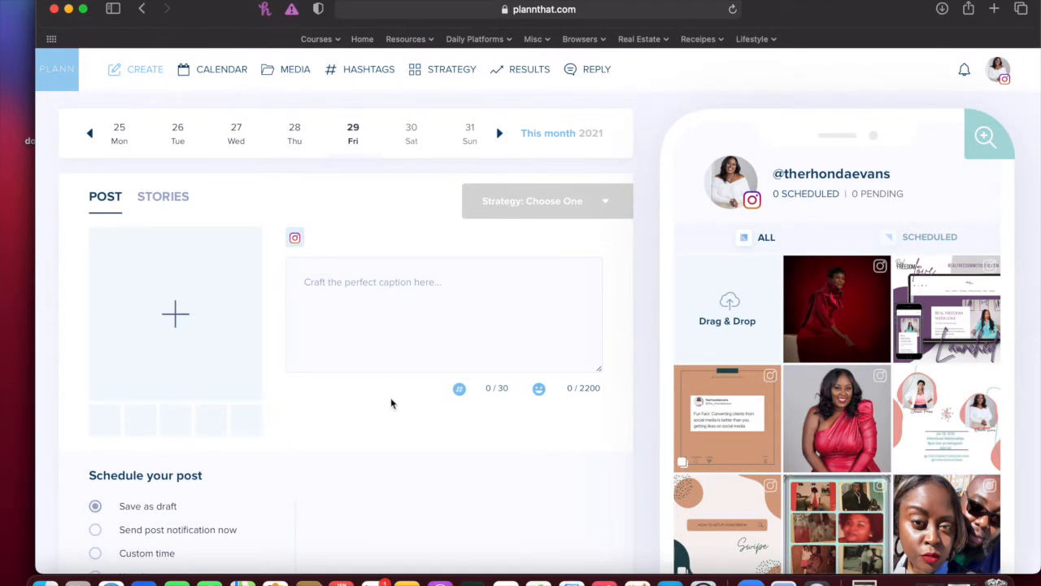
pyautogui.moveTo(354, 403)
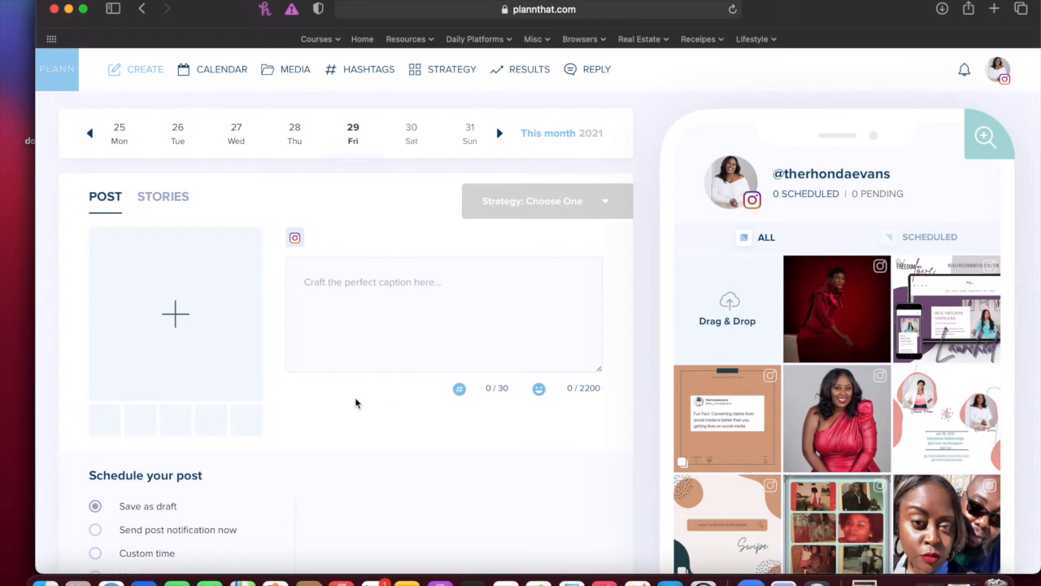
pyautogui.moveTo(307, 254)
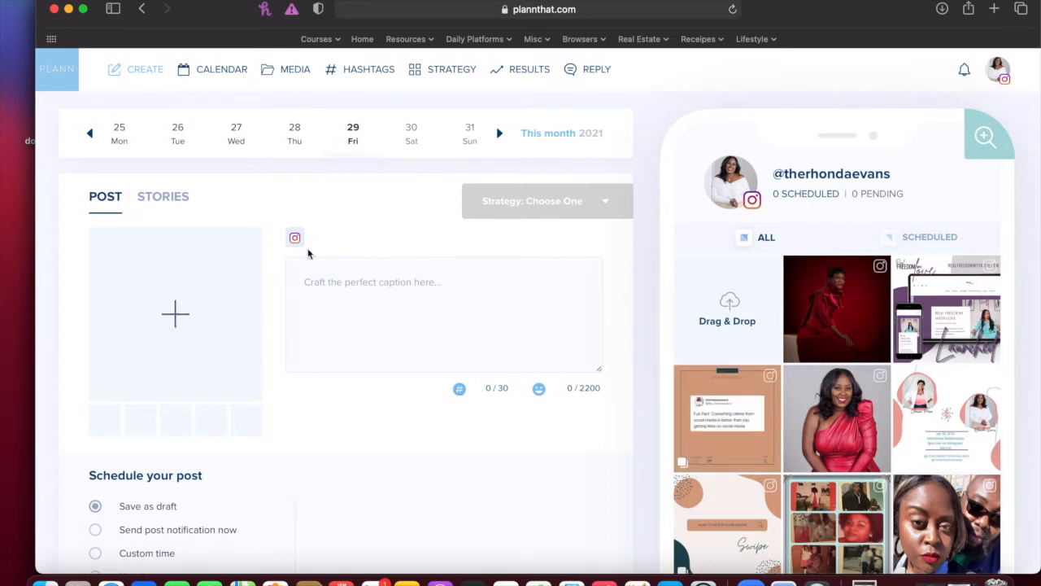
pyautogui.moveTo(215, 297)
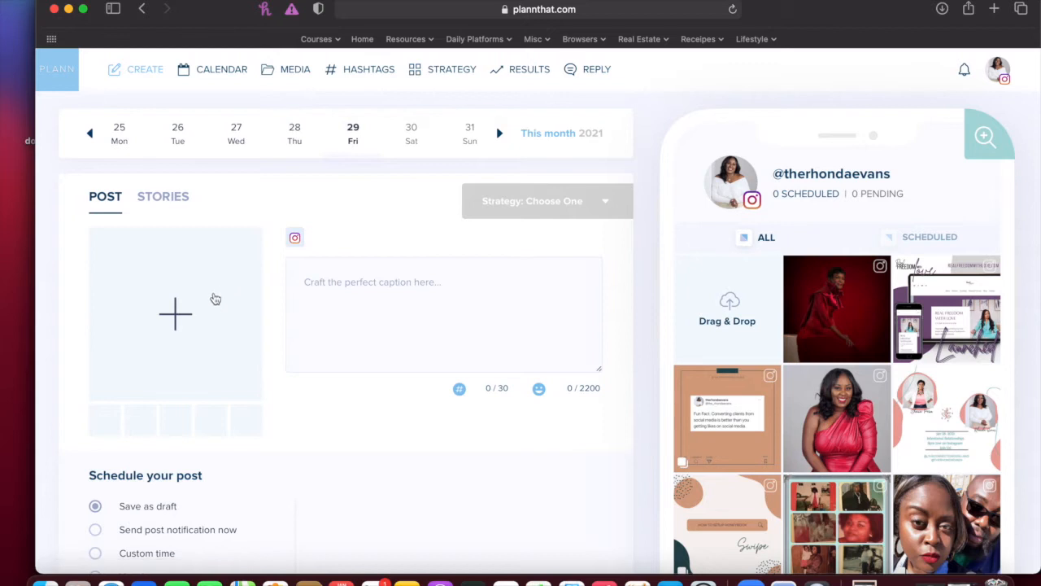
pyautogui.moveTo(205, 326)
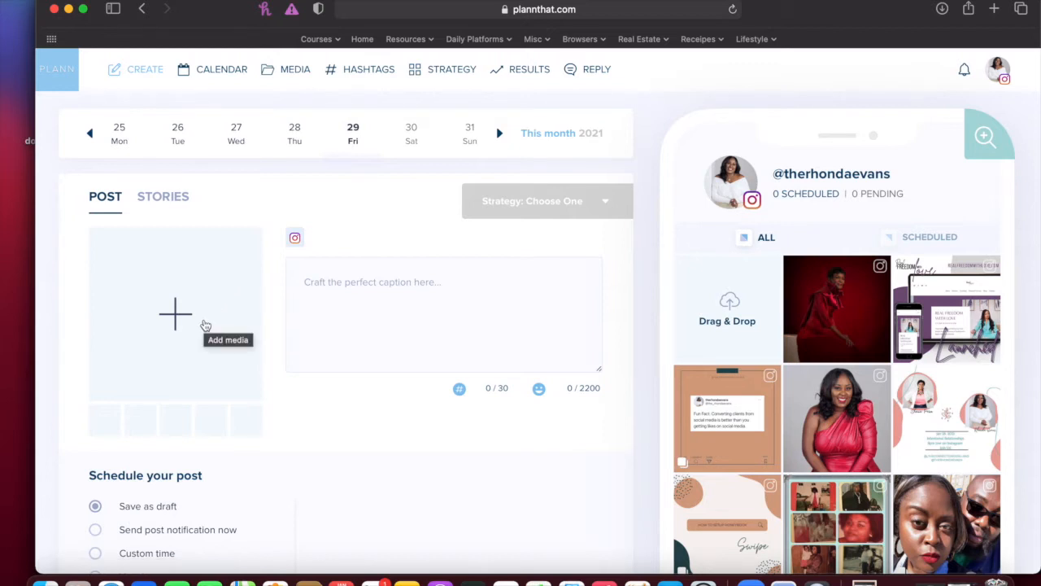
pyautogui.moveTo(314, 281)
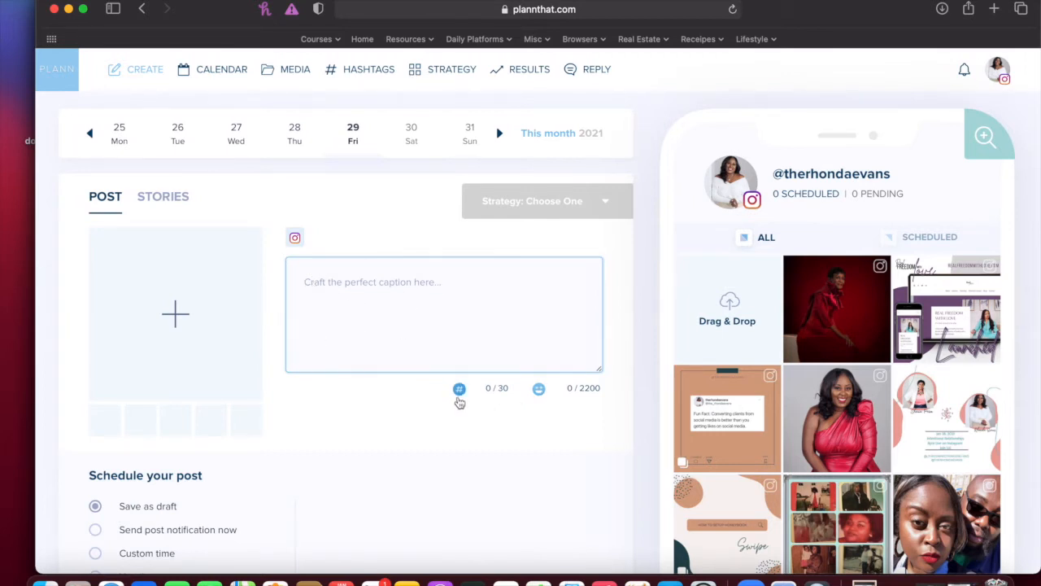
# - Scroll the Create page down to reveal the 'Schedule your post' section
pyautogui.scroll(-3)
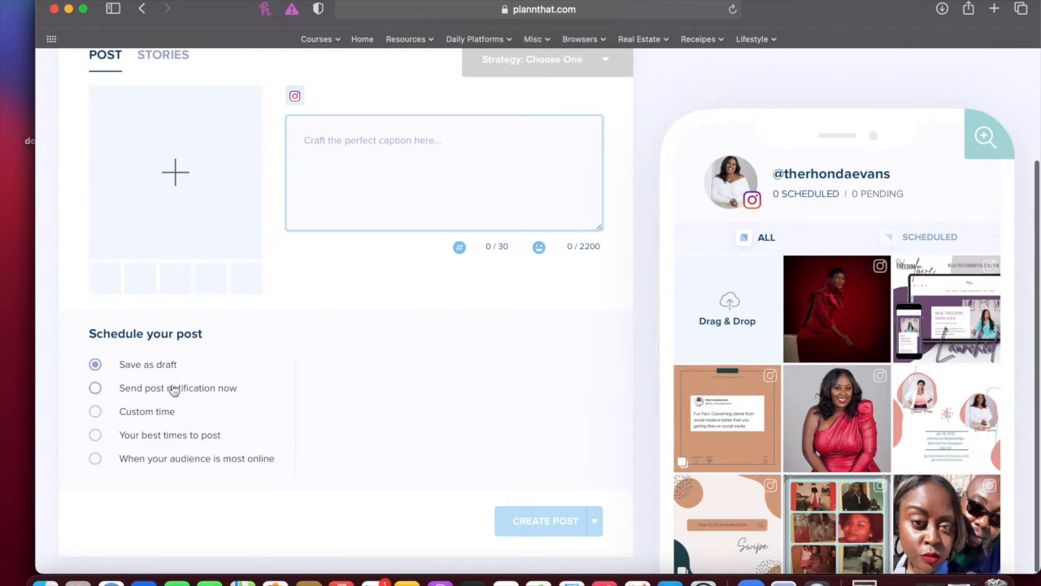
pyautogui.moveTo(176, 397)
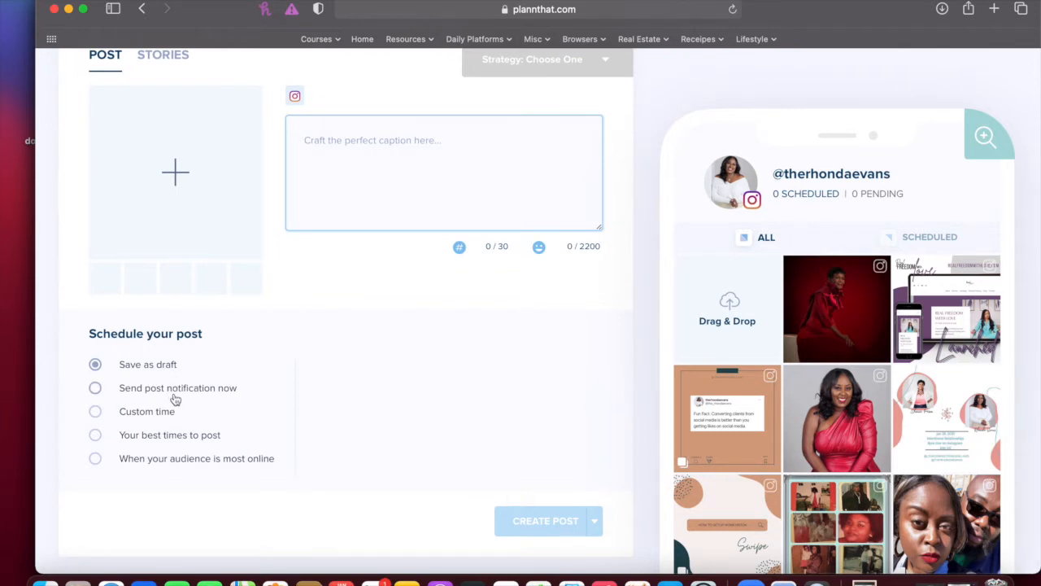
pyautogui.moveTo(189, 410)
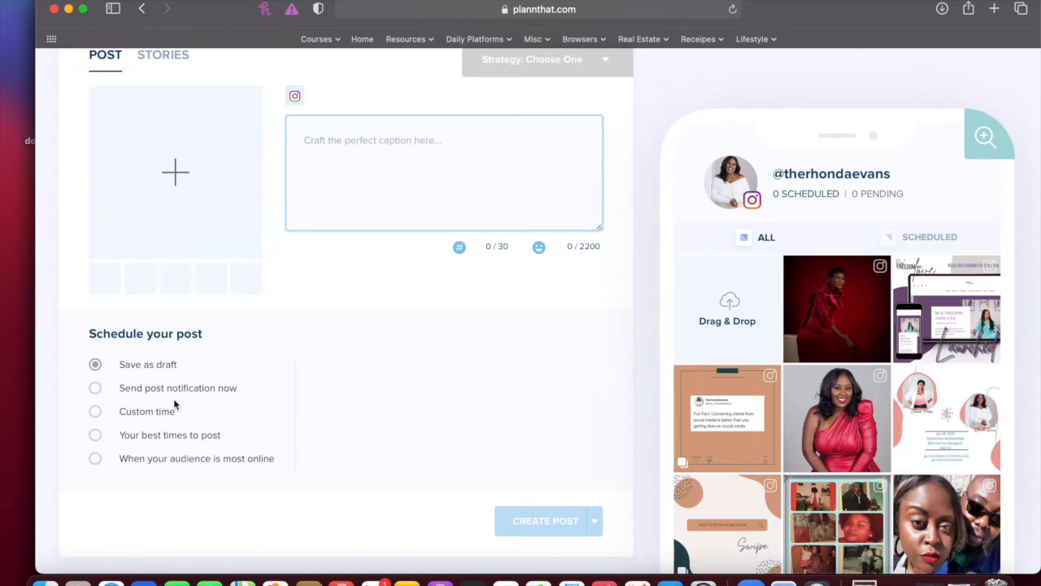
pyautogui.moveTo(143, 410)
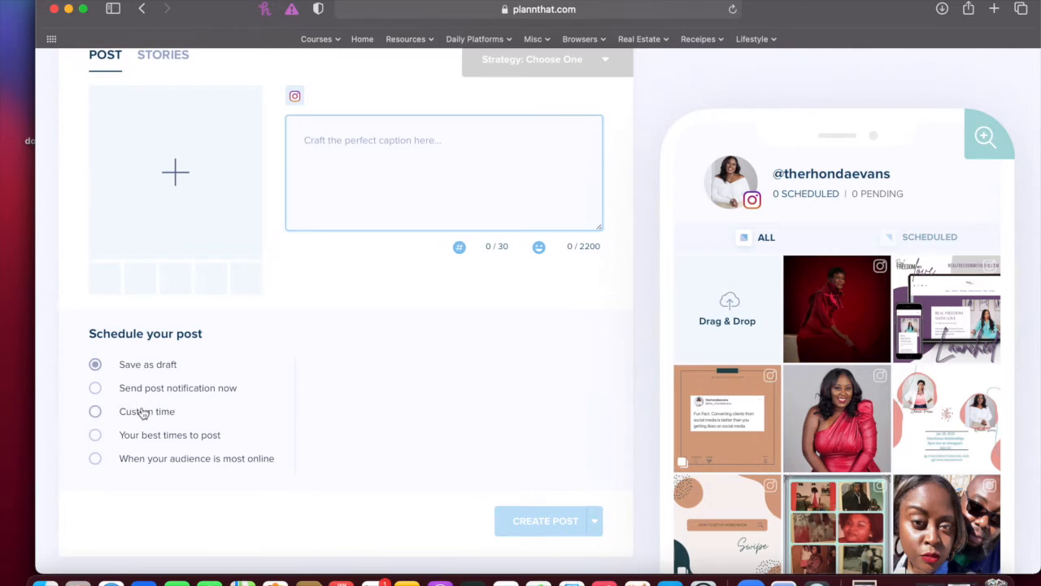
# - Set the post schedule to Custom time, 1/29/2021 at 8:31 AM
pyautogui.click(94, 410)
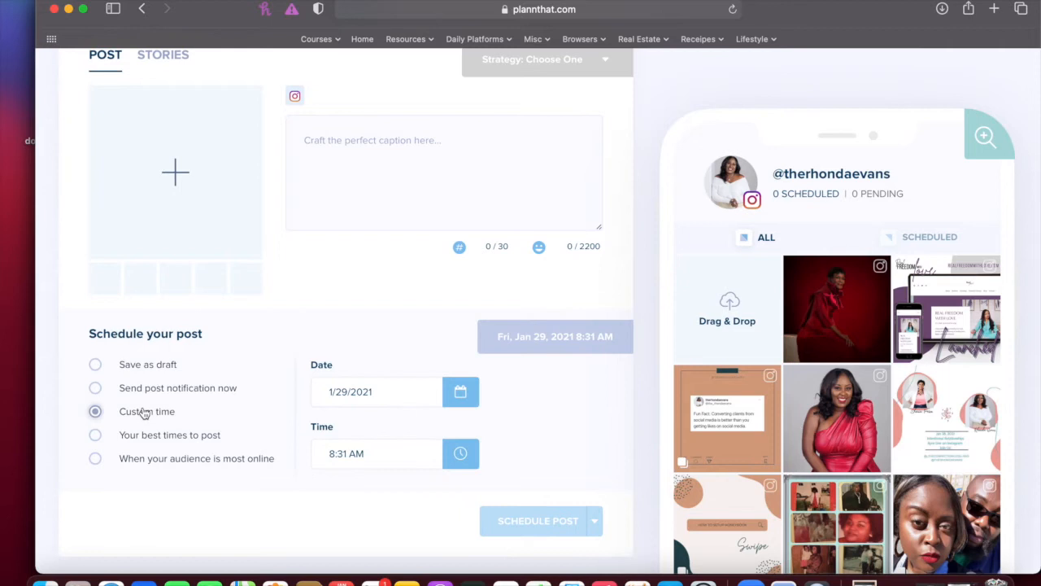
pyautogui.moveTo(377, 397)
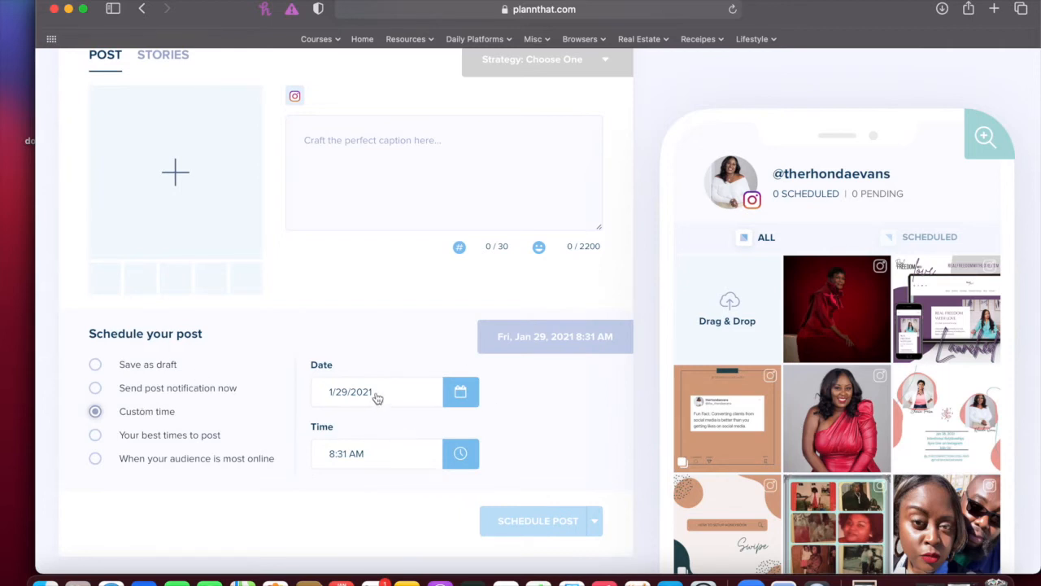
pyautogui.moveTo(384, 399)
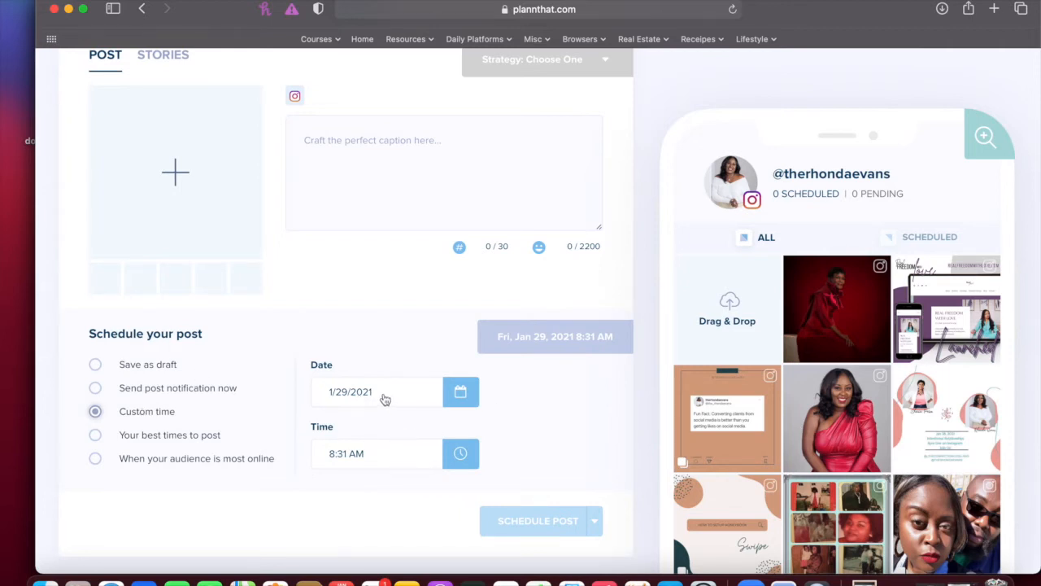
pyautogui.moveTo(380, 470)
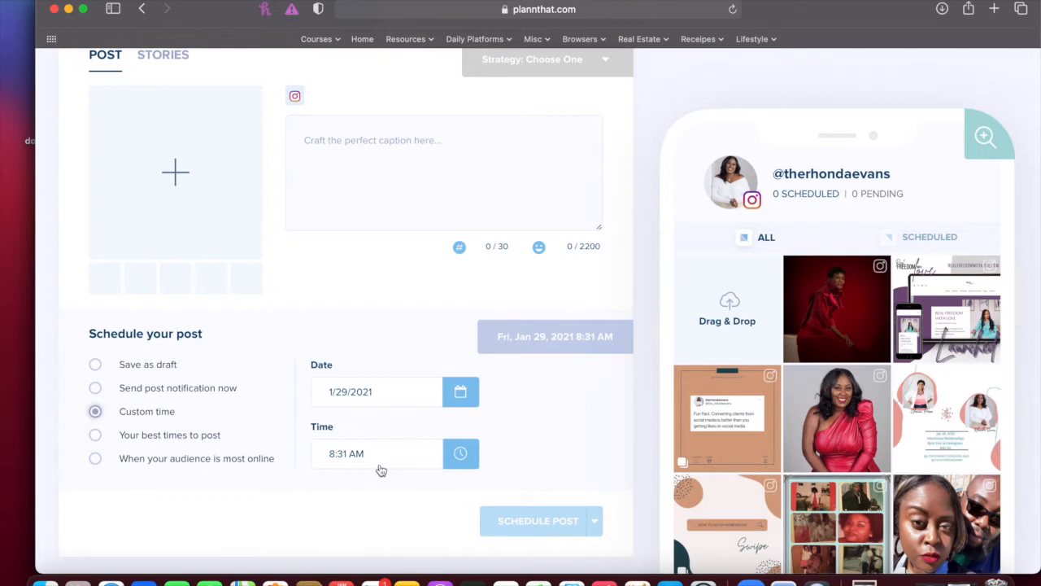
# - Switch the schedule to 'Your best times to post', Sat, Feb 6, 2021 5:00 PM
pyautogui.click(95, 435)
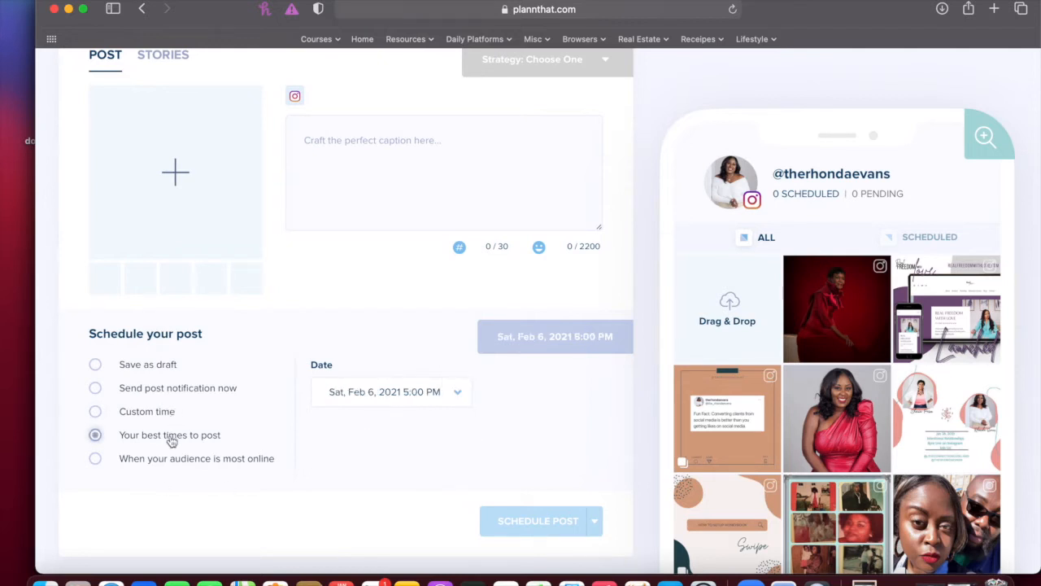
pyautogui.moveTo(420, 439)
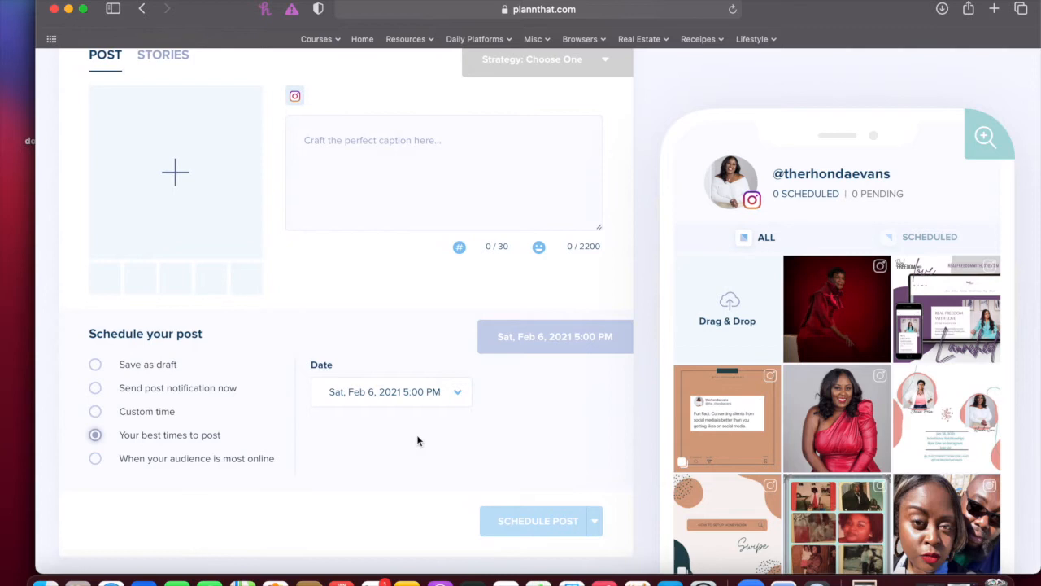
pyautogui.moveTo(378, 404)
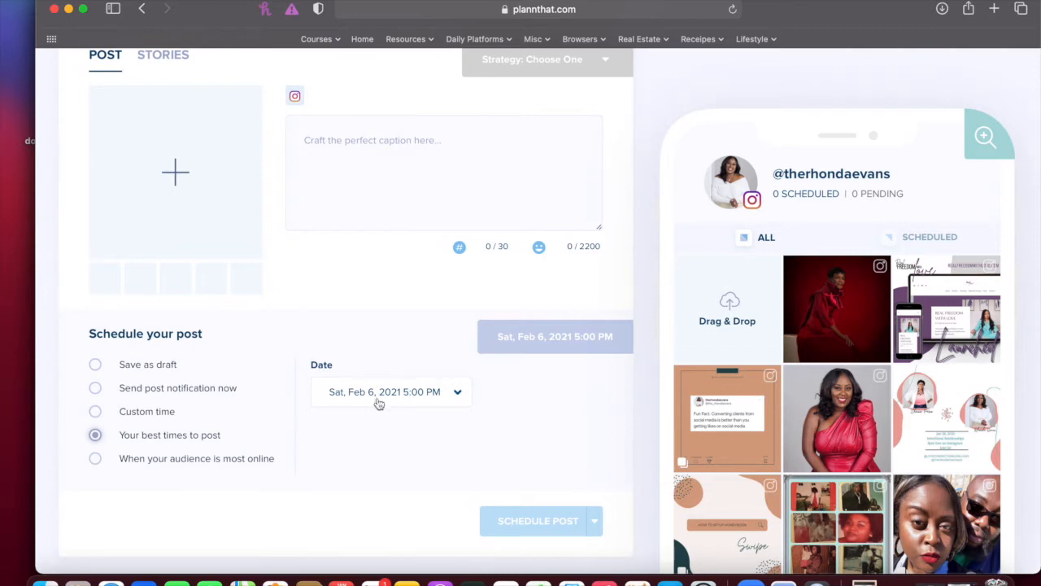
pyautogui.moveTo(432, 417)
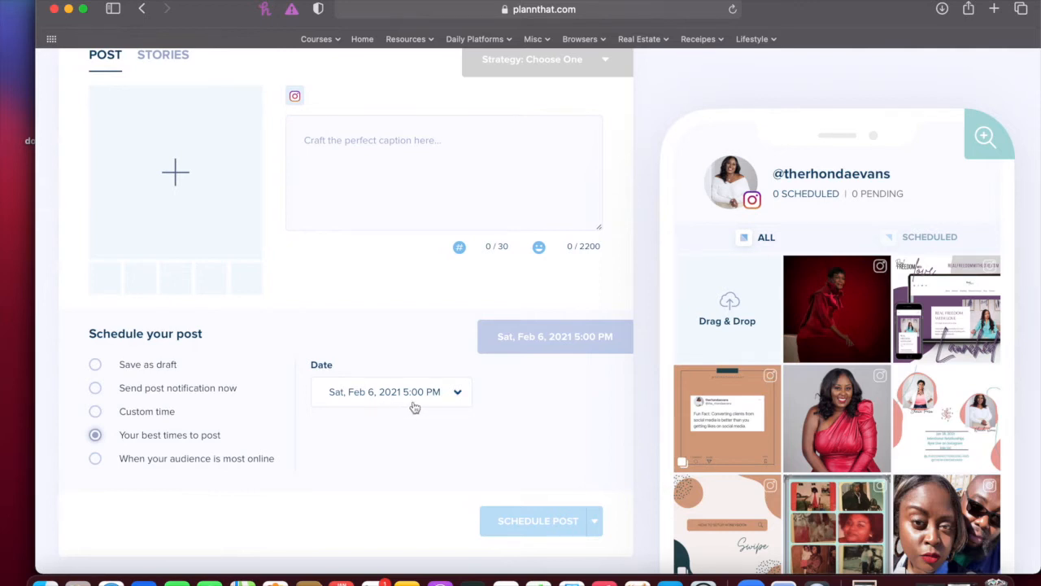
pyautogui.moveTo(420, 407)
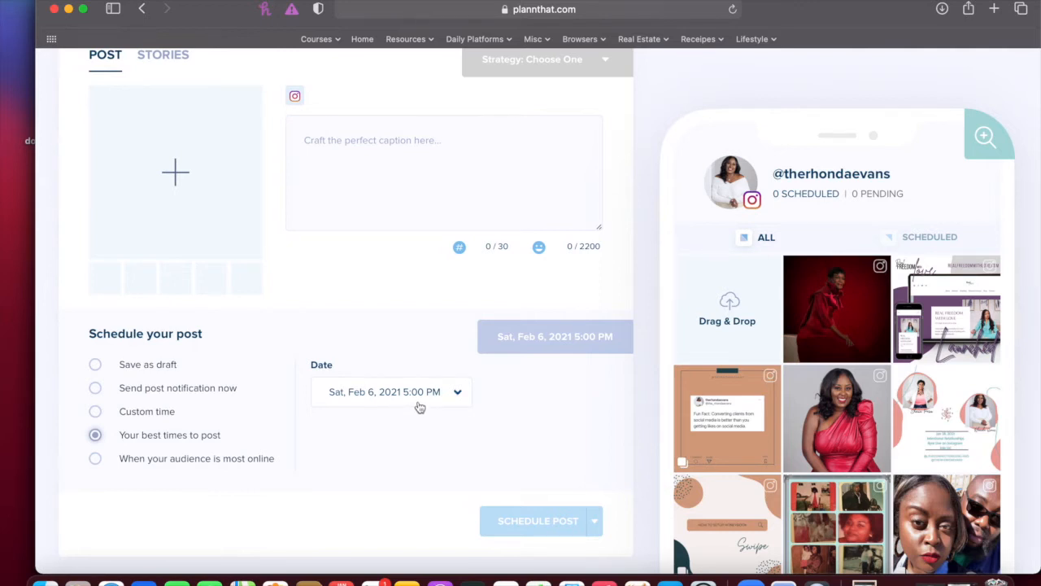
pyautogui.moveTo(433, 429)
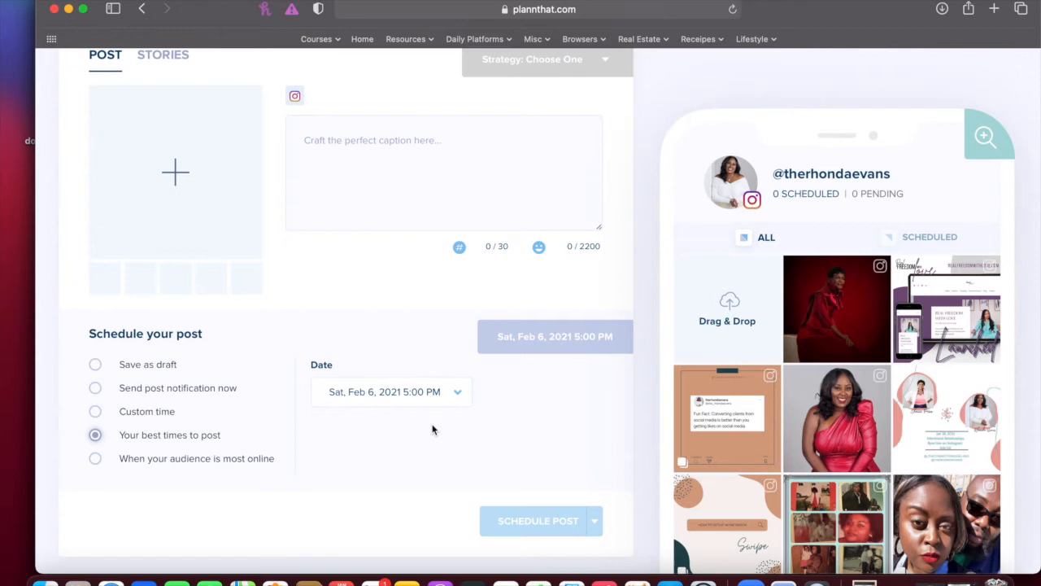
pyautogui.click(94, 459)
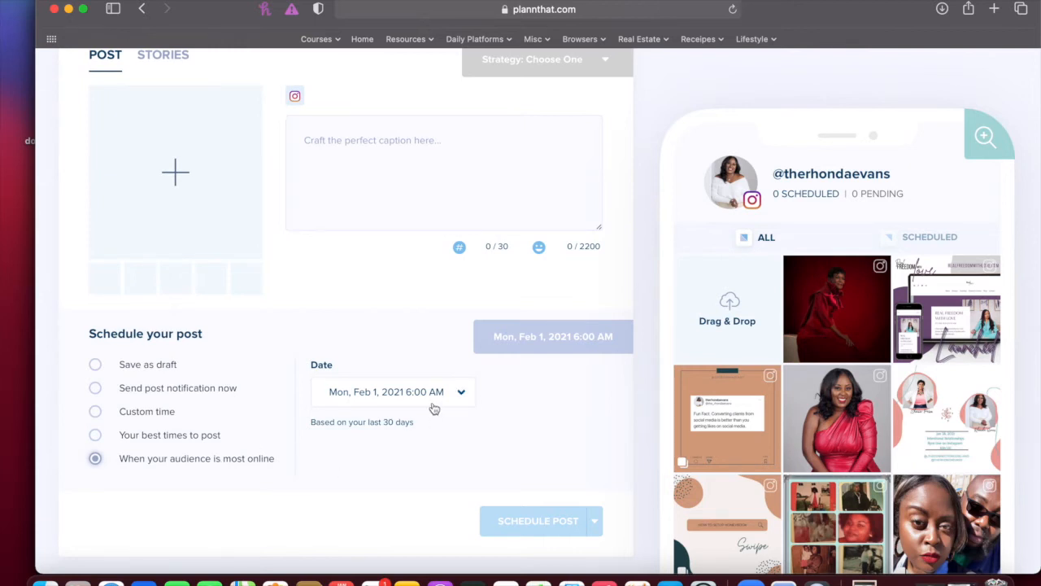
pyautogui.moveTo(323, 466)
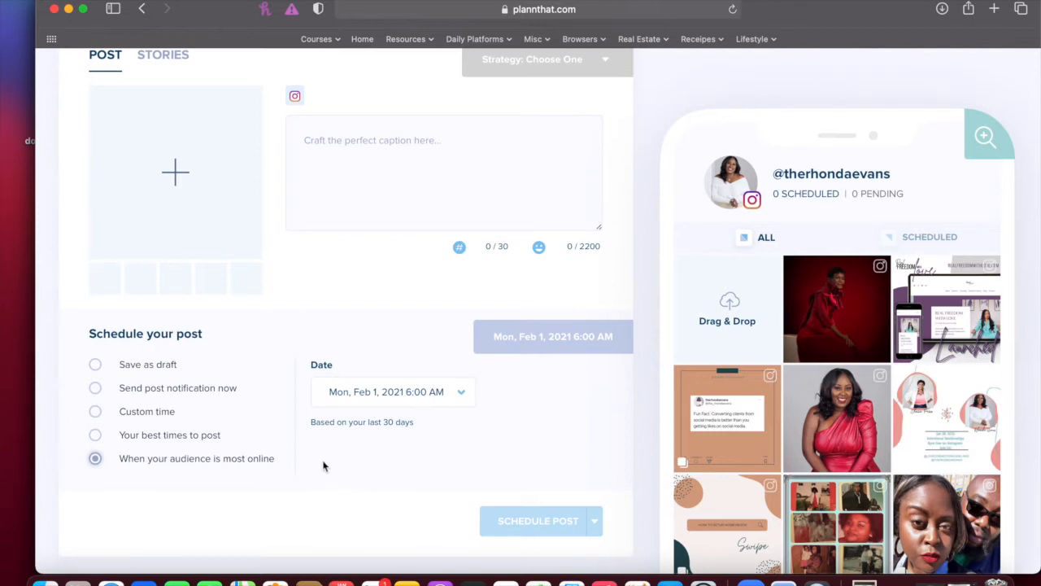
pyautogui.moveTo(449, 413)
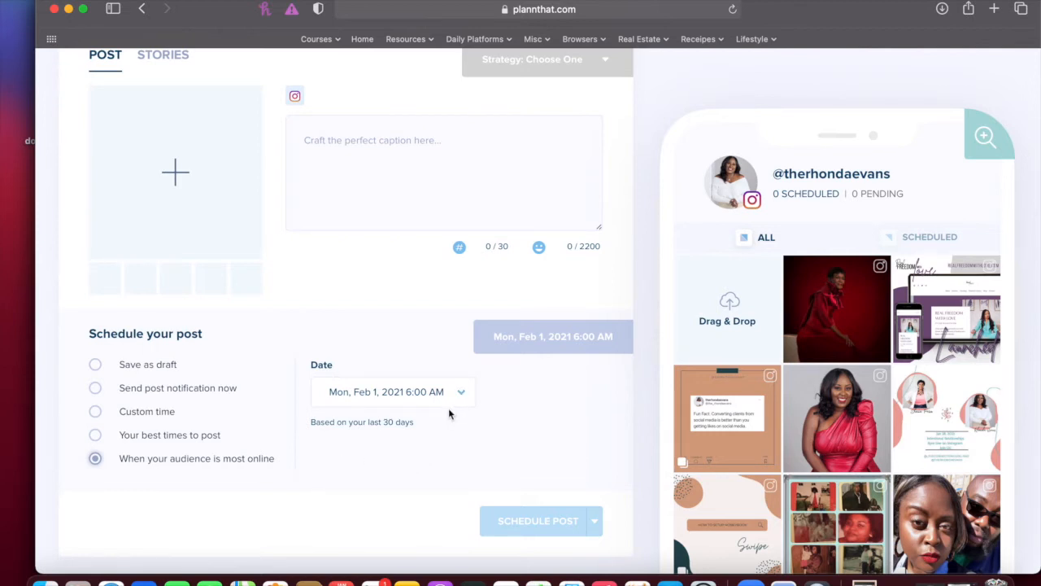
pyautogui.moveTo(361, 420)
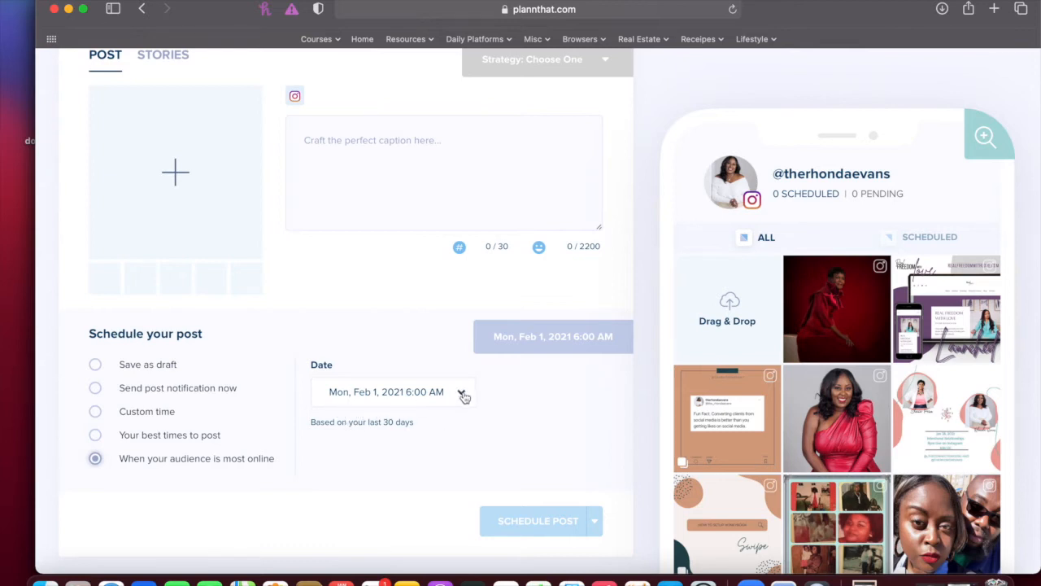
pyautogui.moveTo(326, 439)
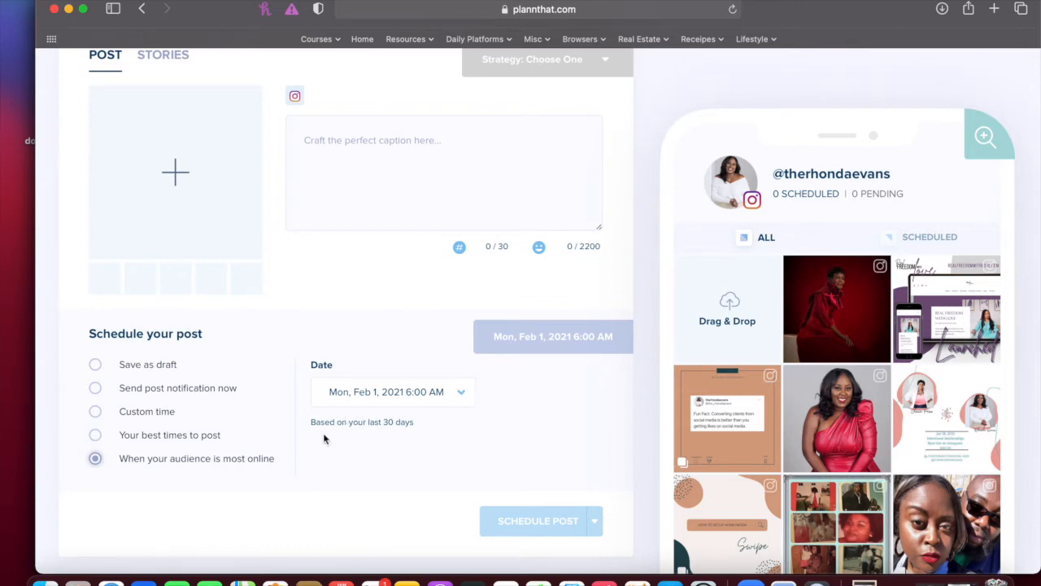
pyautogui.moveTo(319, 457)
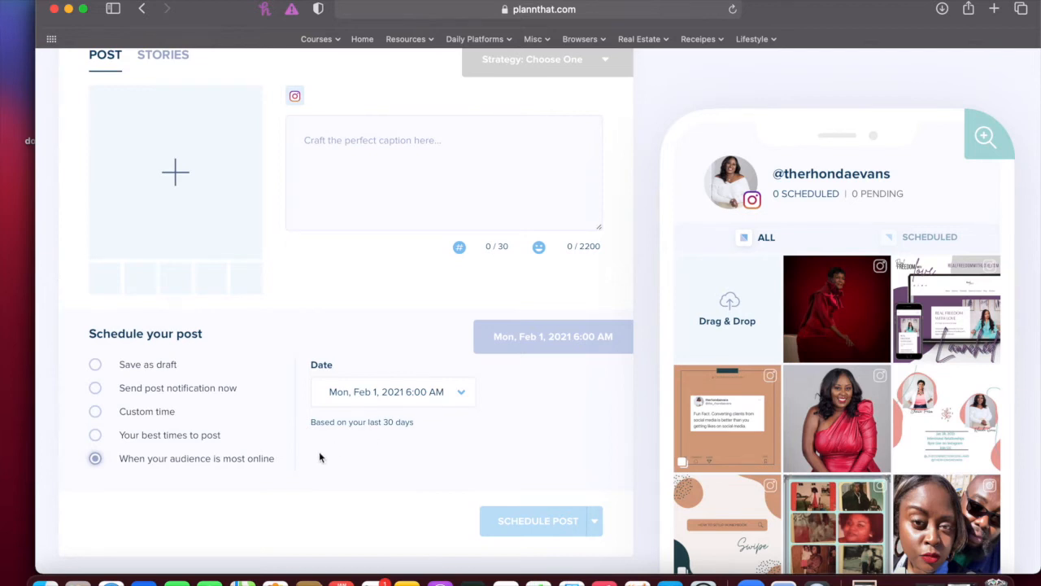
pyautogui.moveTo(371, 452)
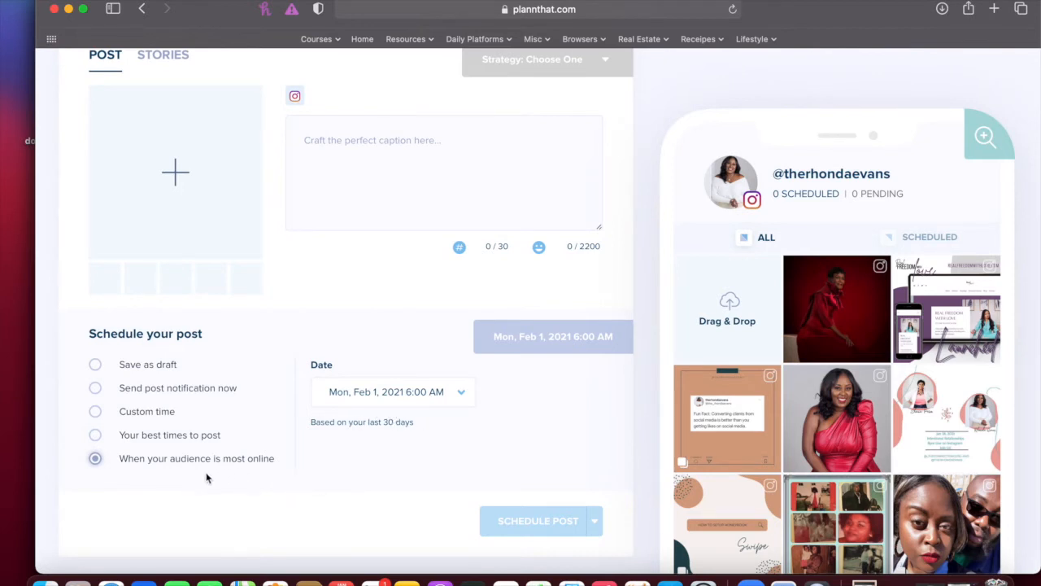
pyautogui.moveTo(245, 475)
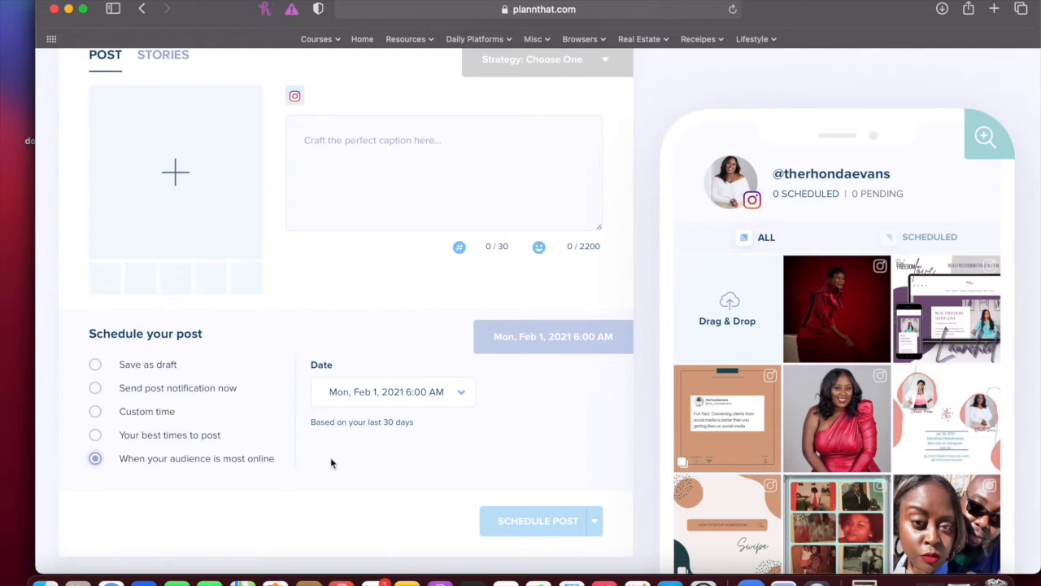
pyautogui.moveTo(332, 465)
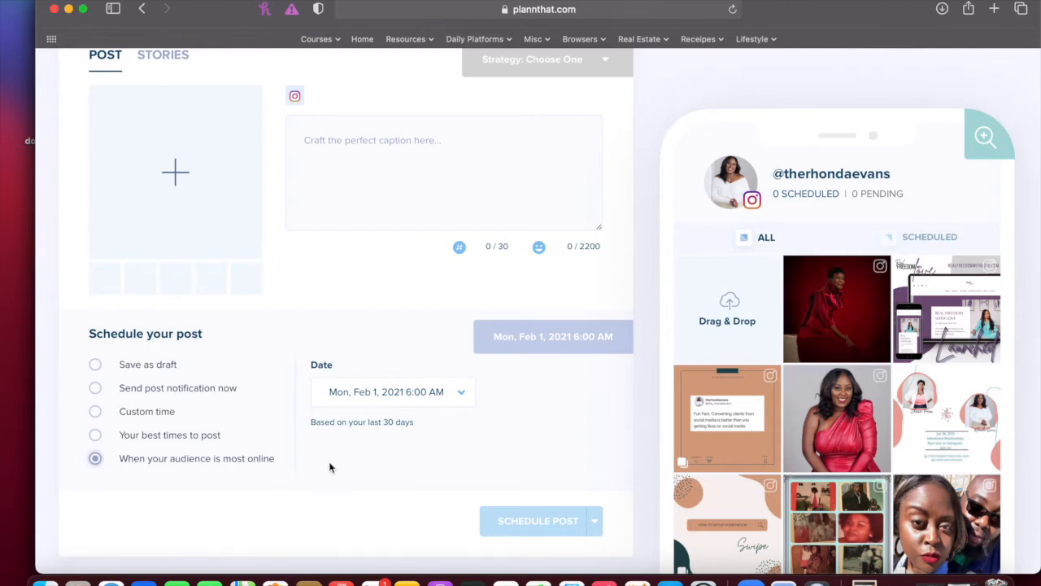
pyautogui.moveTo(368, 345)
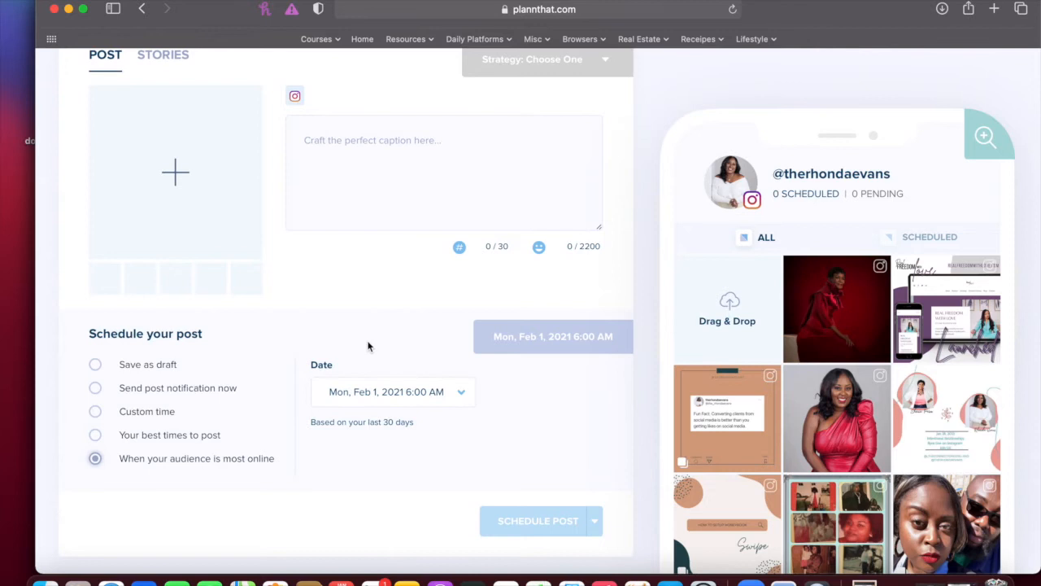
# - Assign the Testimonial theme from the 'Strategy: Choose One' list to the post
pyautogui.click(545, 180)
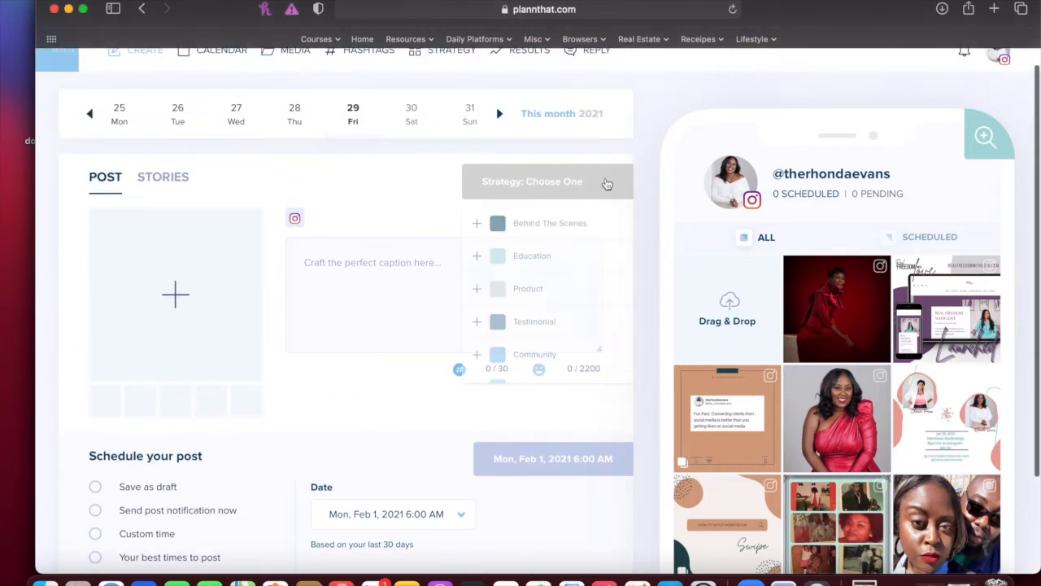
pyautogui.click(546, 180)
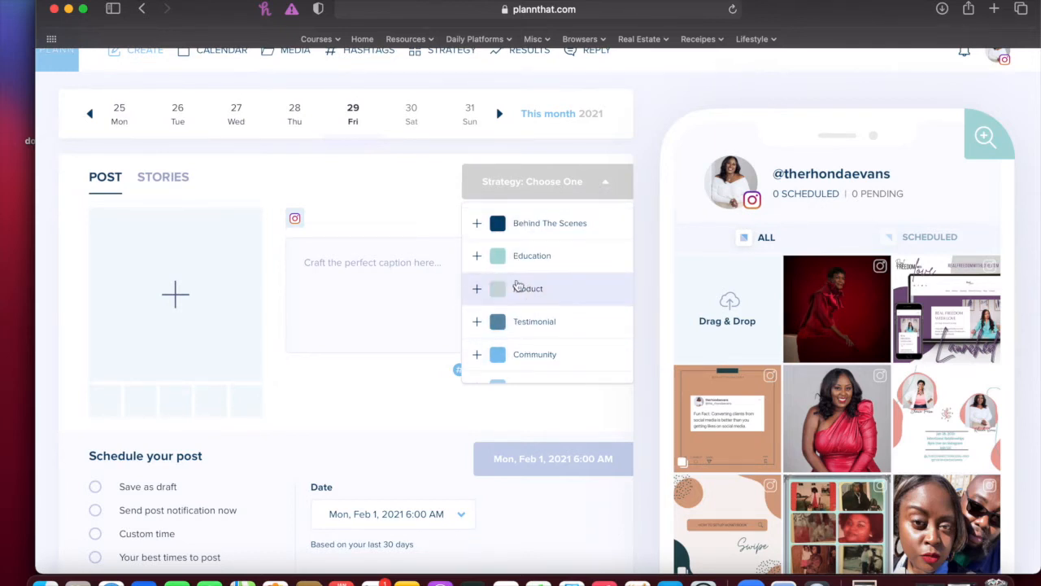
pyautogui.click(534, 321)
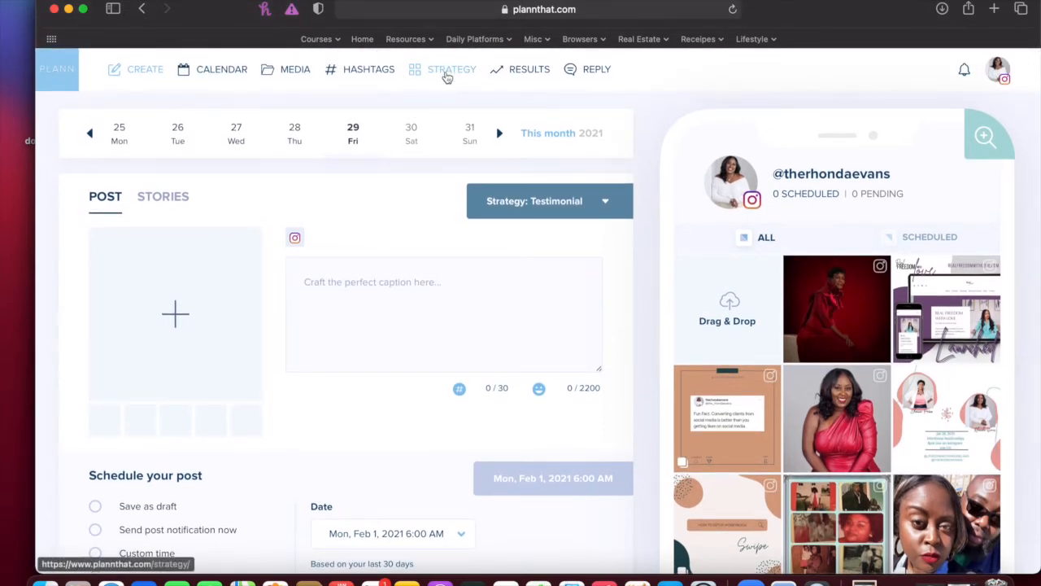
# - Go to the STRATEGY page and scroll through the Tell Your Brand Story theme list
pyautogui.click(453, 68)
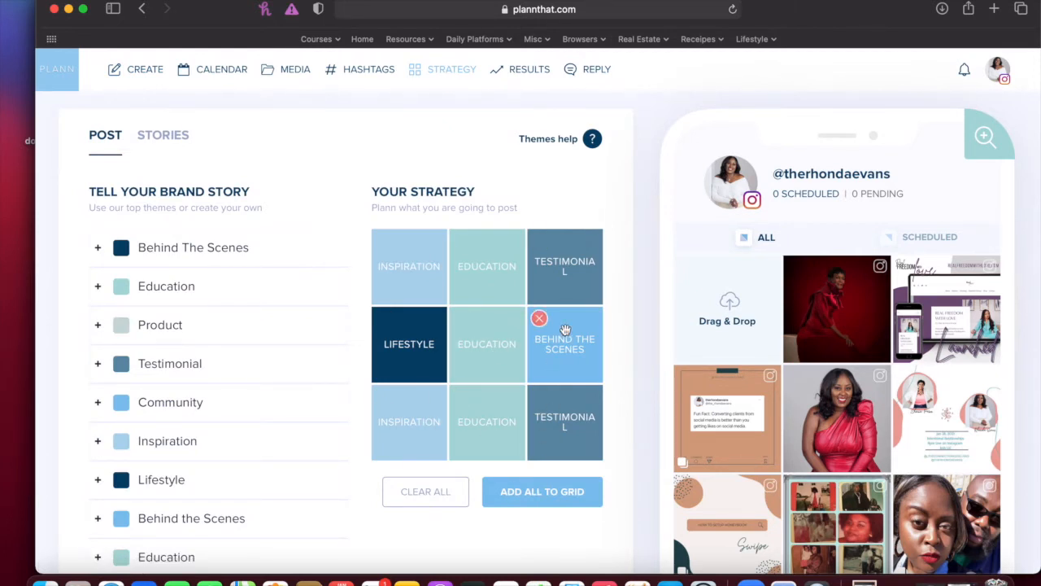
pyautogui.scroll(-3)
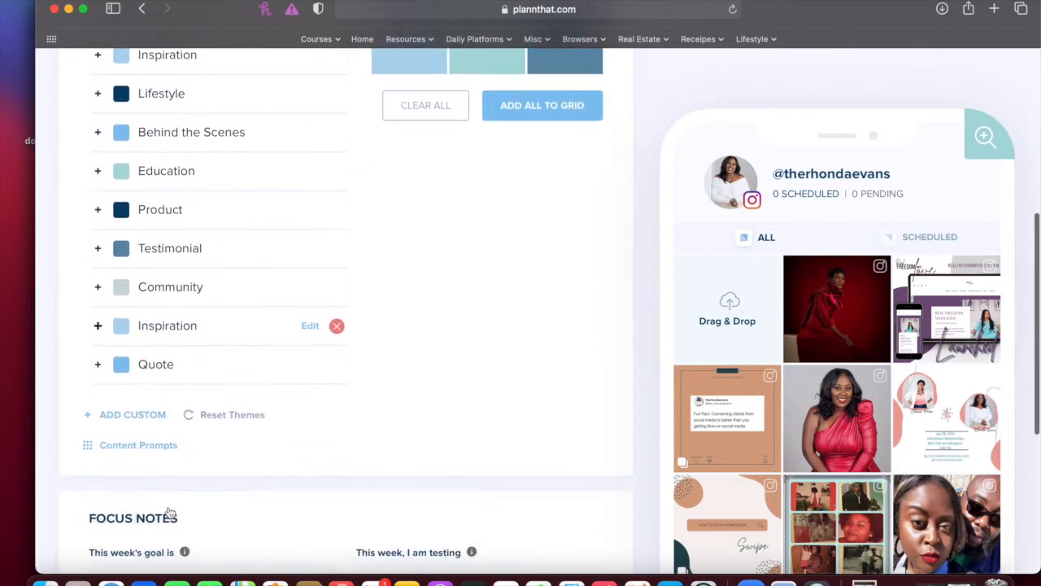
pyautogui.scroll(-3)
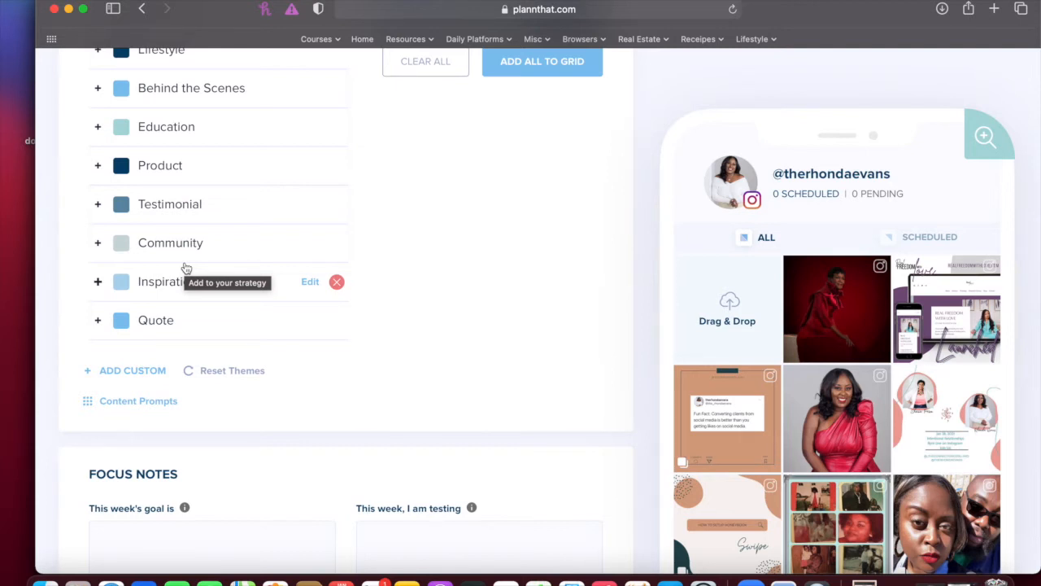
pyautogui.scroll(-3)
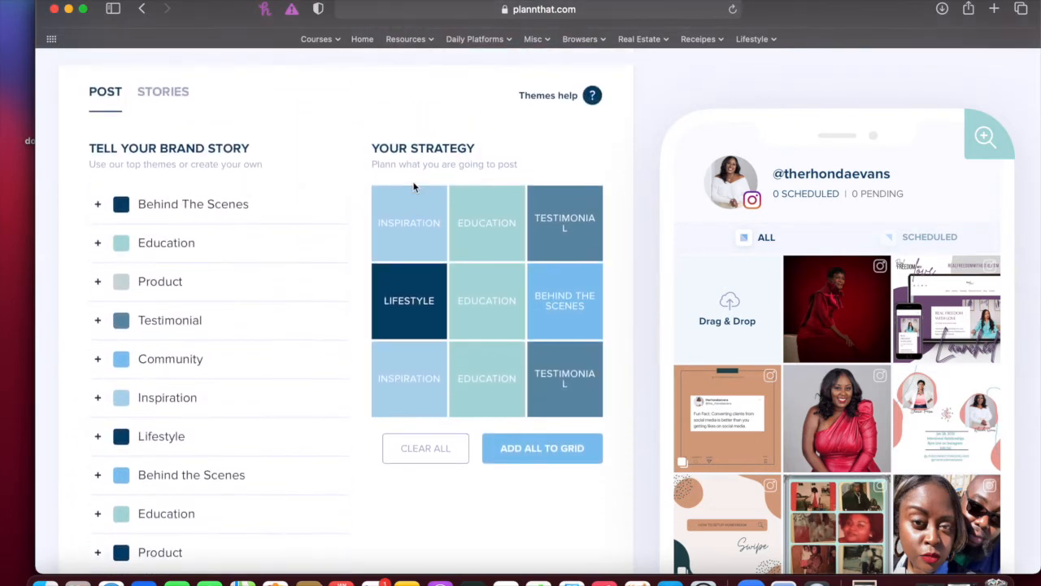
# - Clear all nine tiles of the Your Strategy grid, confirming CLEAR ALL in the dialog
pyautogui.click(426, 447)
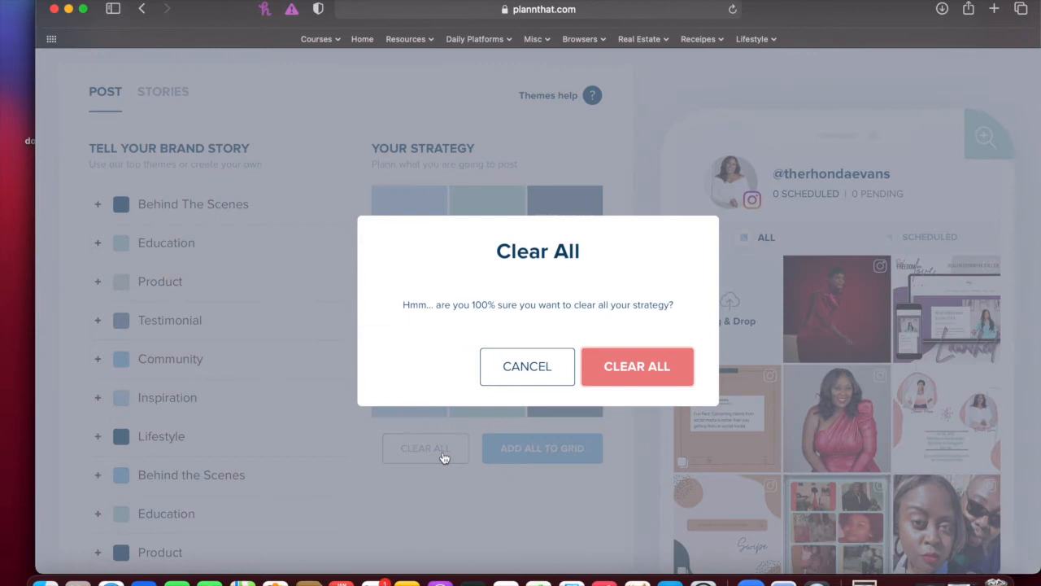
pyautogui.click(638, 366)
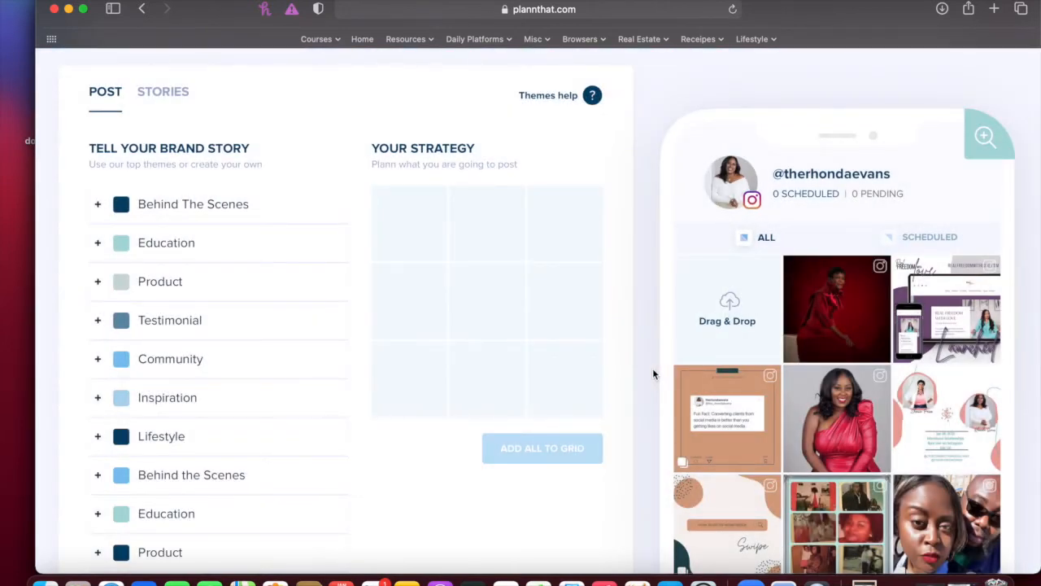
pyautogui.moveTo(546, 361)
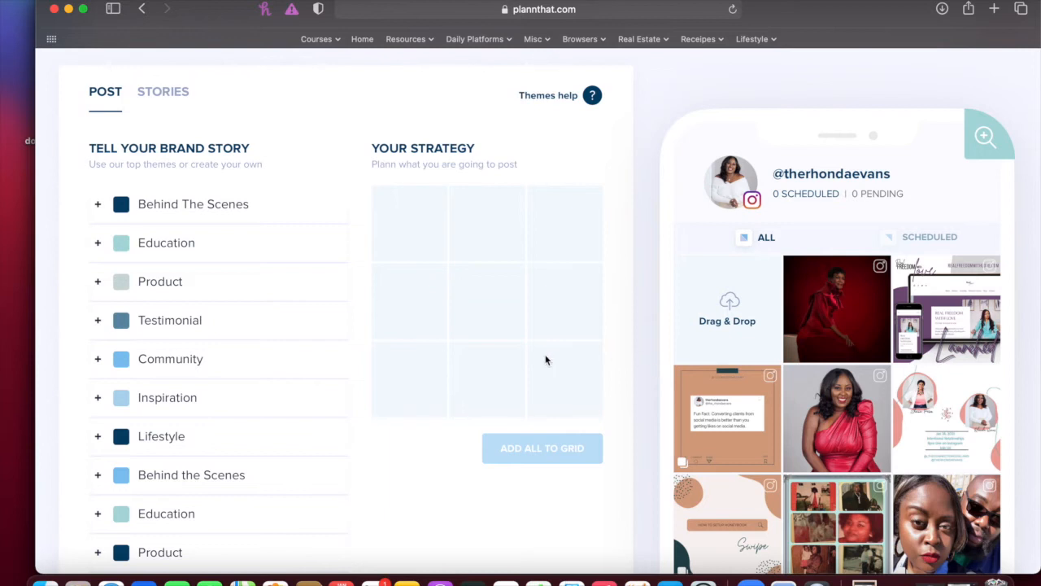
pyautogui.scroll(-3)
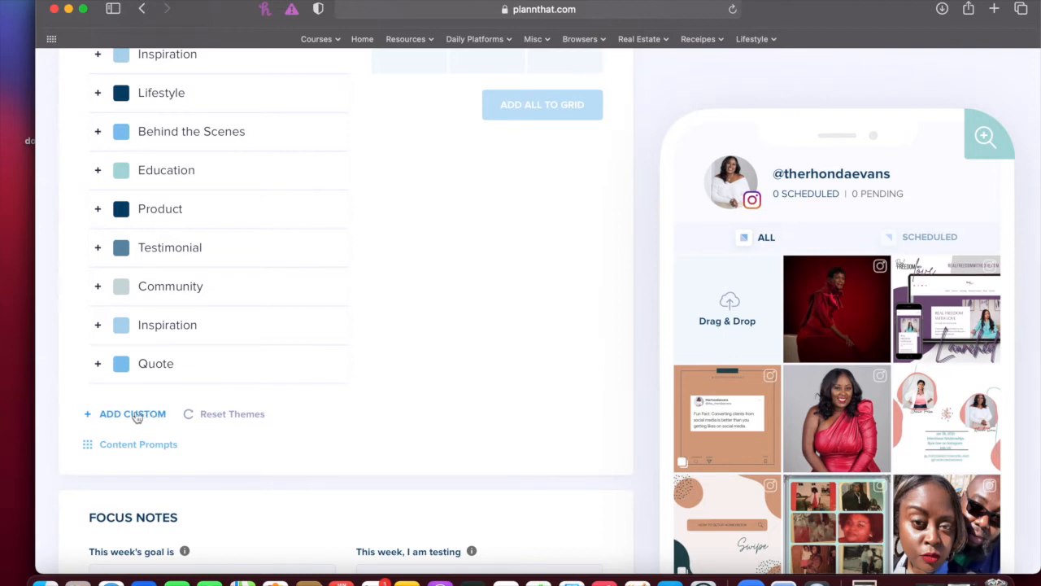
# - Create a custom purple theme named 'Relatable Quotes' via ADD CUSTOM
pyautogui.click(132, 414)
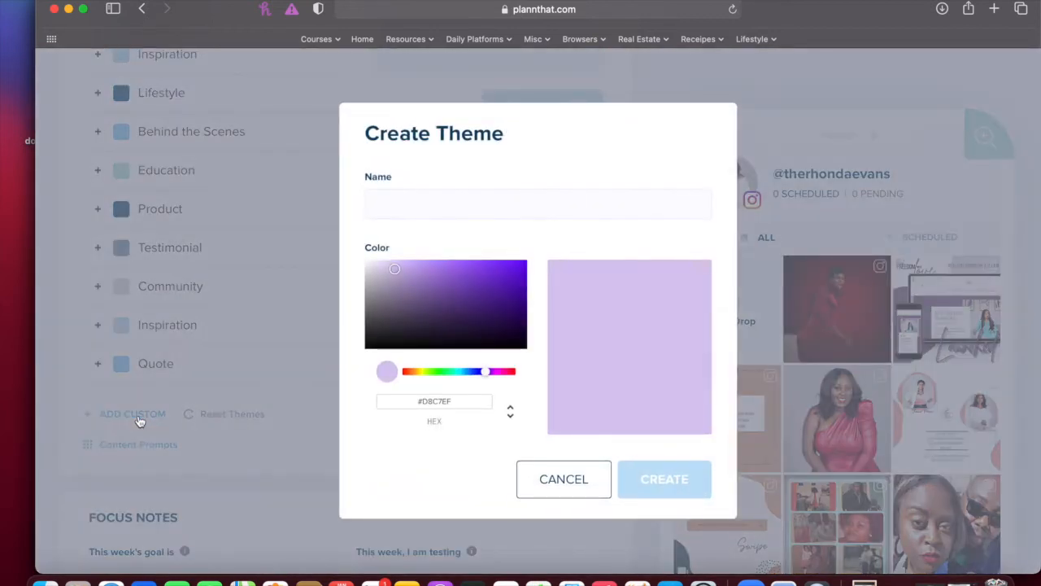
pyautogui.click(537, 203)
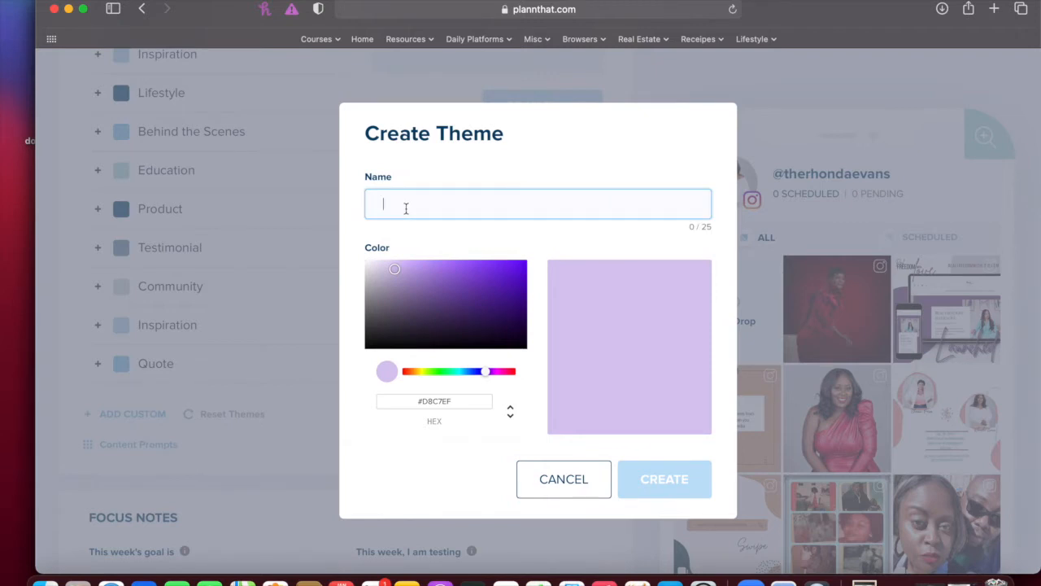
pyautogui.write('Relatable Q')
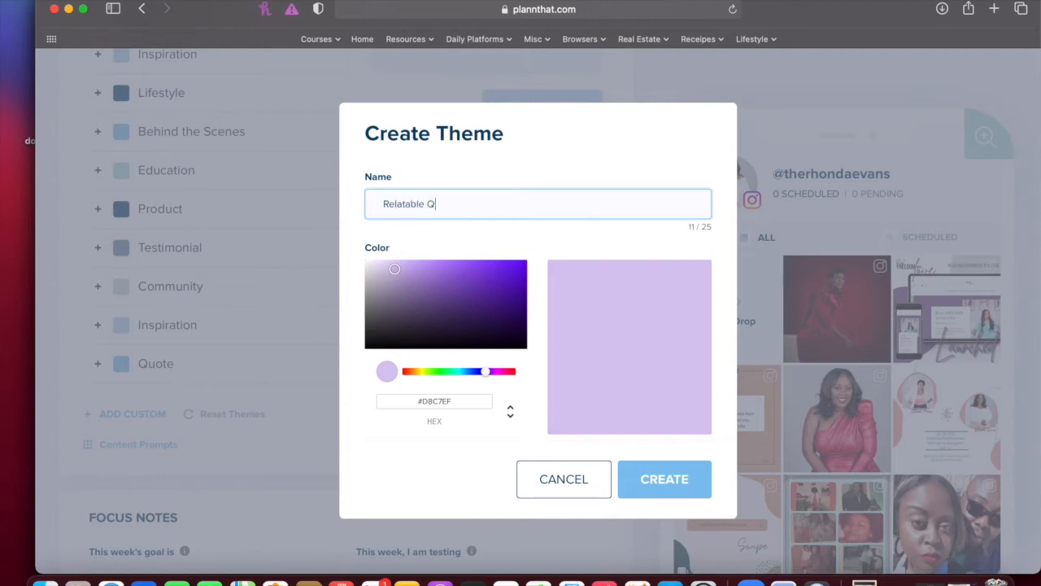
pyautogui.write('u')
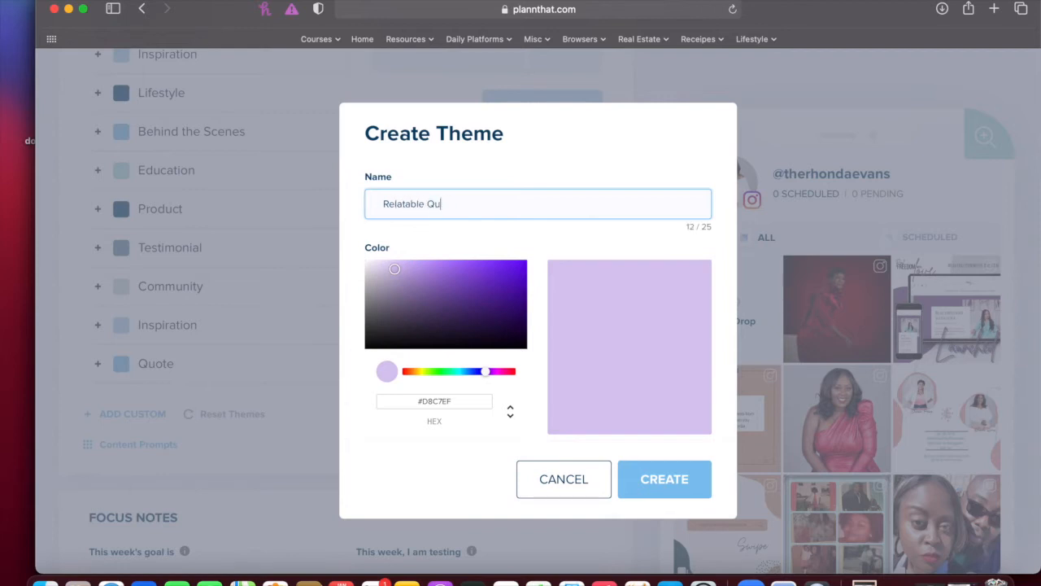
pyautogui.write('otes')
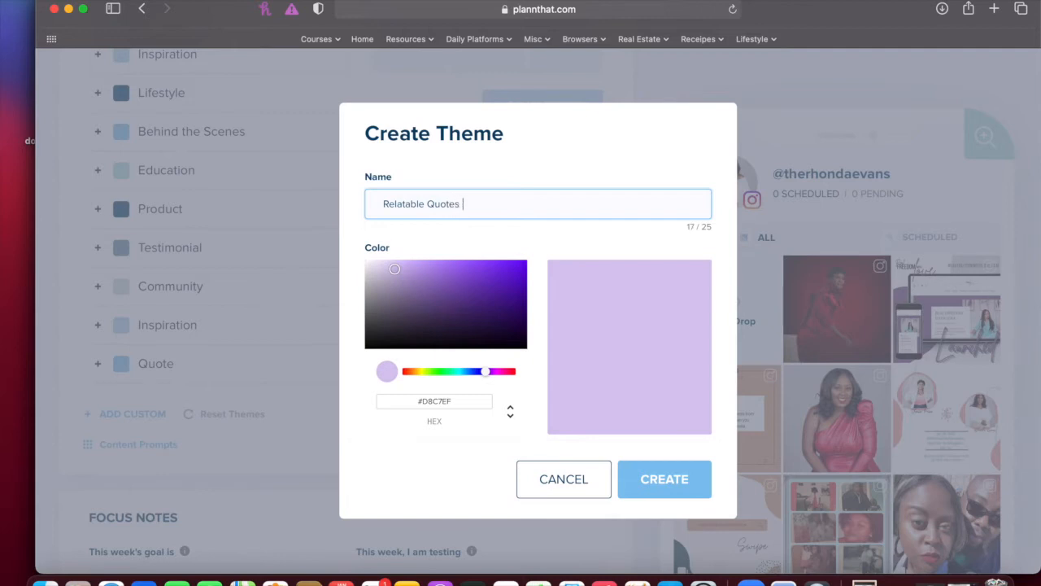
pyautogui.moveTo(475, 450)
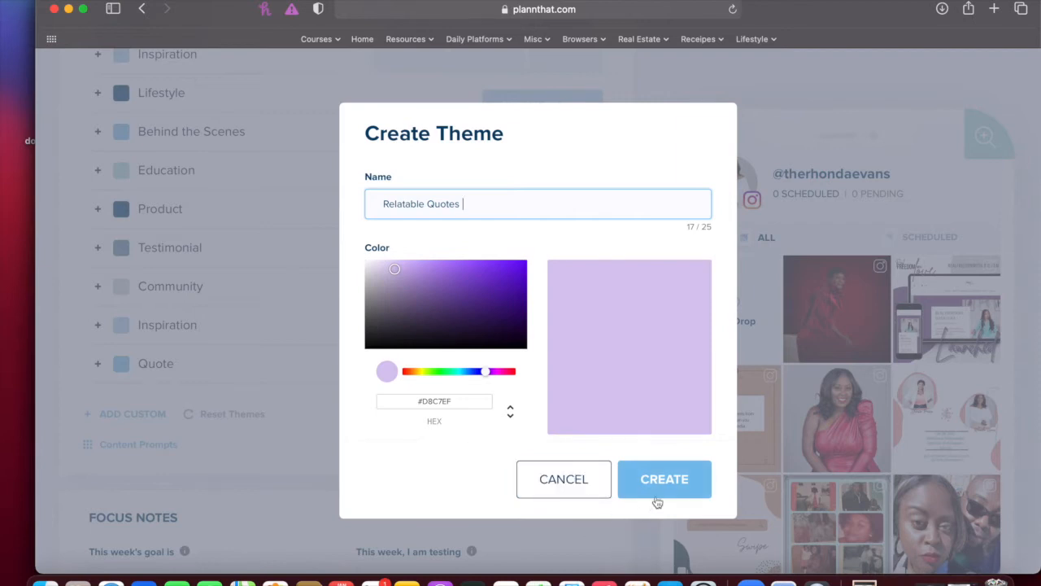
pyautogui.click(663, 478)
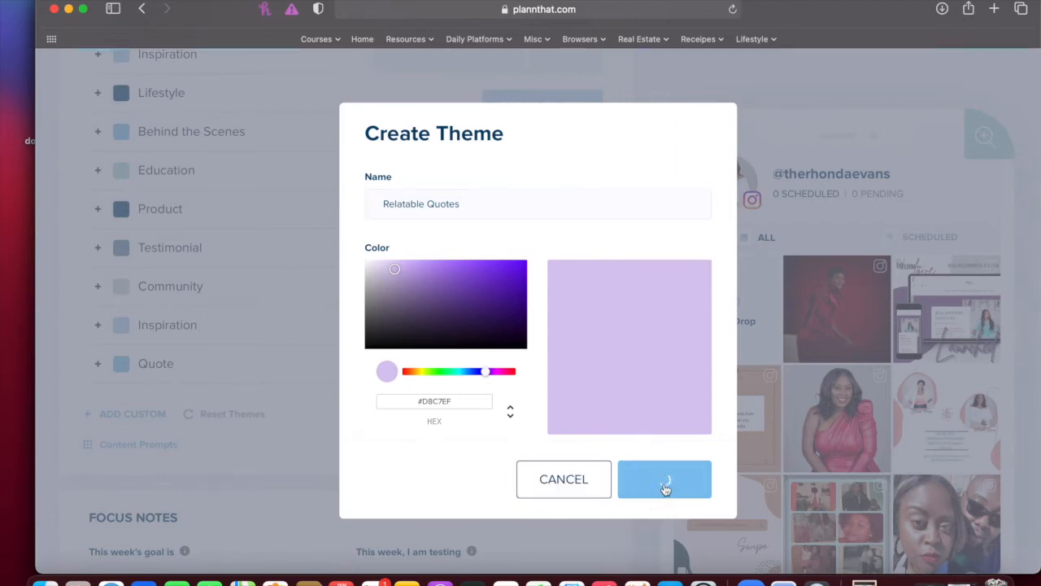
pyautogui.click(664, 478)
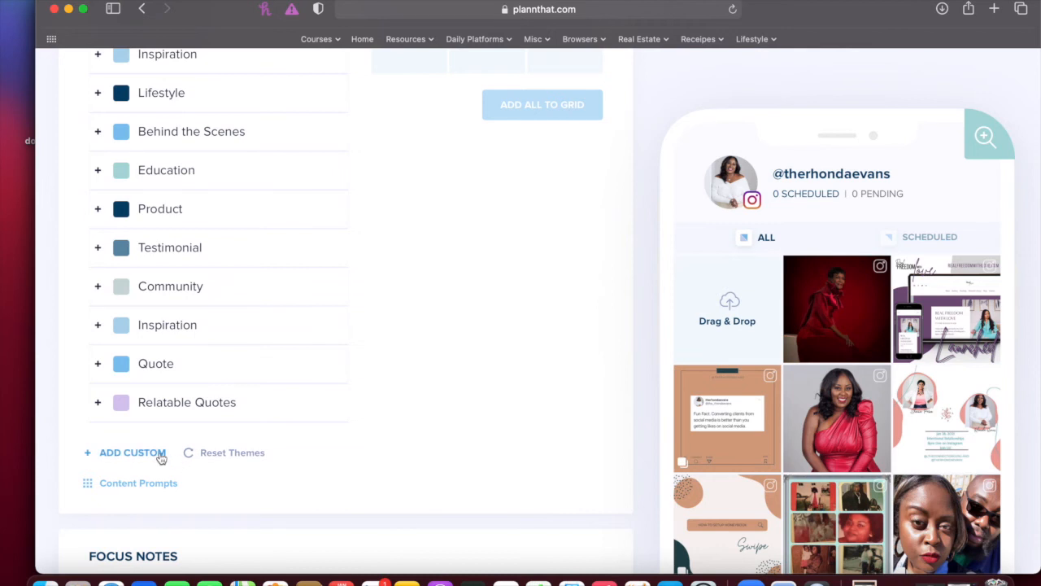
# - Create a custom light purple theme named 'Learning Tutorial'
pyautogui.click(132, 453)
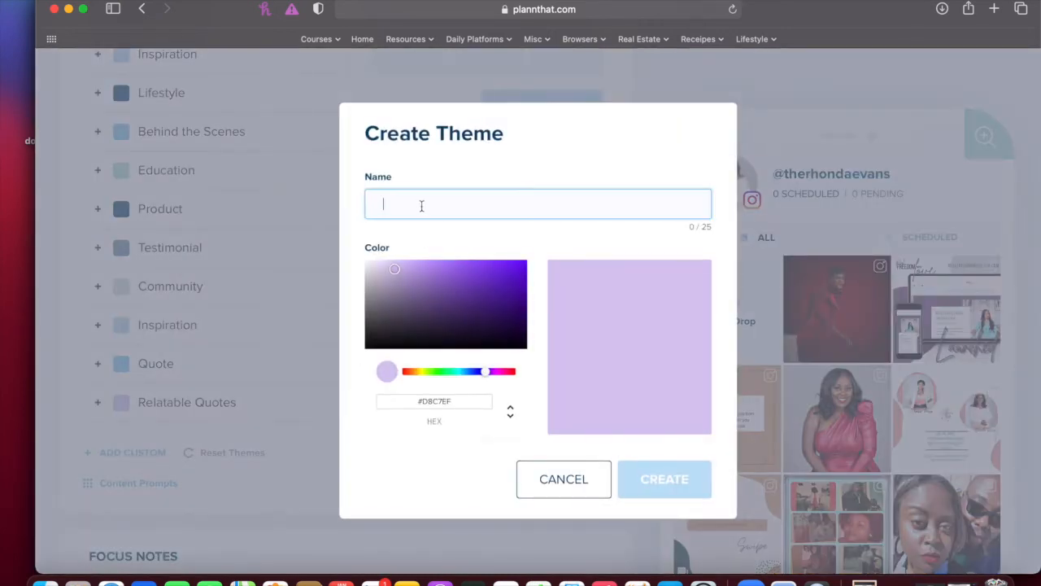
pyautogui.write('Learning Tu')
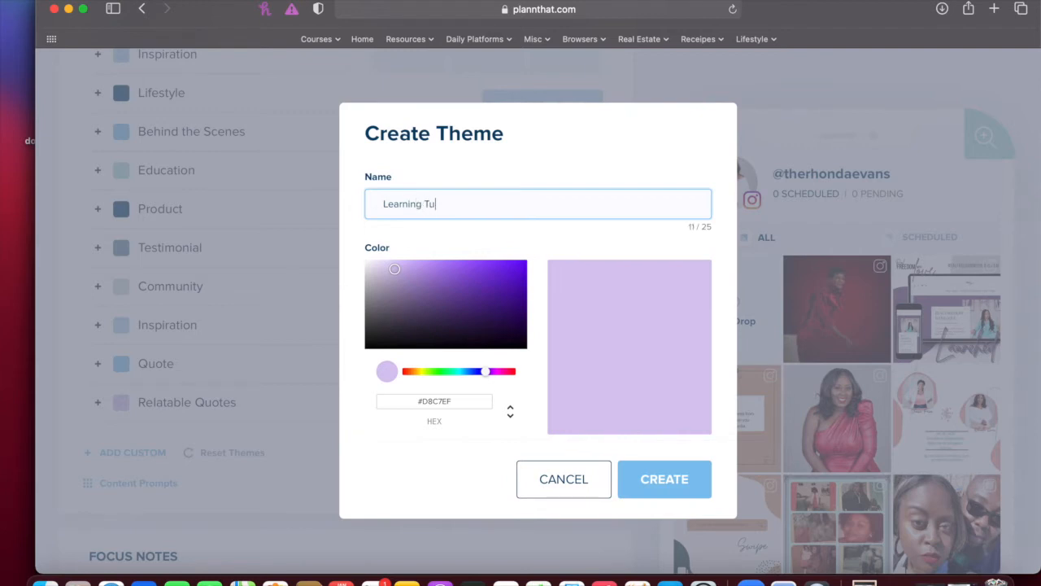
pyautogui.write('torial')
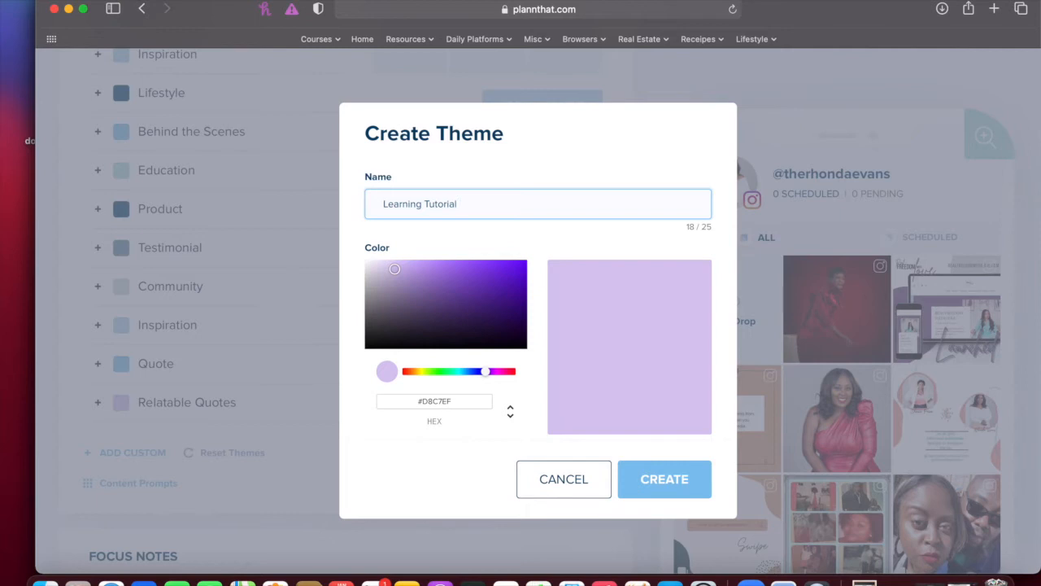
pyautogui.click(664, 478)
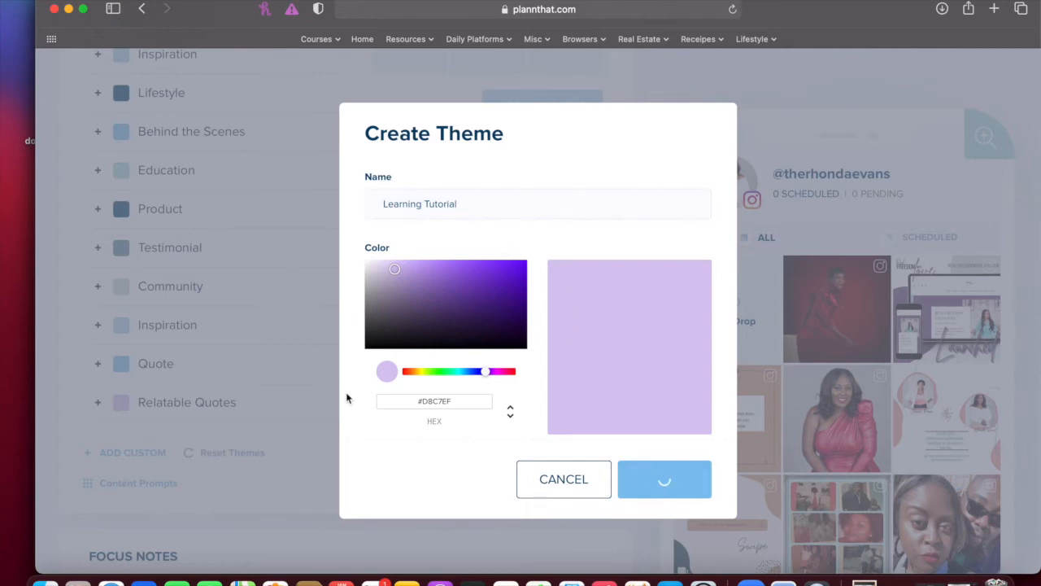
# - Create two more light purple custom themes, 'Client Work' and 'Fun Fact'
pyautogui.click(664, 478)
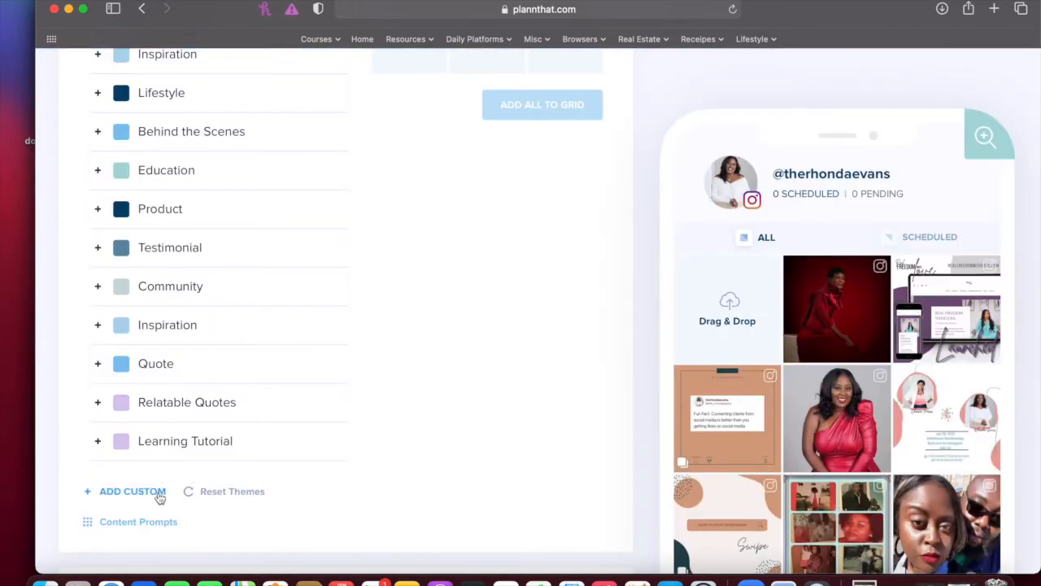
pyautogui.click(131, 492)
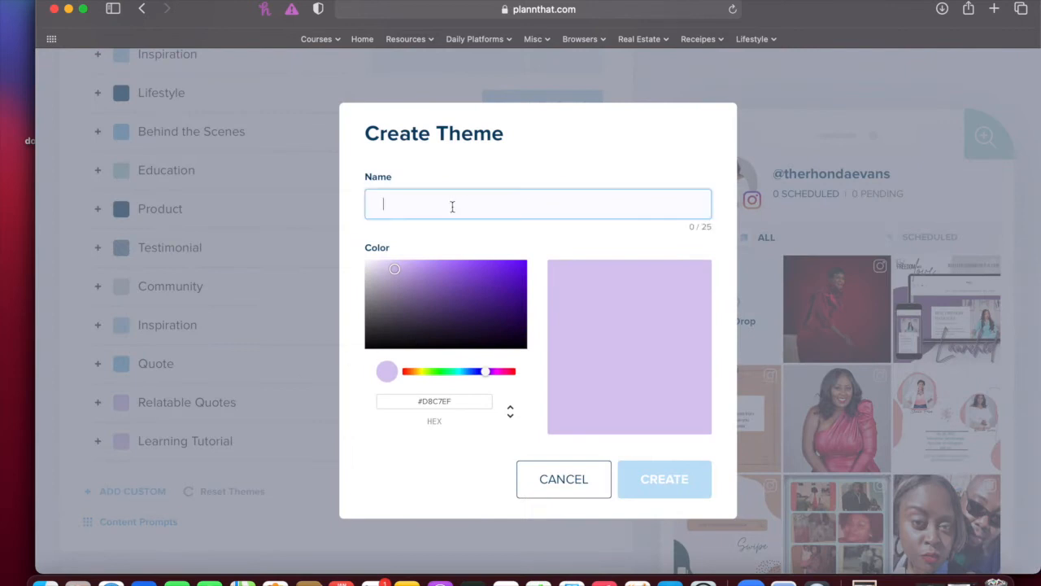
pyautogui.write('Client Work')
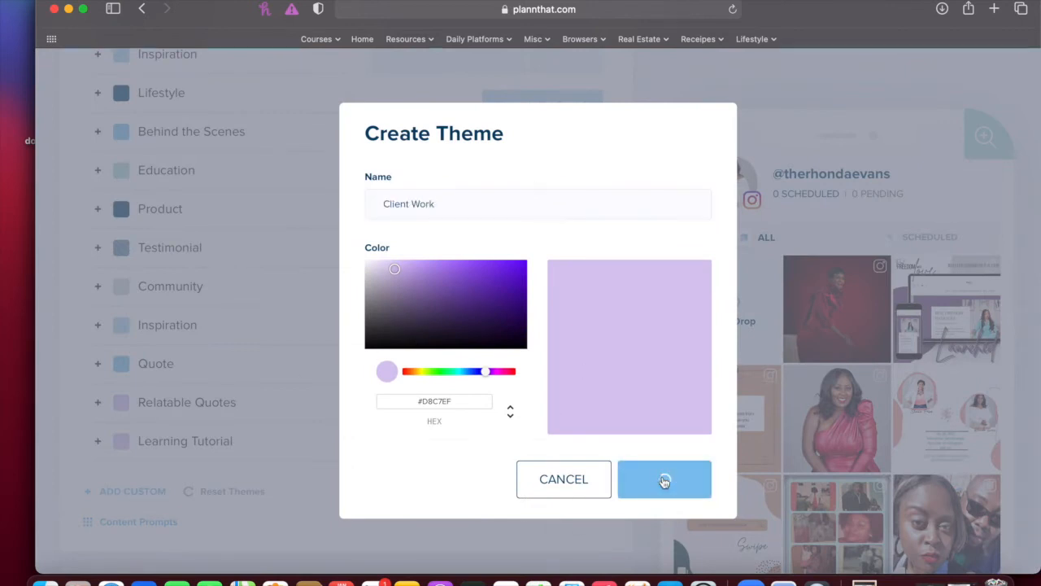
pyautogui.click(664, 478)
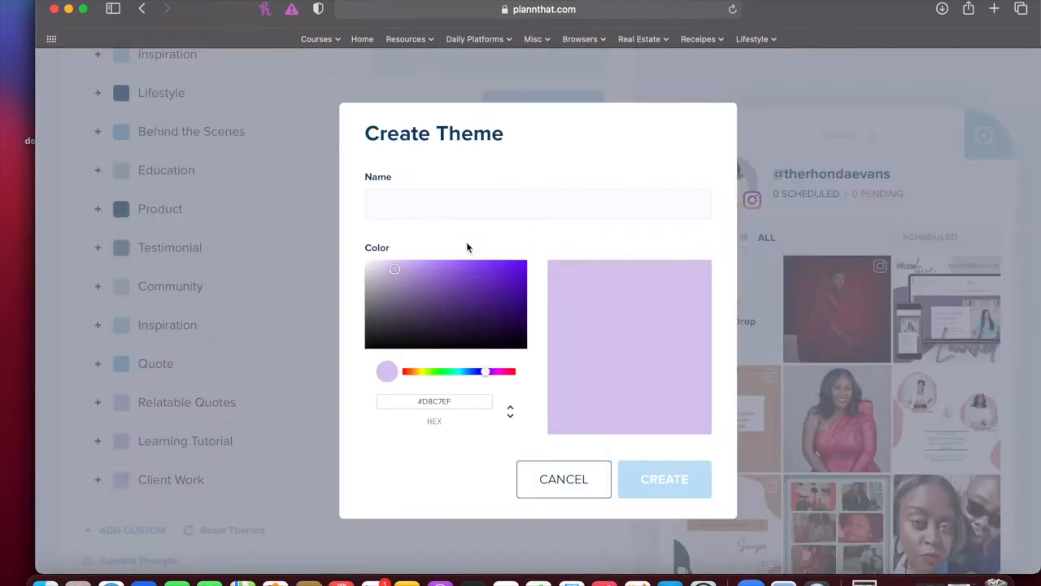
pyautogui.click(536, 205)
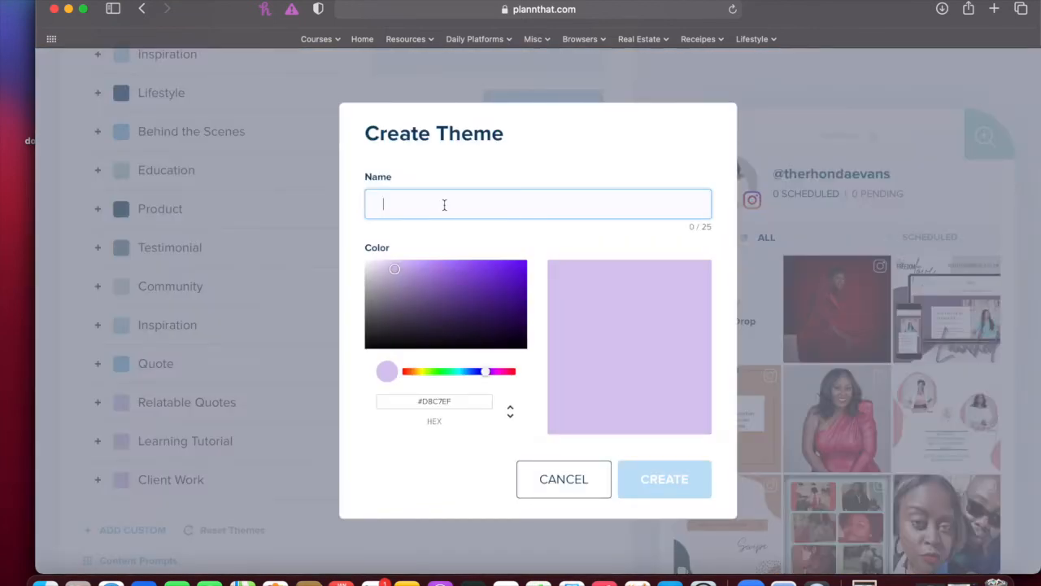
pyautogui.write('Fun Fact')
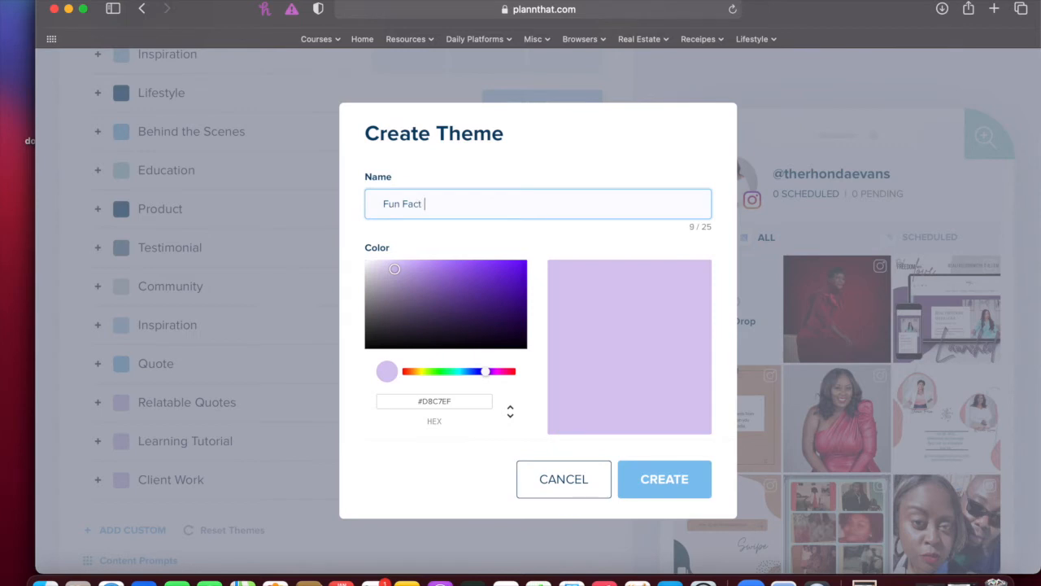
pyautogui.click(664, 478)
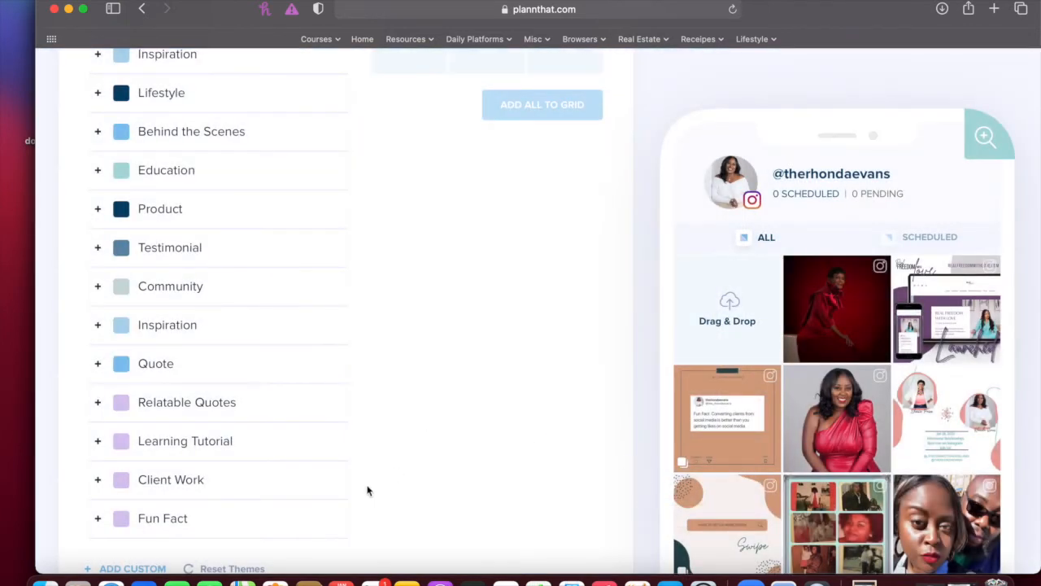
# - Create a light purple custom theme named 'Customer Reviews'
pyautogui.scroll(-3)
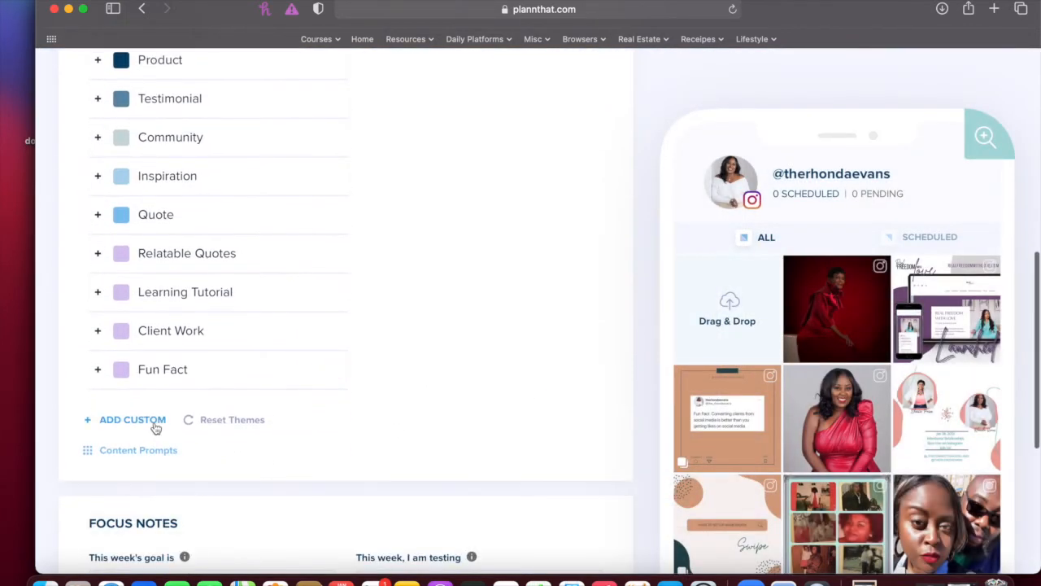
pyautogui.click(132, 420)
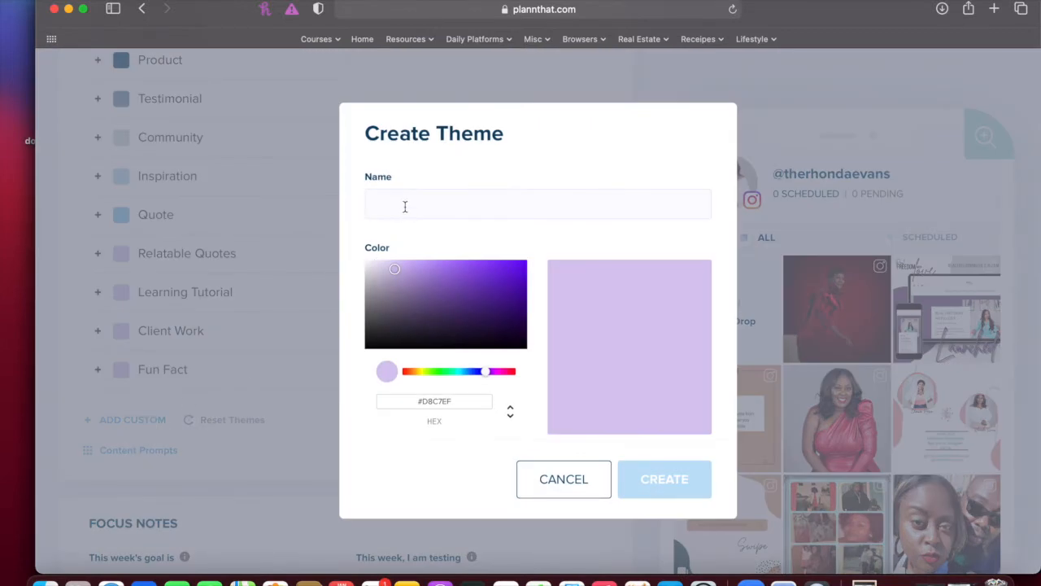
pyautogui.write('Customer Reviews')
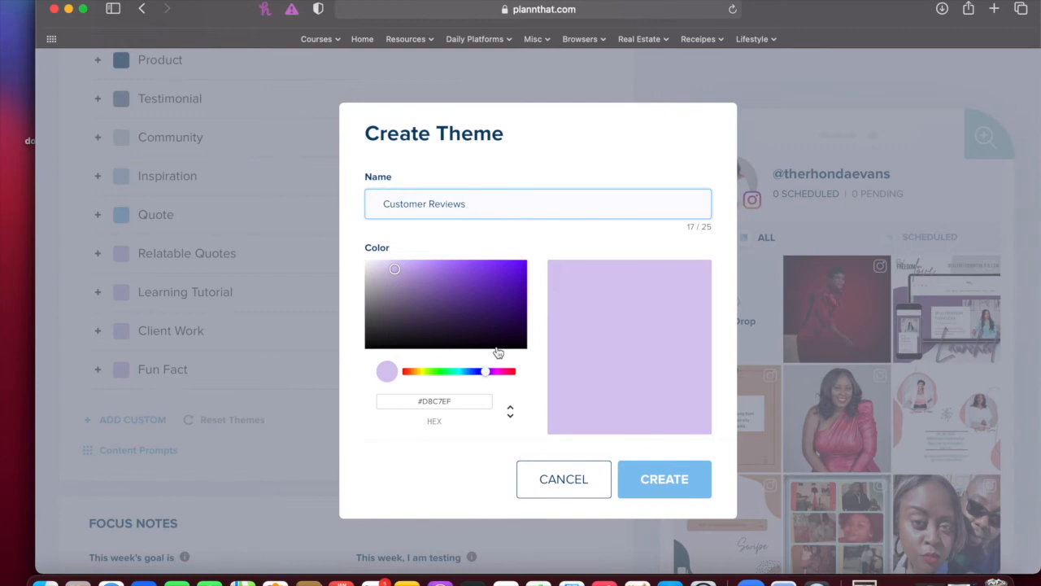
pyautogui.moveTo(731, 496)
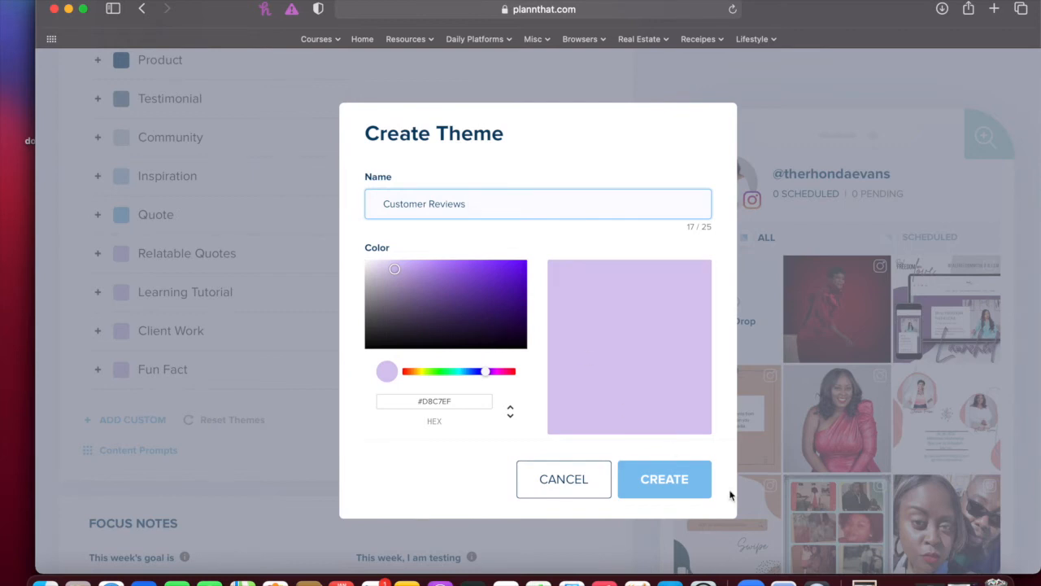
pyautogui.click(663, 478)
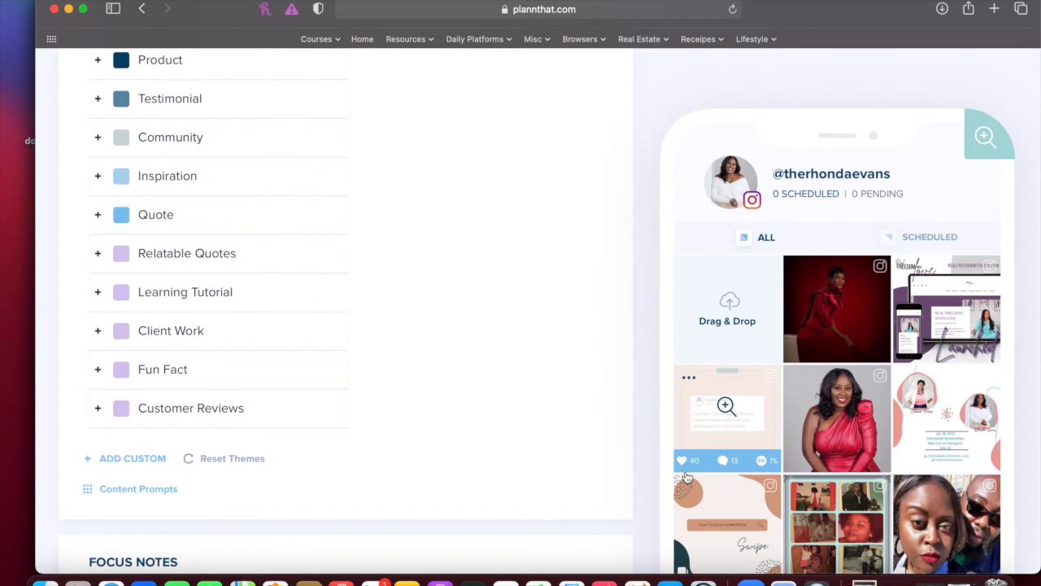
# - Create a light purple custom theme named 'Process'
pyautogui.click(132, 459)
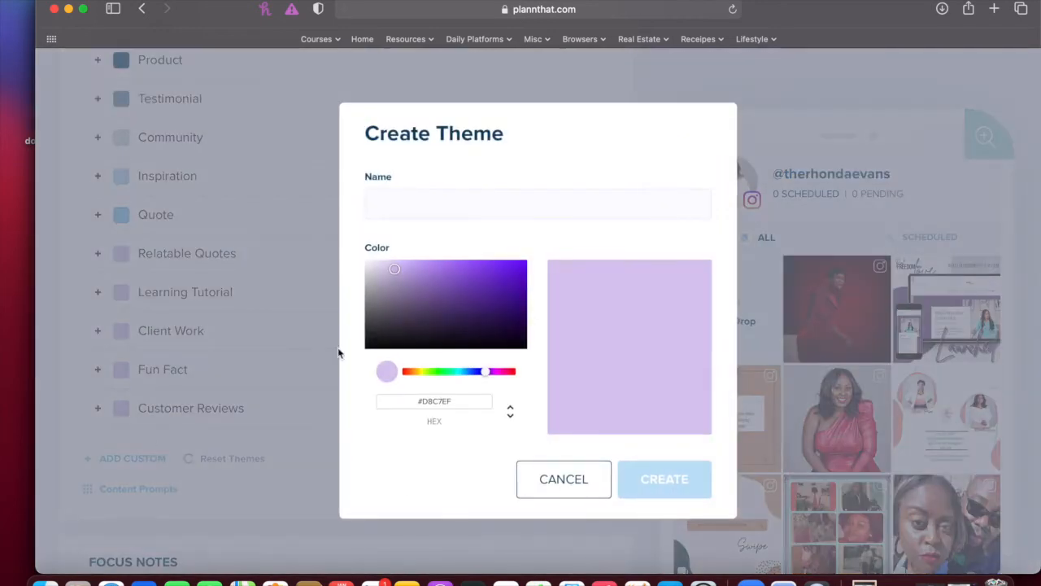
pyautogui.write('P')
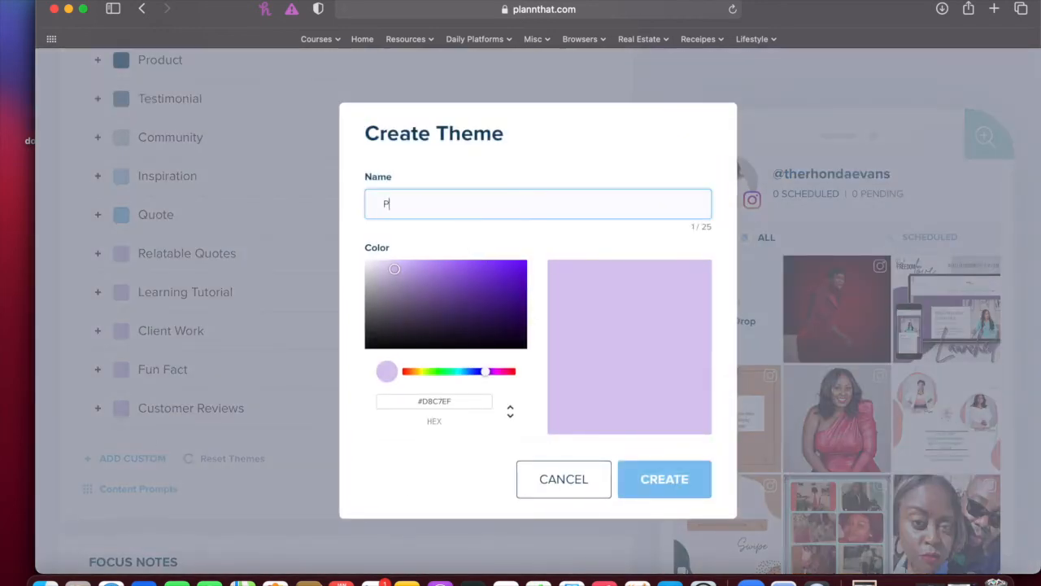
pyautogui.write('rocess')
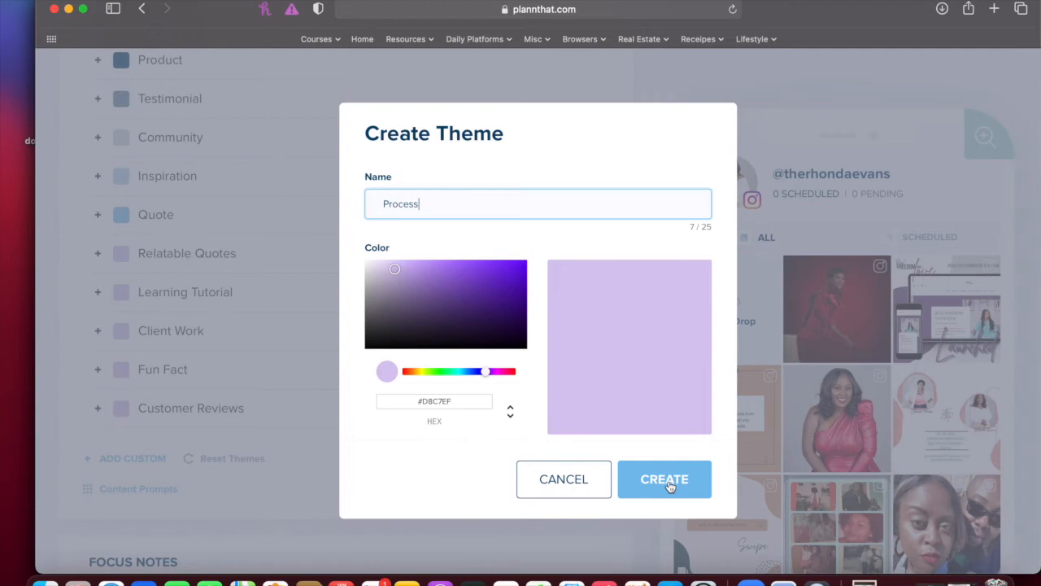
pyautogui.click(664, 478)
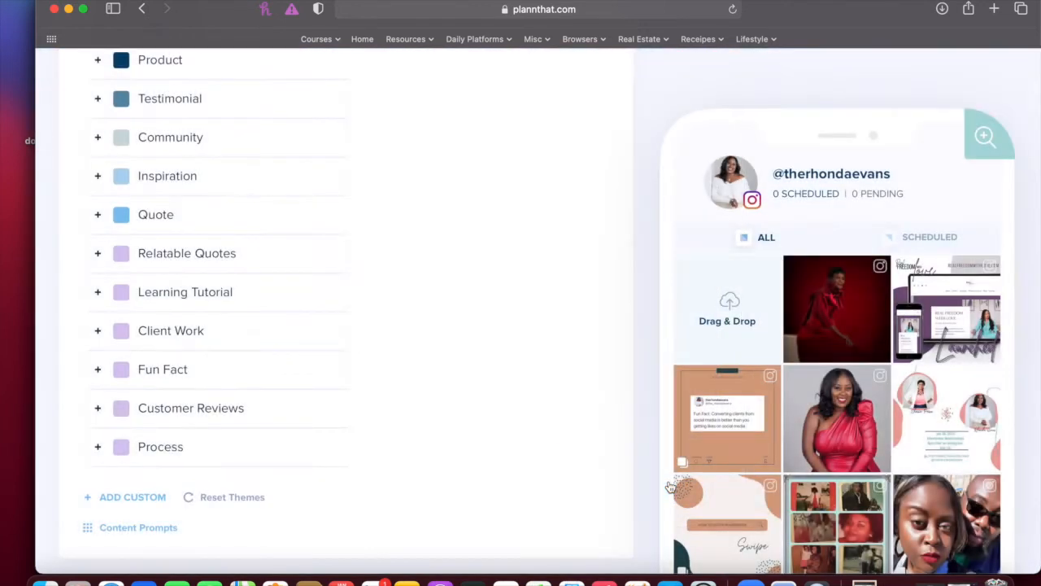
# - Create a light purple custom theme named 'About Me'
pyautogui.click(131, 498)
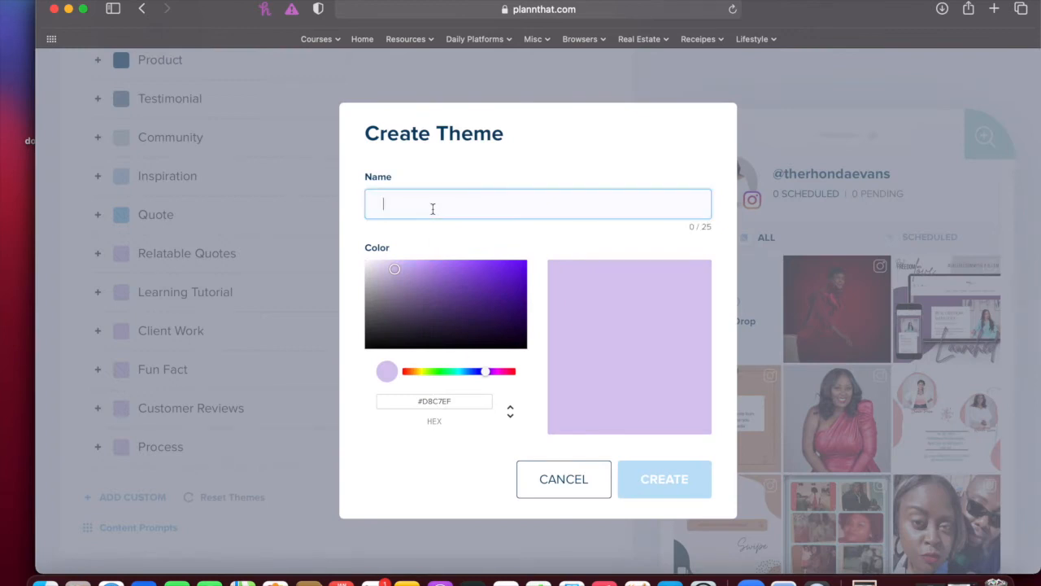
pyautogui.write('About')
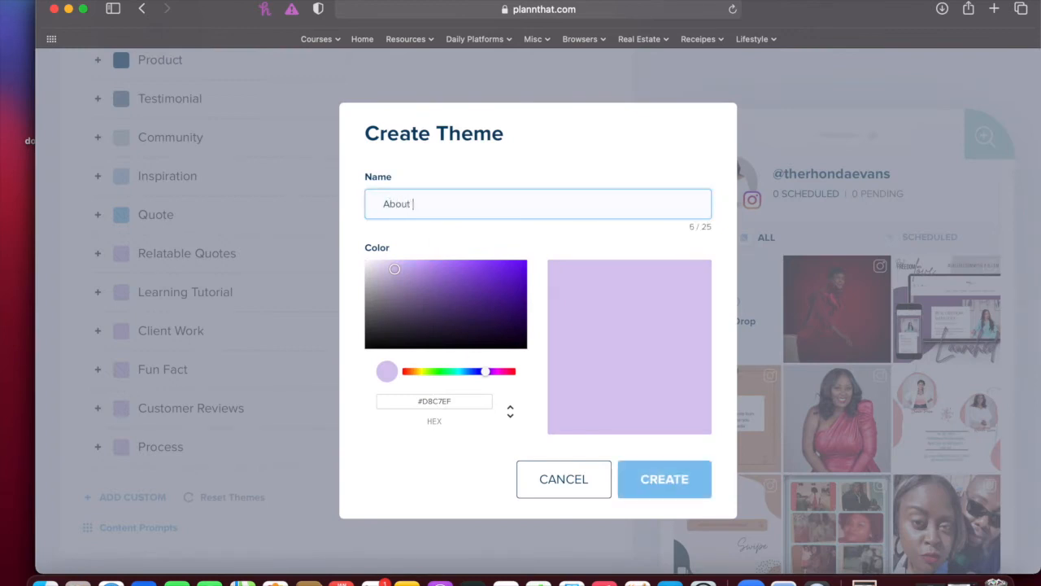
pyautogui.write('Me')
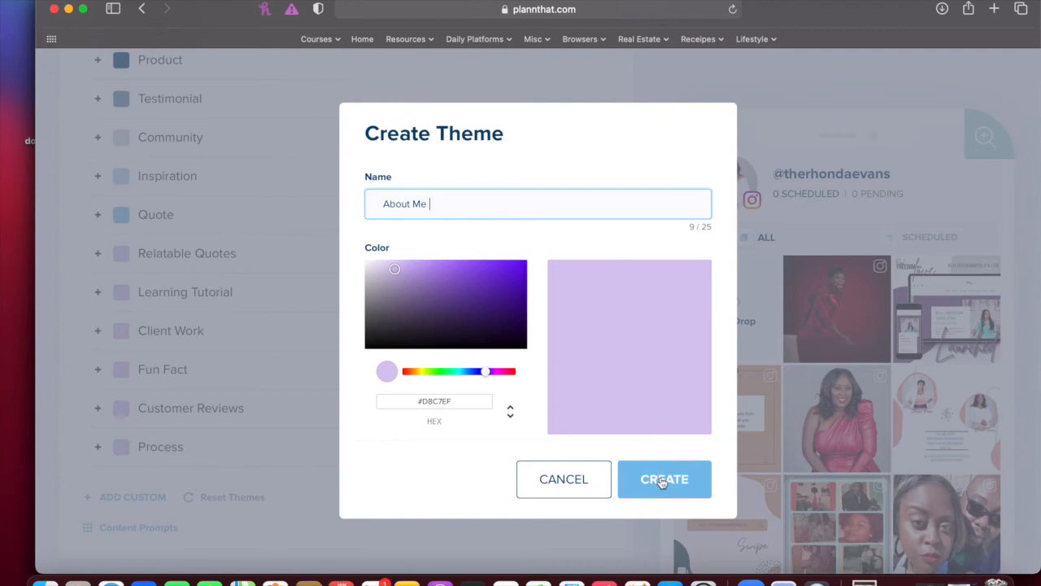
pyautogui.click(664, 479)
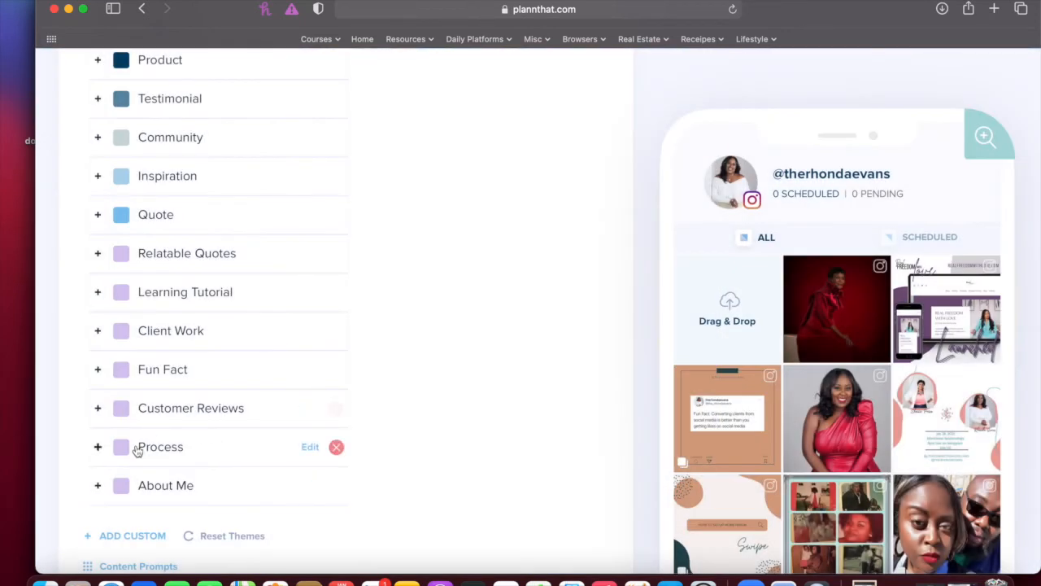
# - Create a custom light purple theme named 'Poll Audience'
pyautogui.click(131, 535)
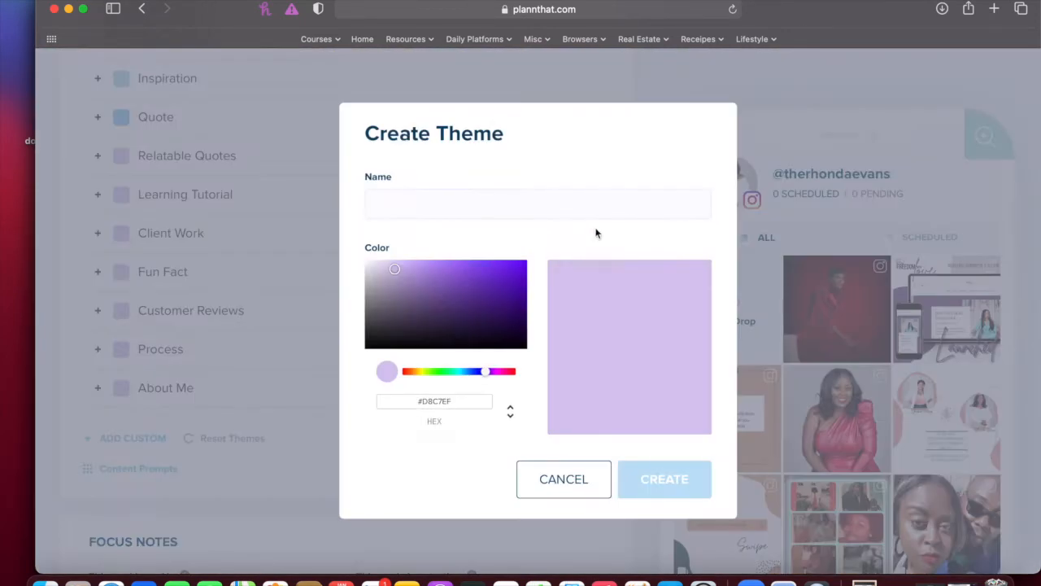
pyautogui.write('Poll A')
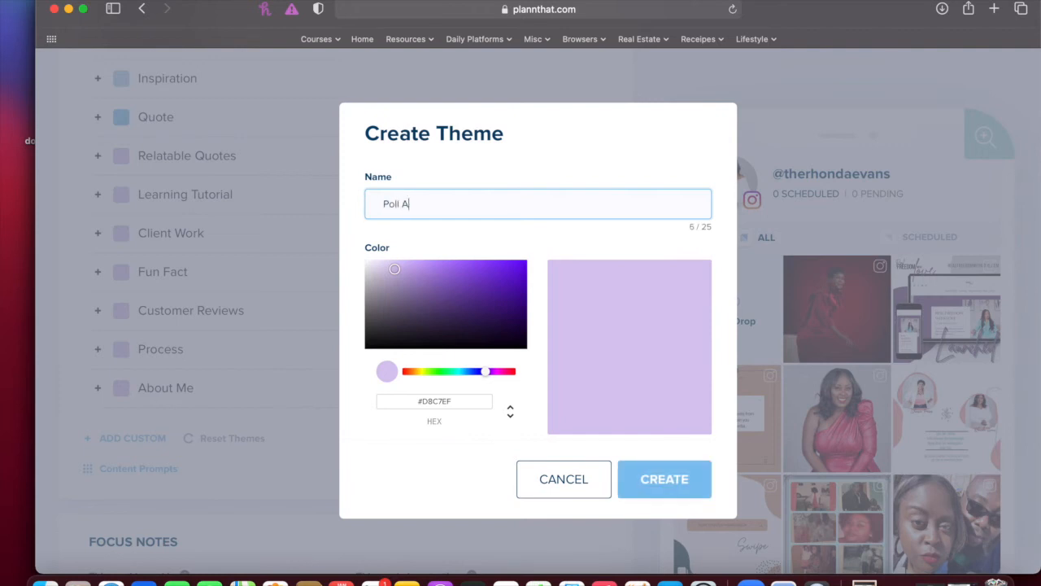
pyautogui.write('udience')
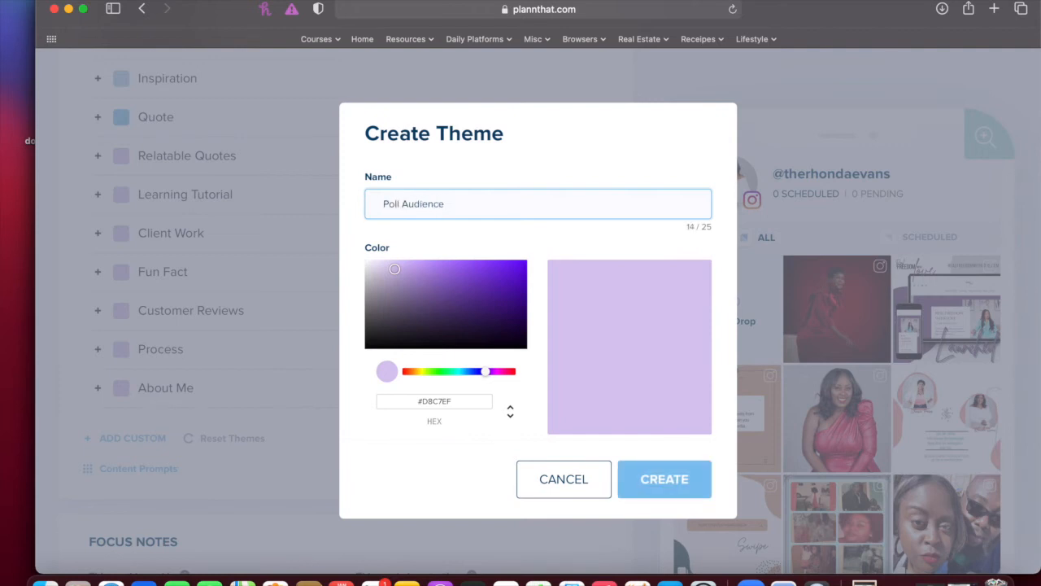
pyautogui.click(664, 478)
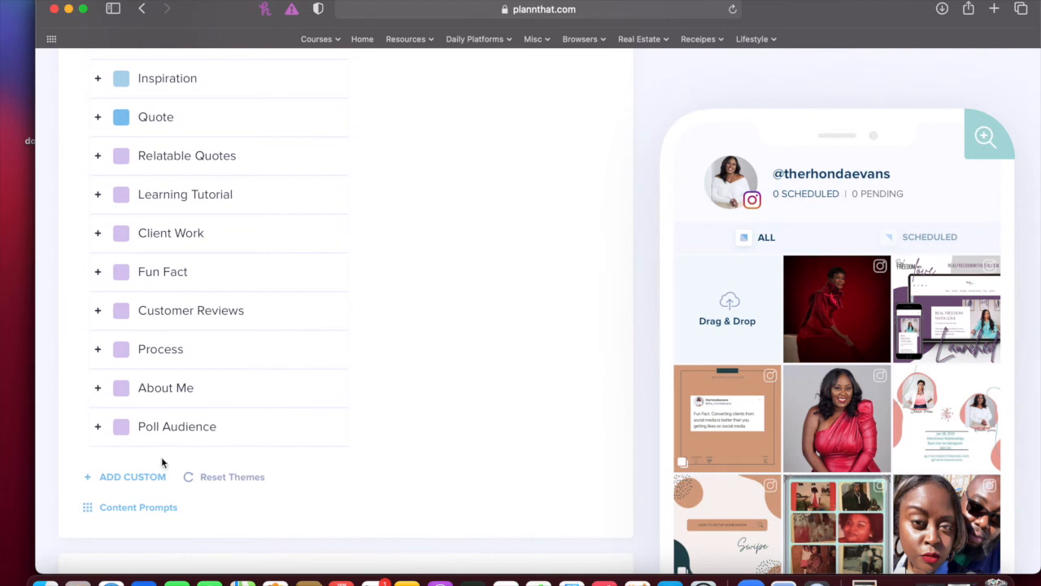
# - Create another light purple theme named 'Product Reviews', keeping the lavender colour #D8C7EF
pyautogui.click(132, 475)
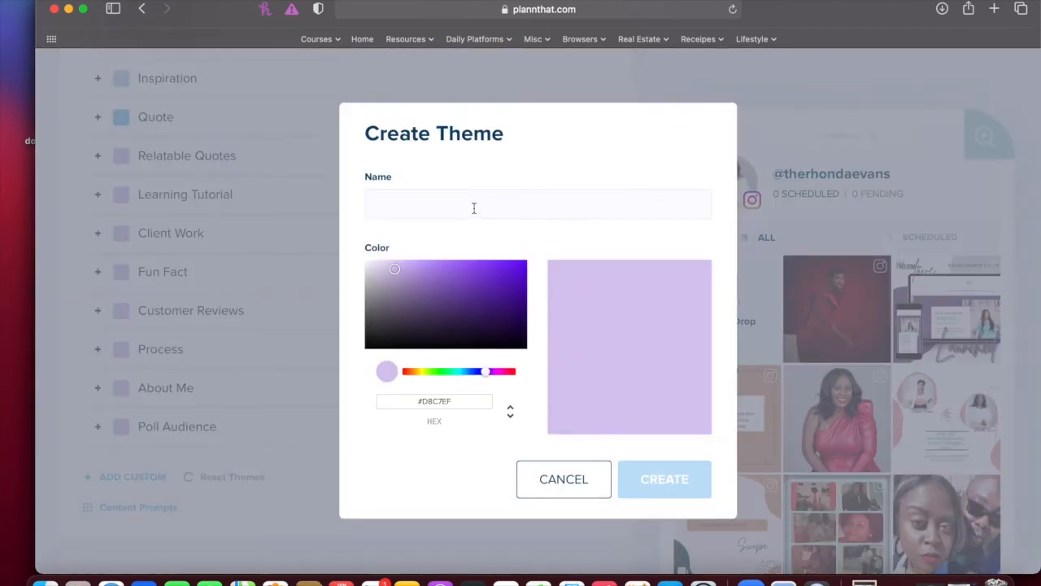
pyautogui.click(536, 205)
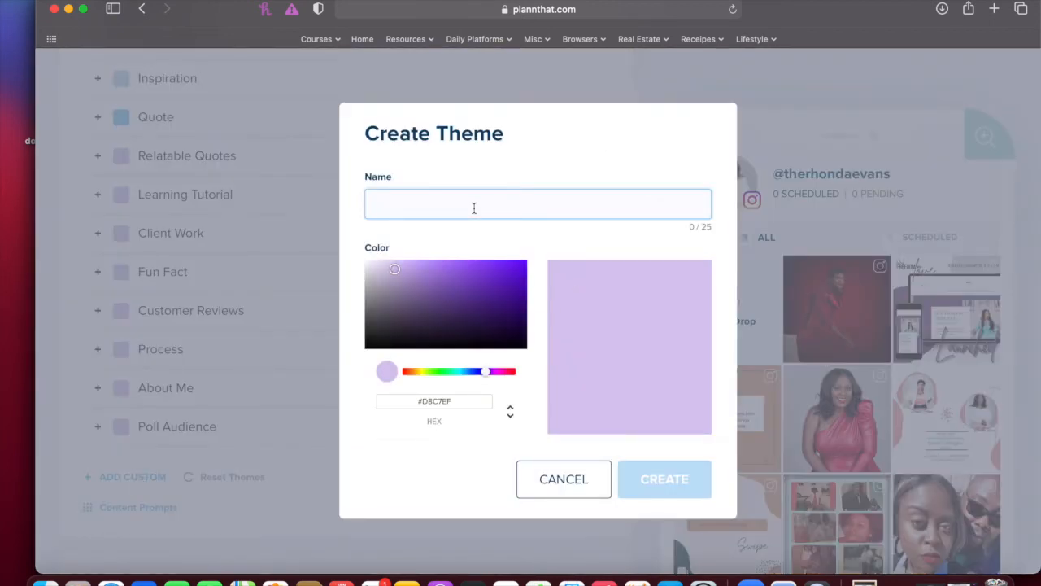
pyautogui.write('Product')
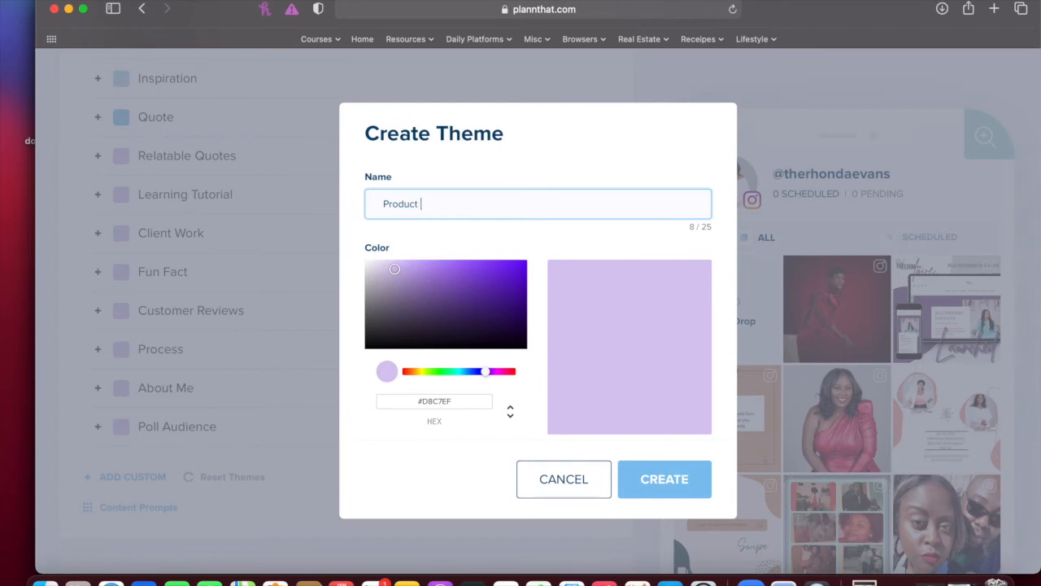
pyautogui.write('reviews')
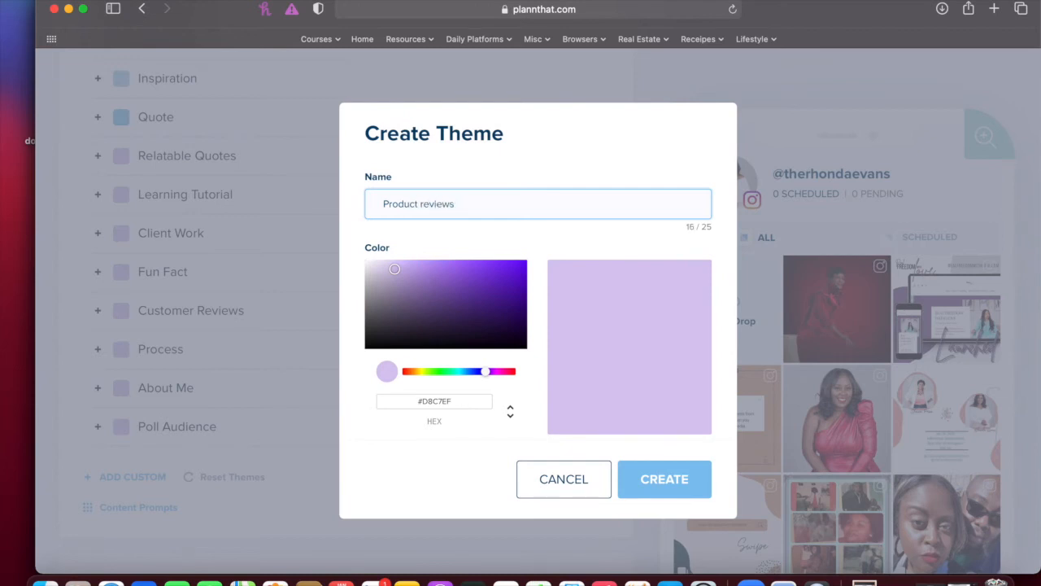
pyautogui.press('Backspace')
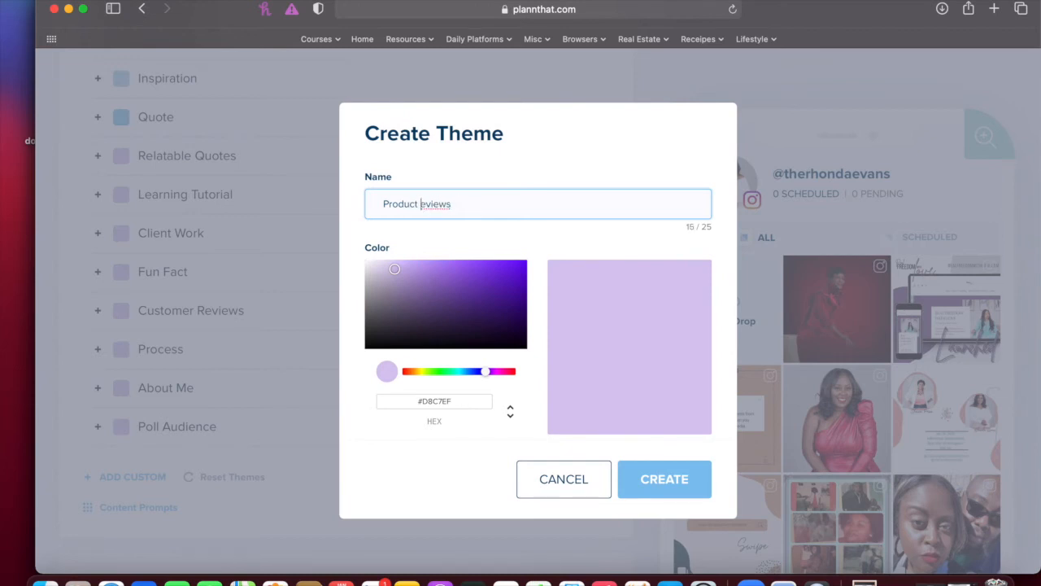
pyautogui.click(664, 478)
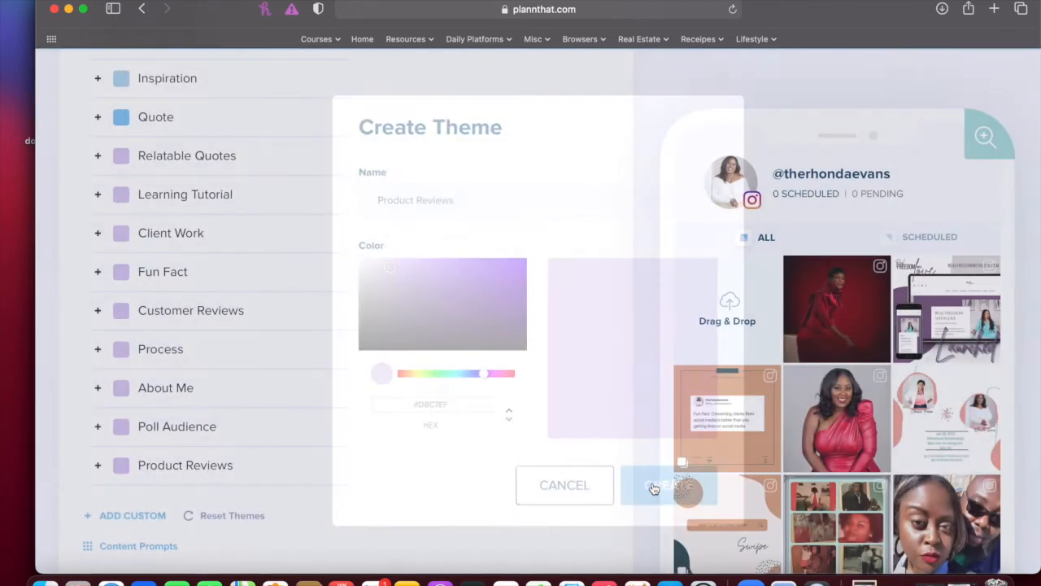
pyautogui.click(670, 485)
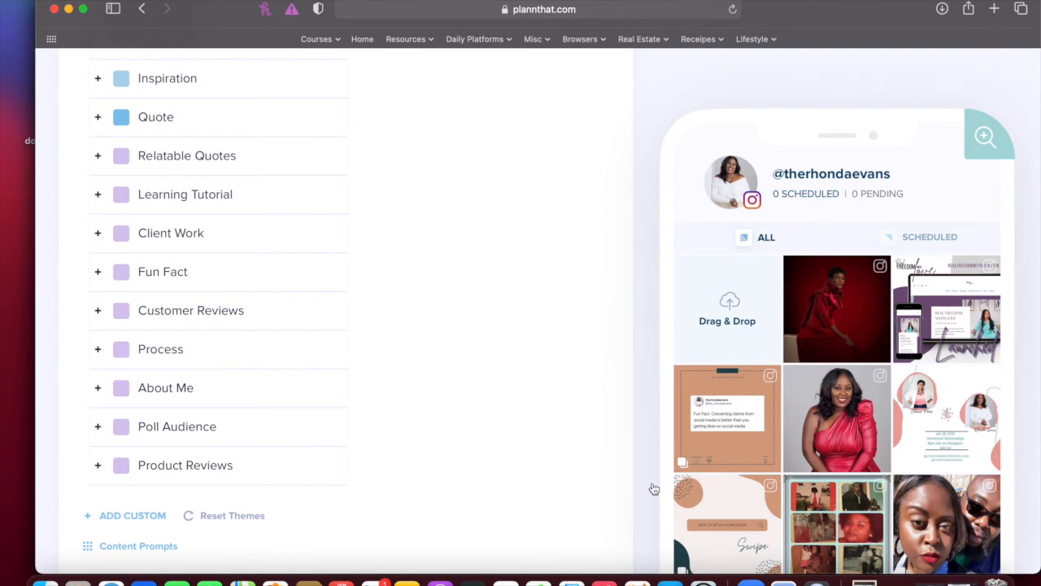
pyautogui.scroll(-3)
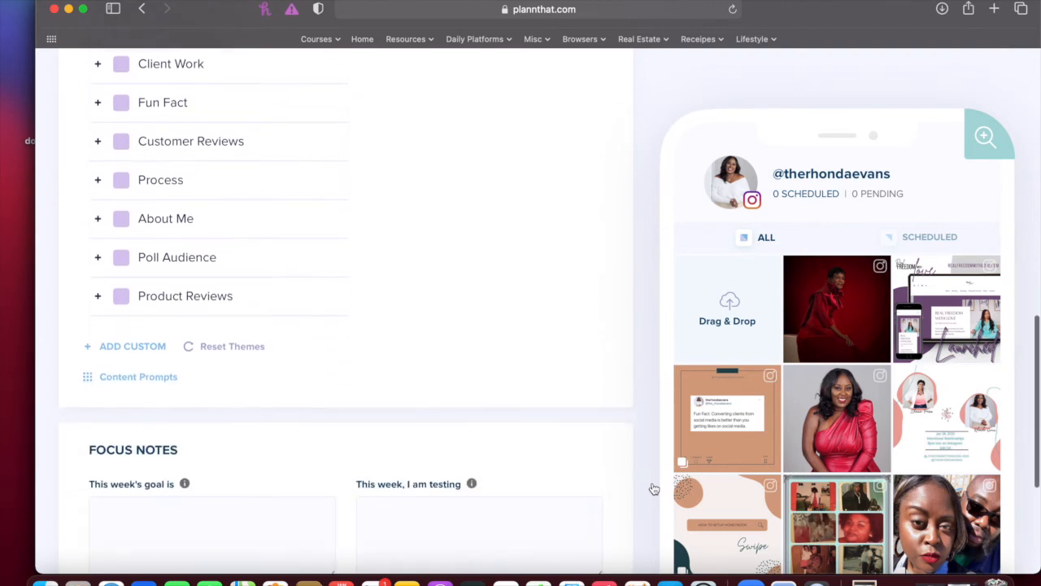
pyautogui.scroll(-3)
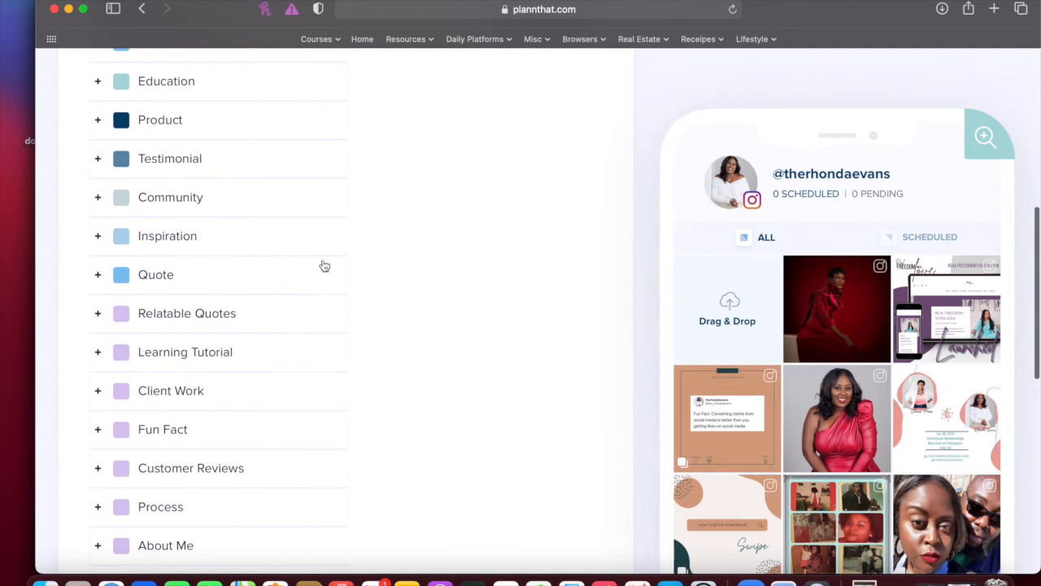
pyautogui.scroll(-3)
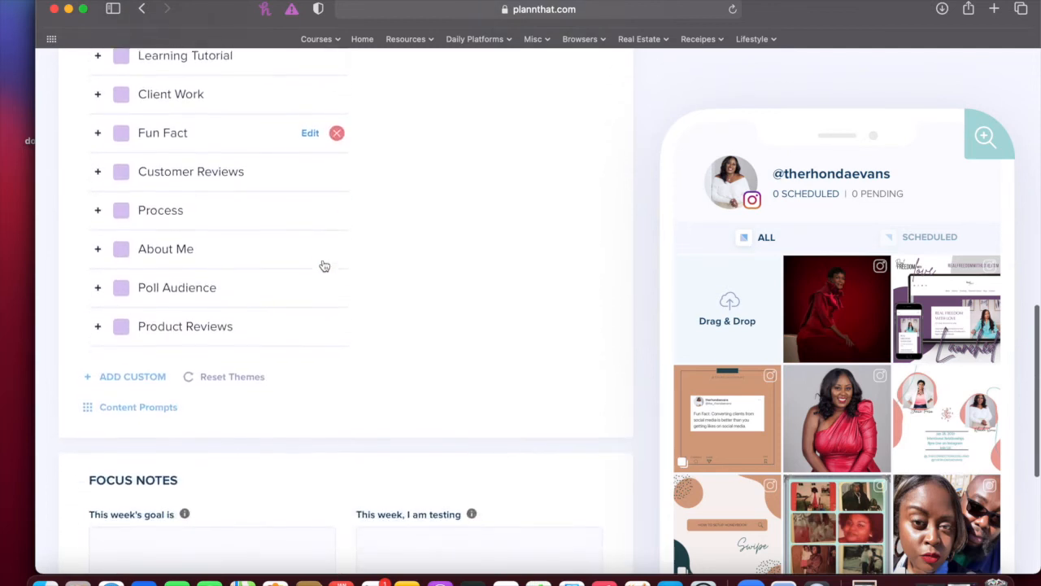
pyautogui.scroll(-3)
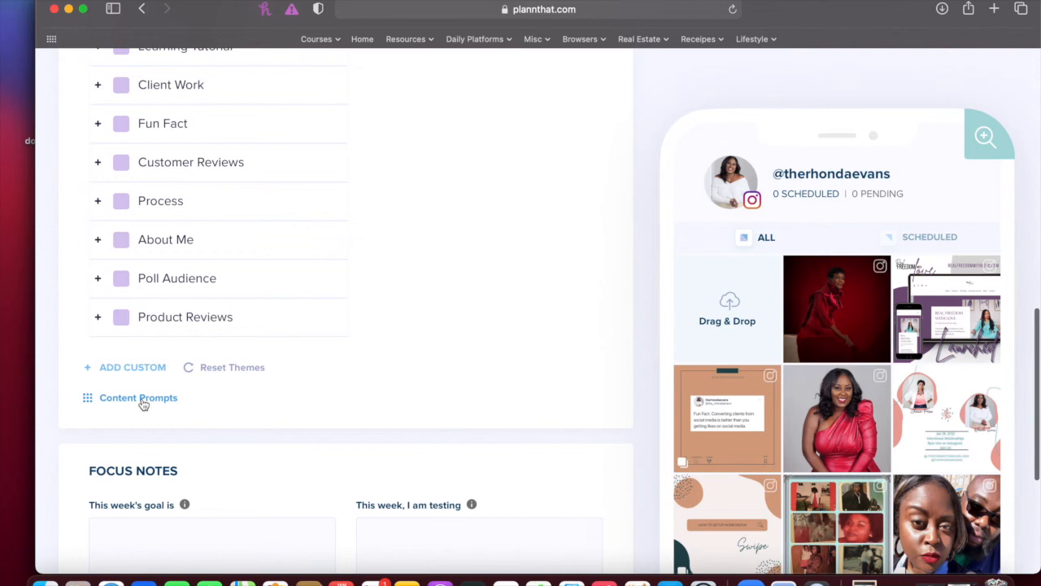
pyautogui.moveTo(88, 403)
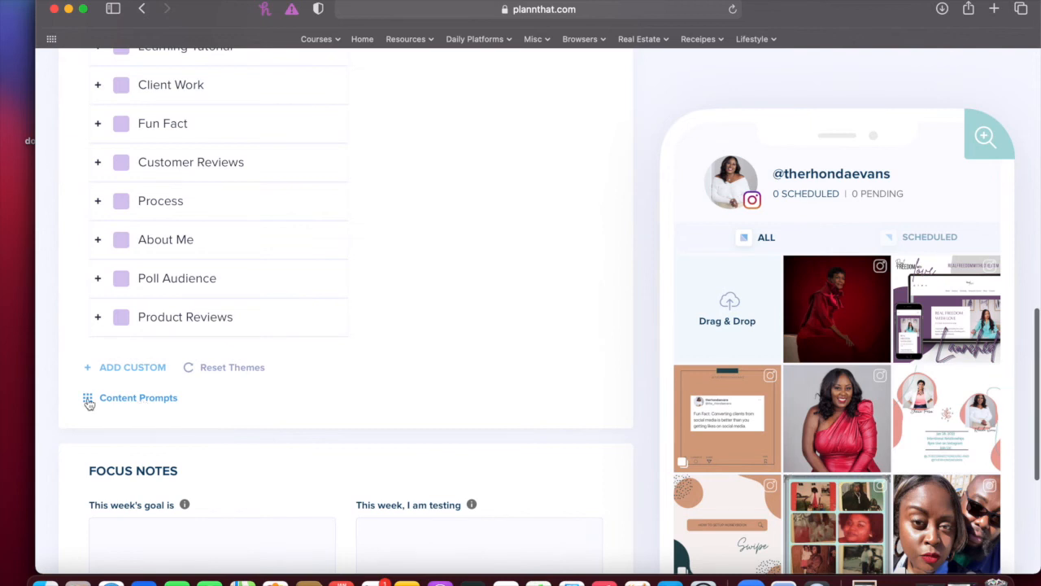
pyautogui.click(138, 397)
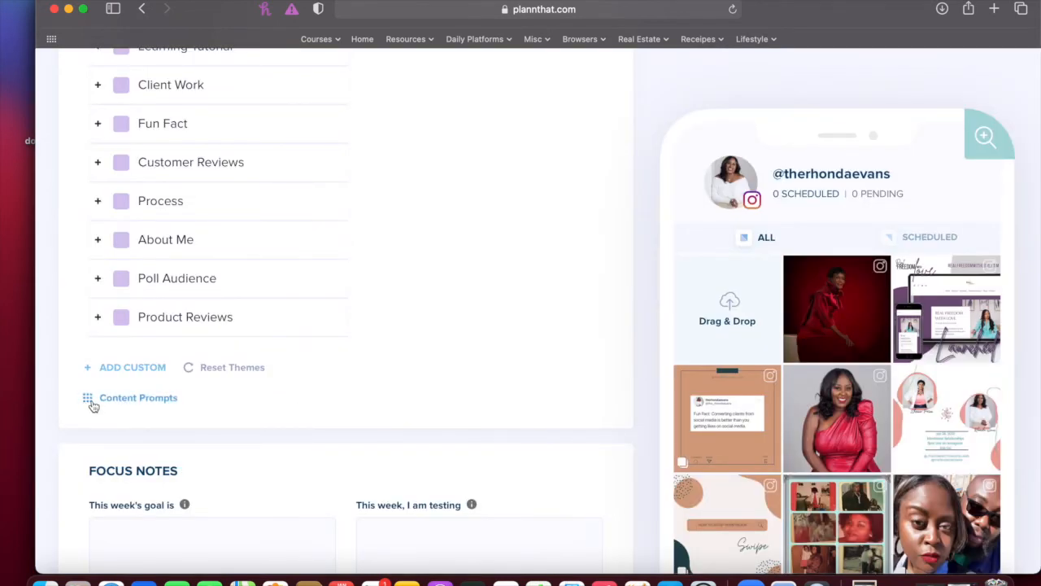
pyautogui.click(138, 397)
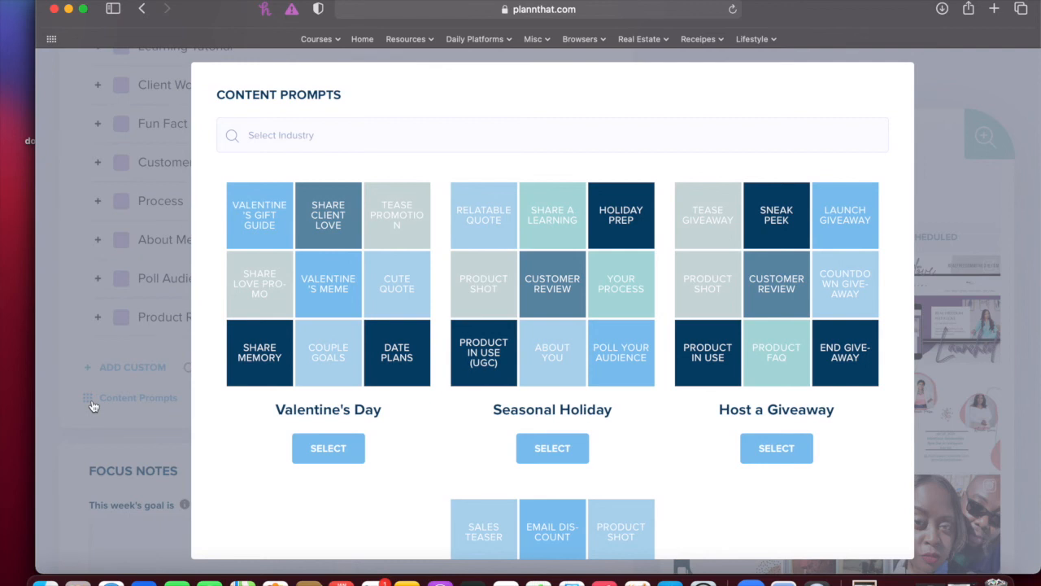
pyautogui.moveTo(329, 426)
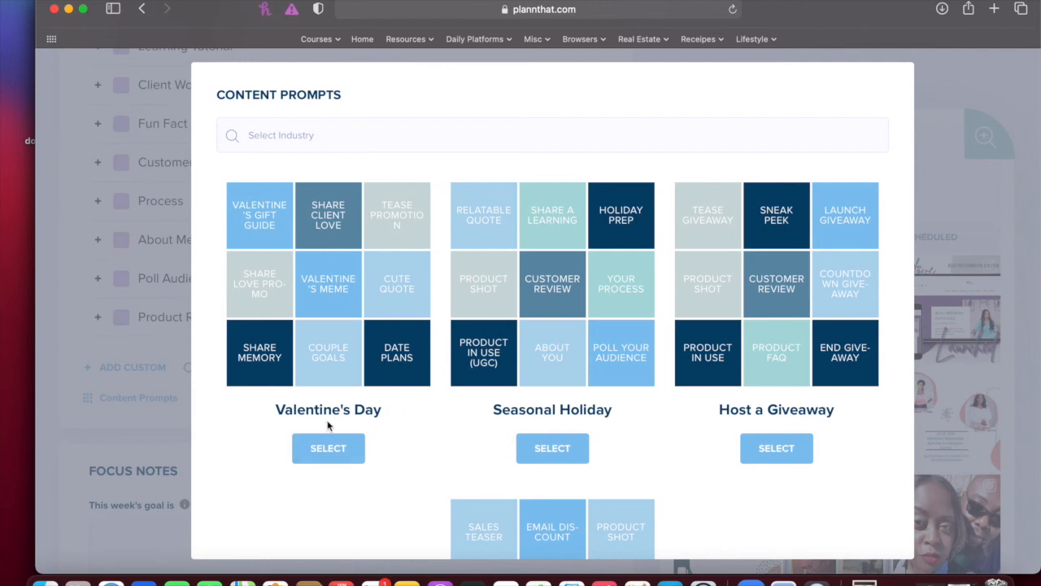
pyautogui.moveTo(397, 496)
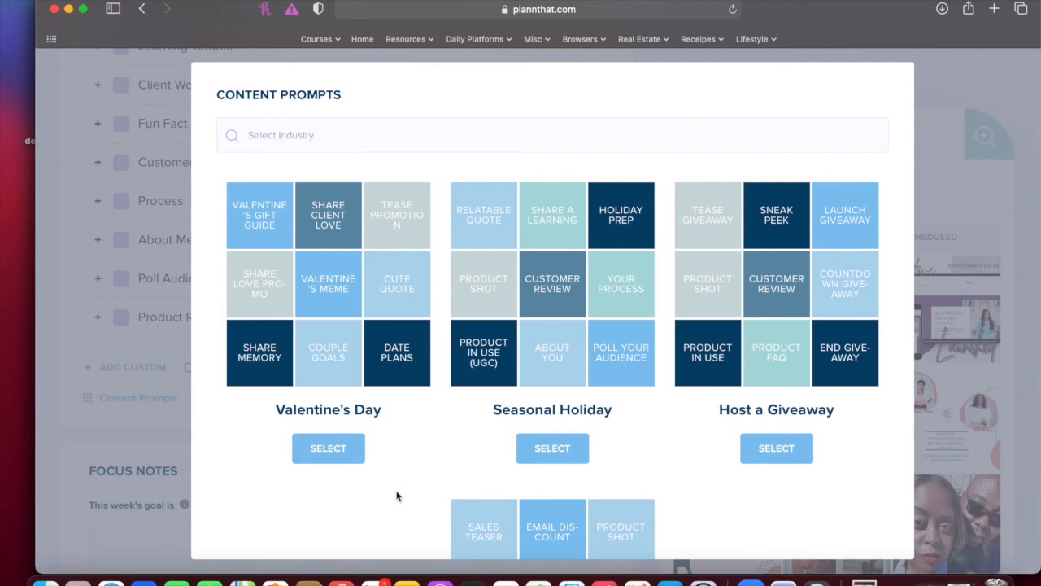
pyautogui.moveTo(388, 437)
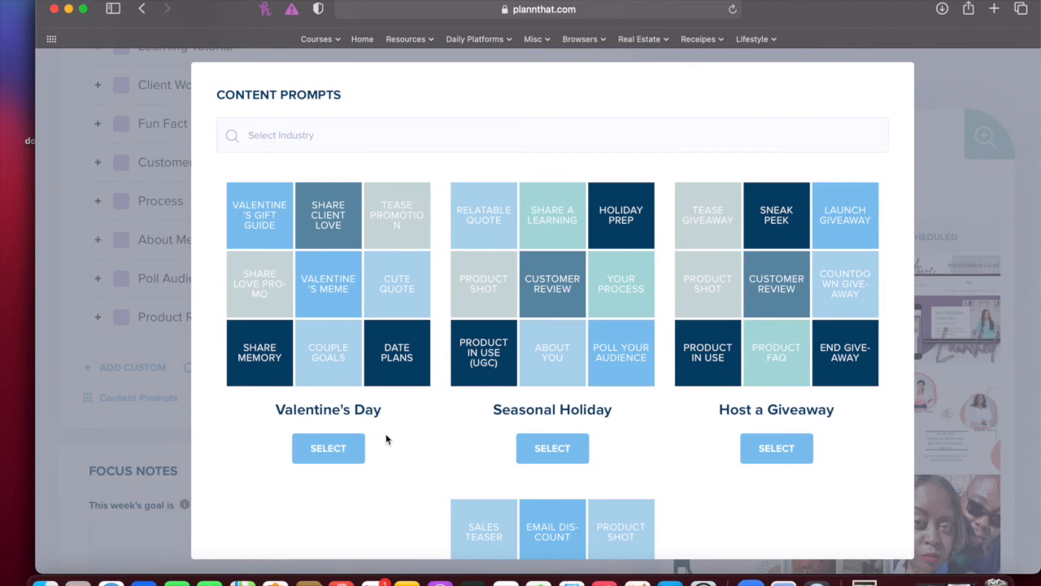
pyautogui.moveTo(596, 431)
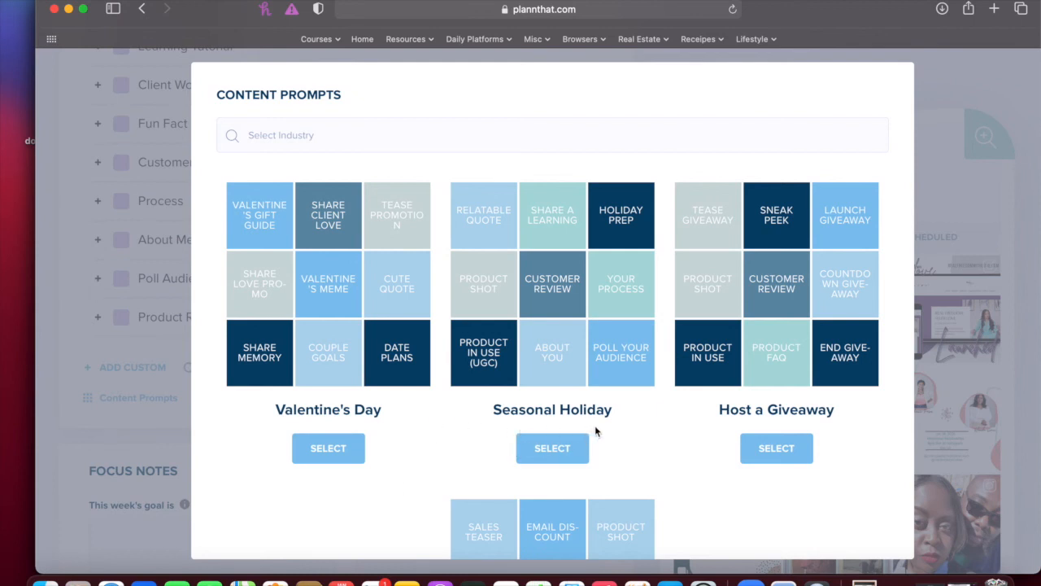
pyautogui.moveTo(531, 426)
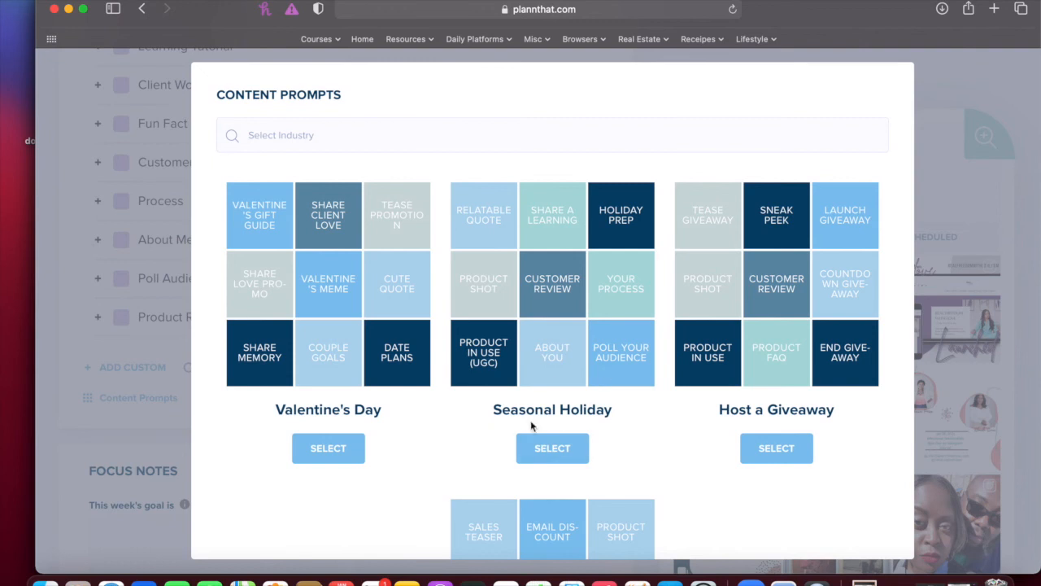
pyautogui.moveTo(815, 478)
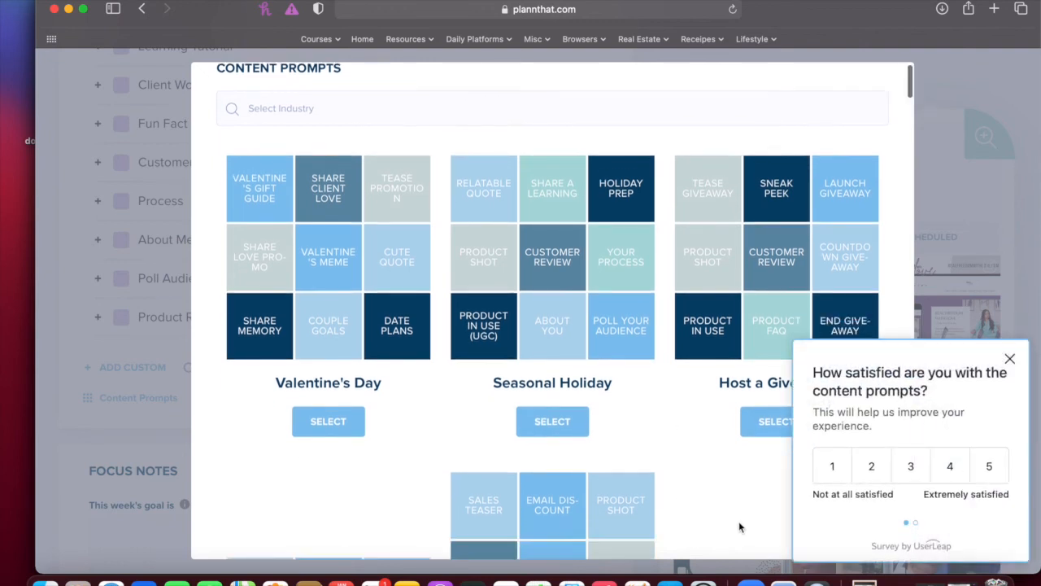
# - Dismiss the feedback surveys so the Content Prompts gallery with Launch a Sale and Artist/Illustrator shows
pyautogui.click(1009, 359)
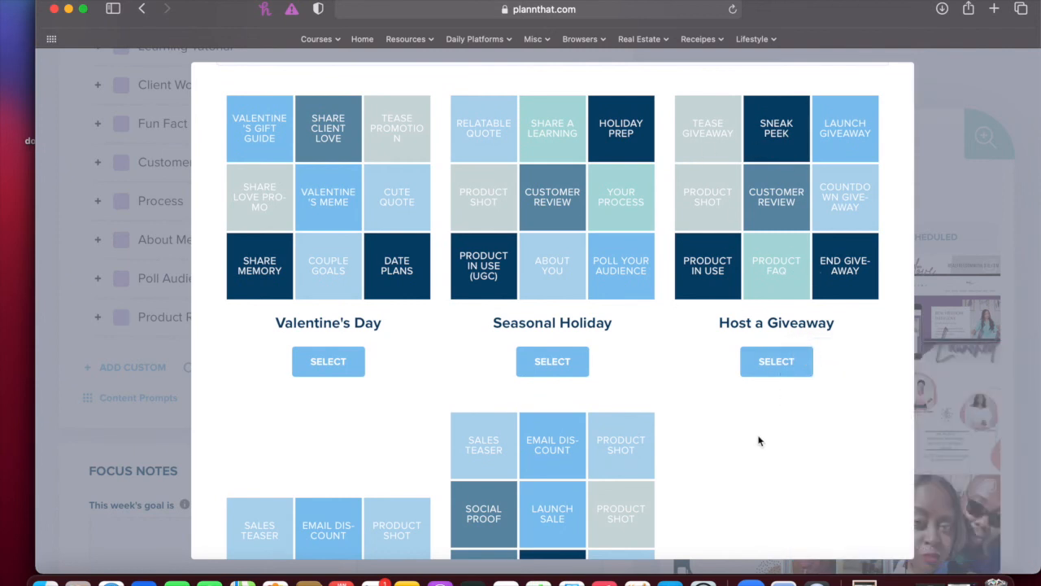
pyautogui.scroll(-3)
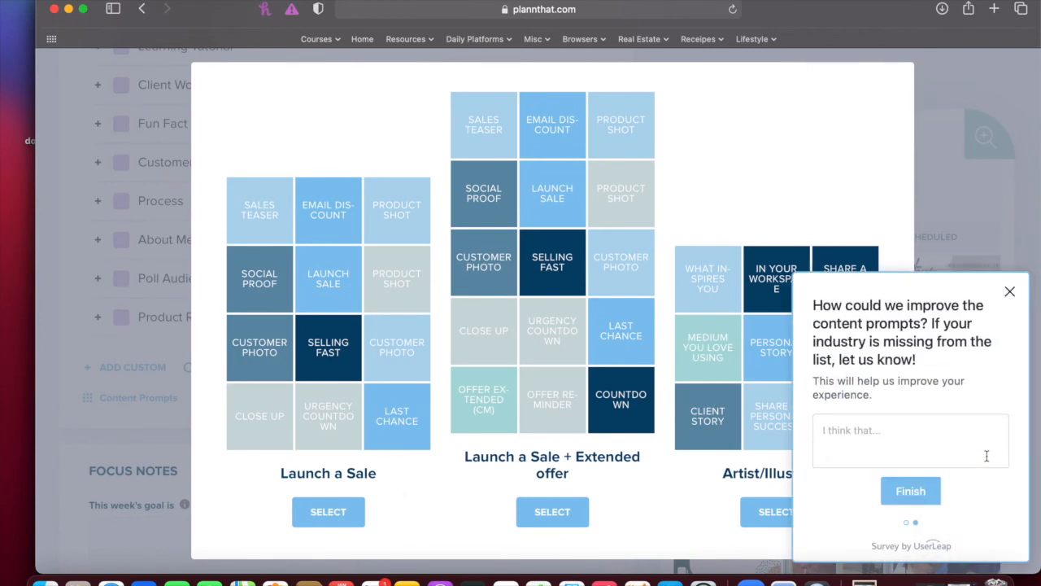
pyautogui.click(911, 491)
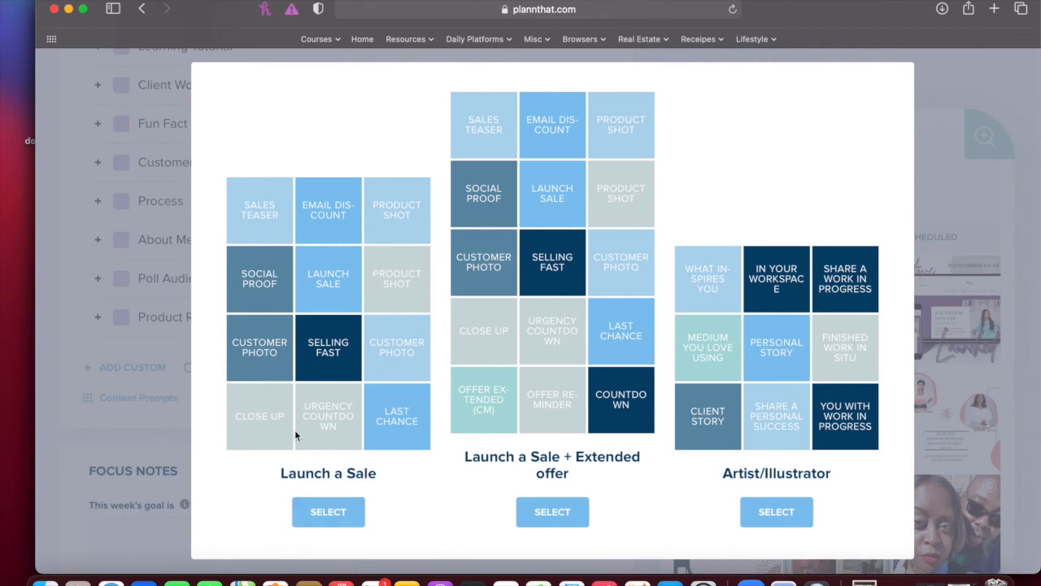
pyautogui.moveTo(368, 456)
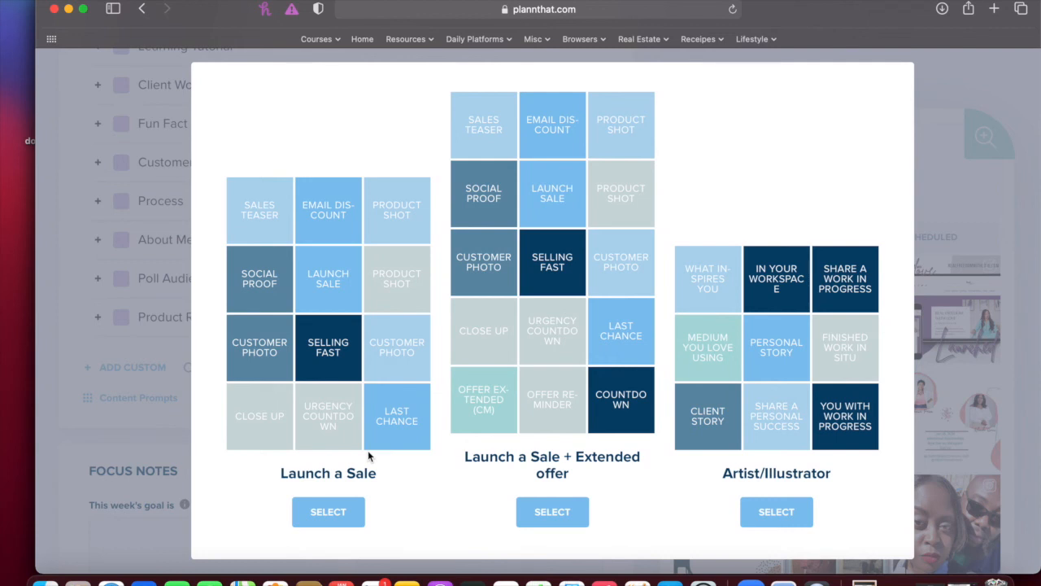
pyautogui.moveTo(289, 241)
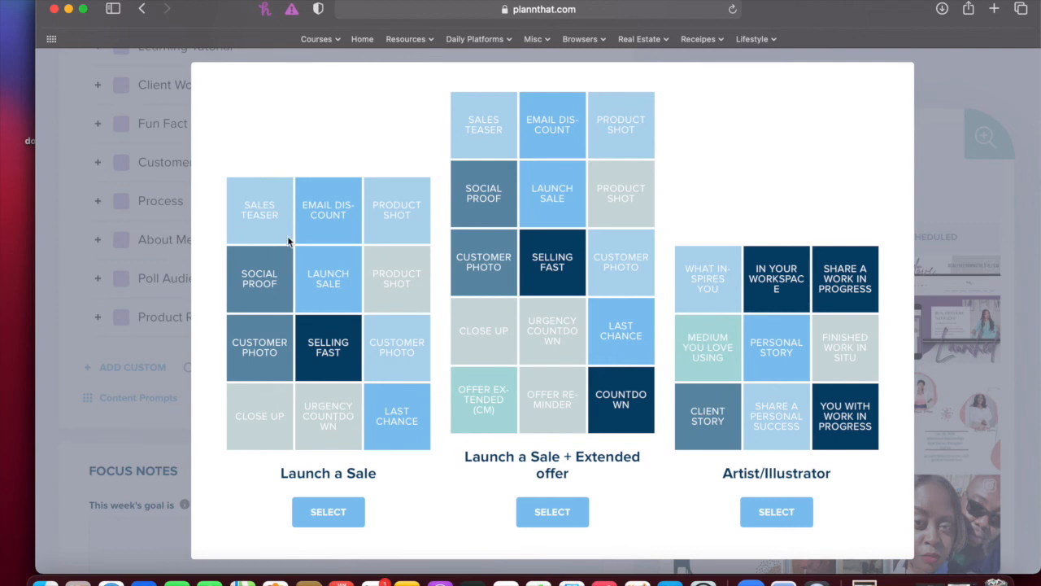
pyautogui.moveTo(332, 426)
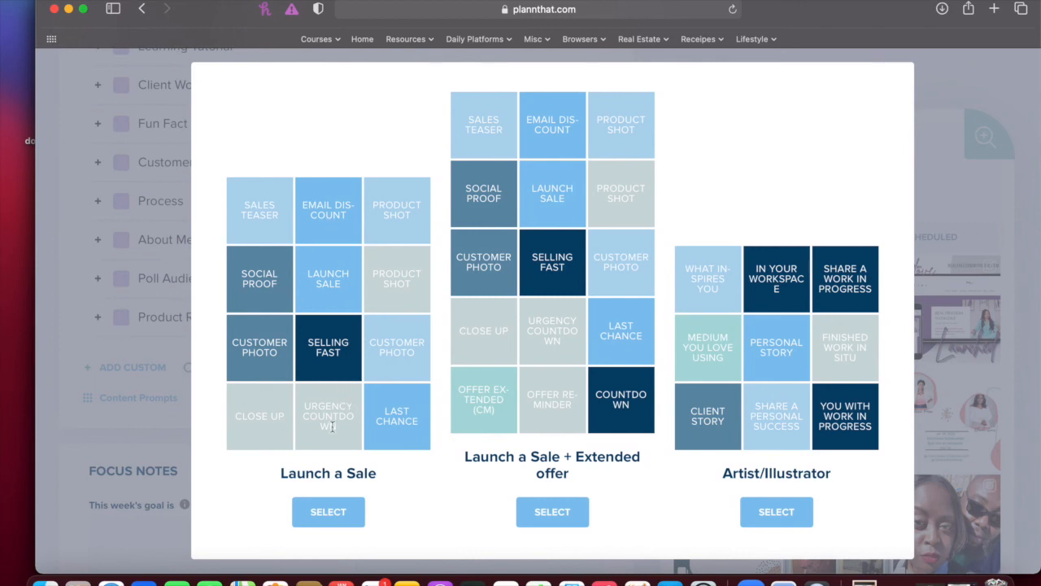
pyautogui.moveTo(417, 384)
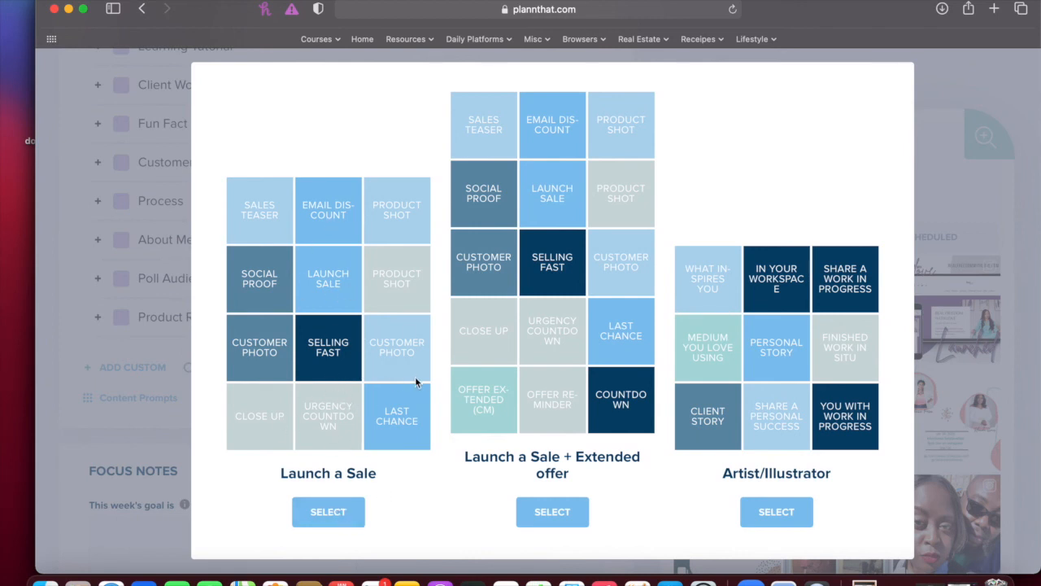
pyautogui.moveTo(410, 404)
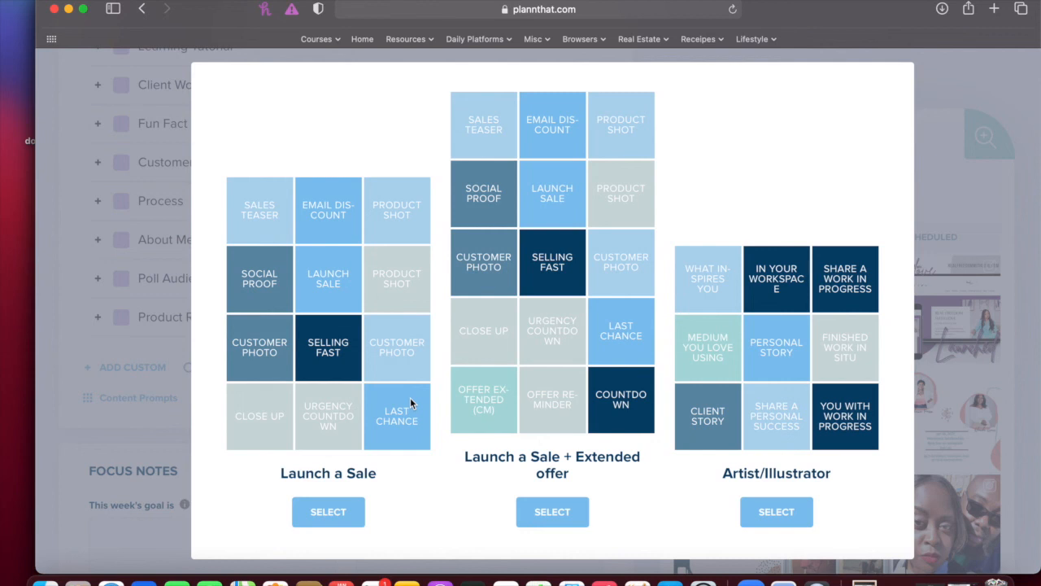
pyautogui.moveTo(524, 488)
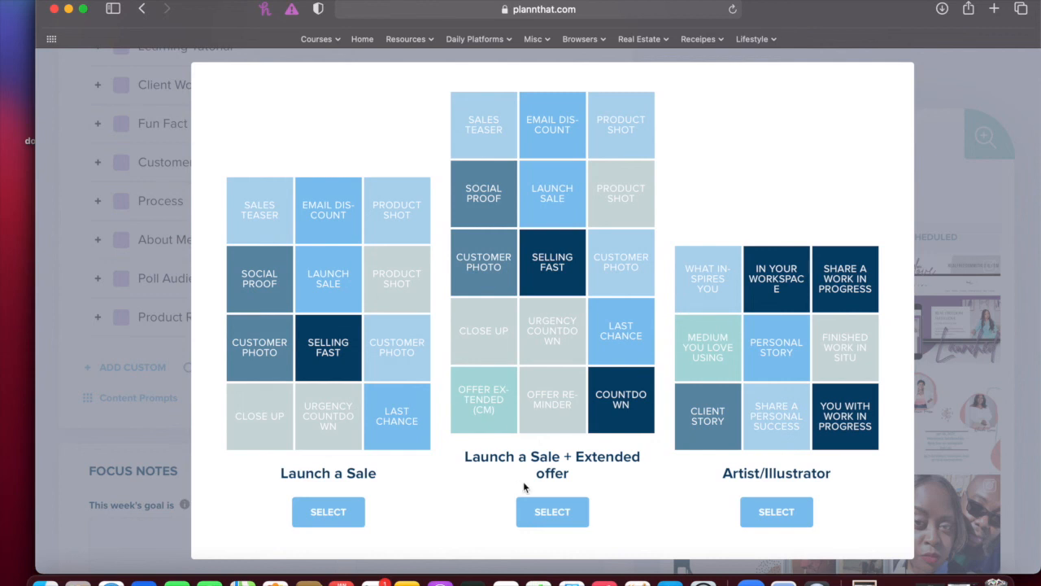
pyautogui.moveTo(612, 485)
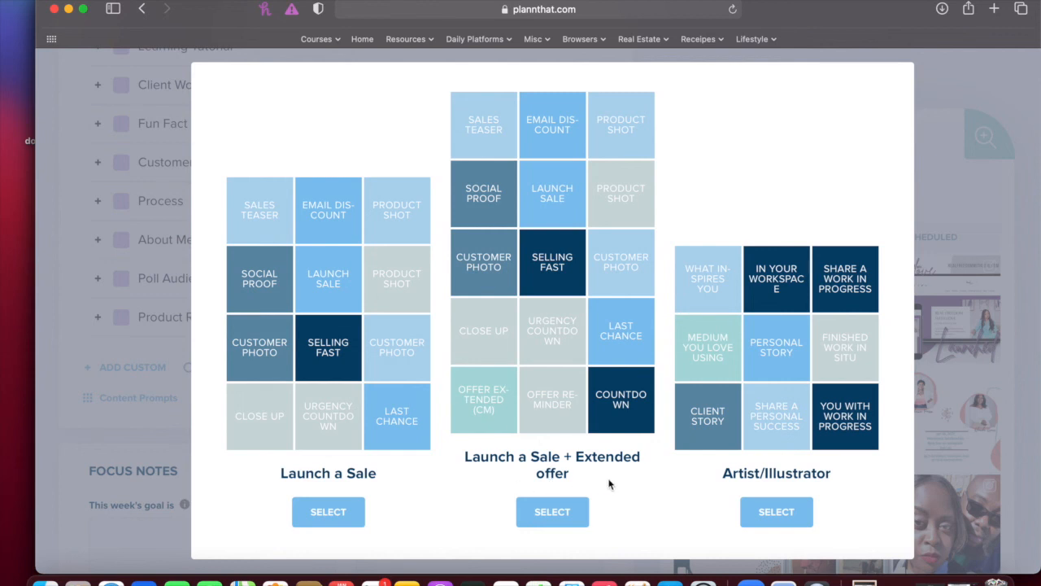
pyautogui.moveTo(674, 475)
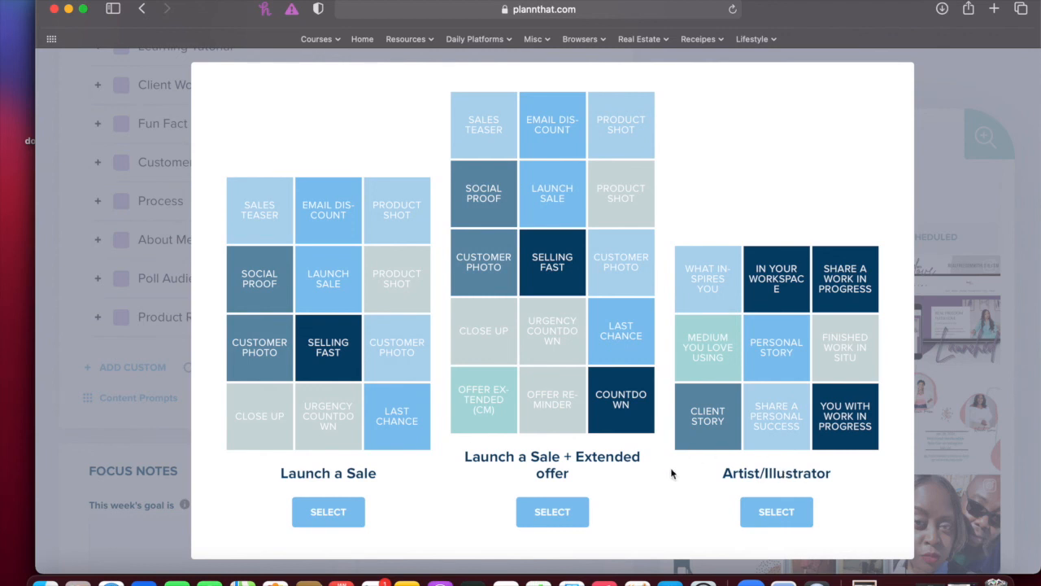
# - Scroll through the industry prompt sets, past Fitness, Hair Stylist, Interior Designer and Makeup Artist
pyautogui.scroll(-3)
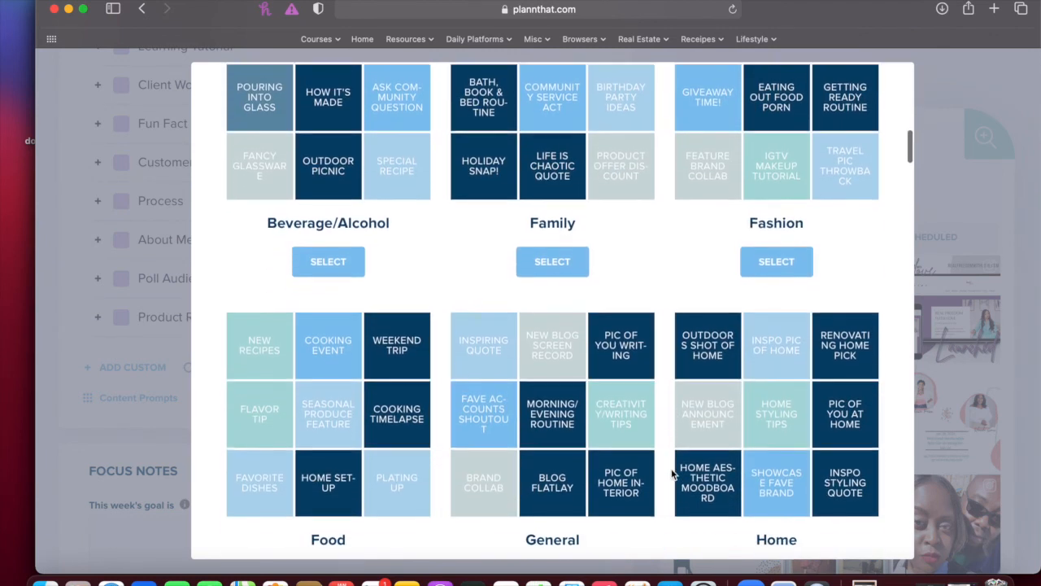
pyautogui.scroll(-3)
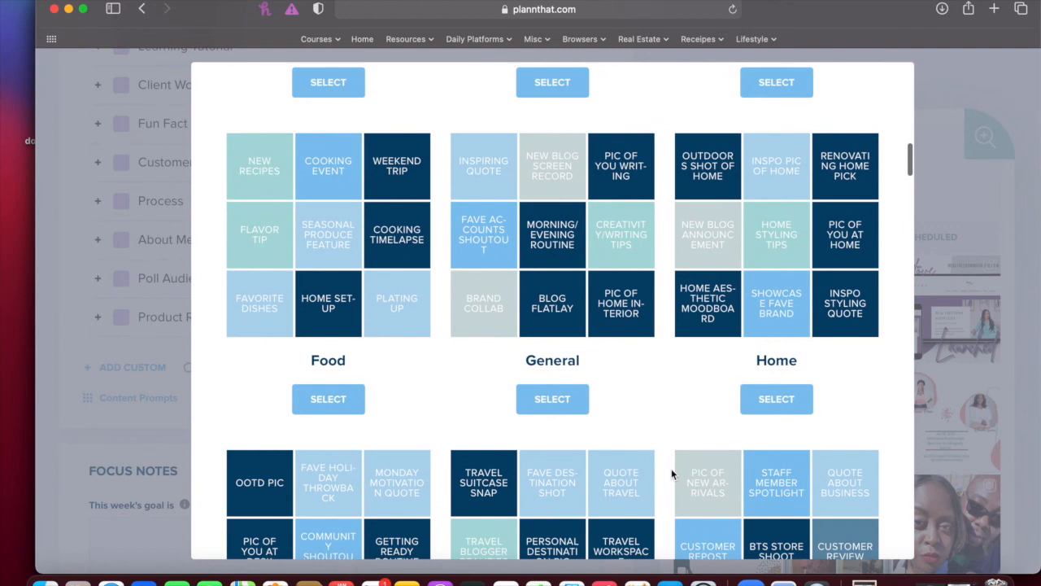
pyautogui.scroll(-3)
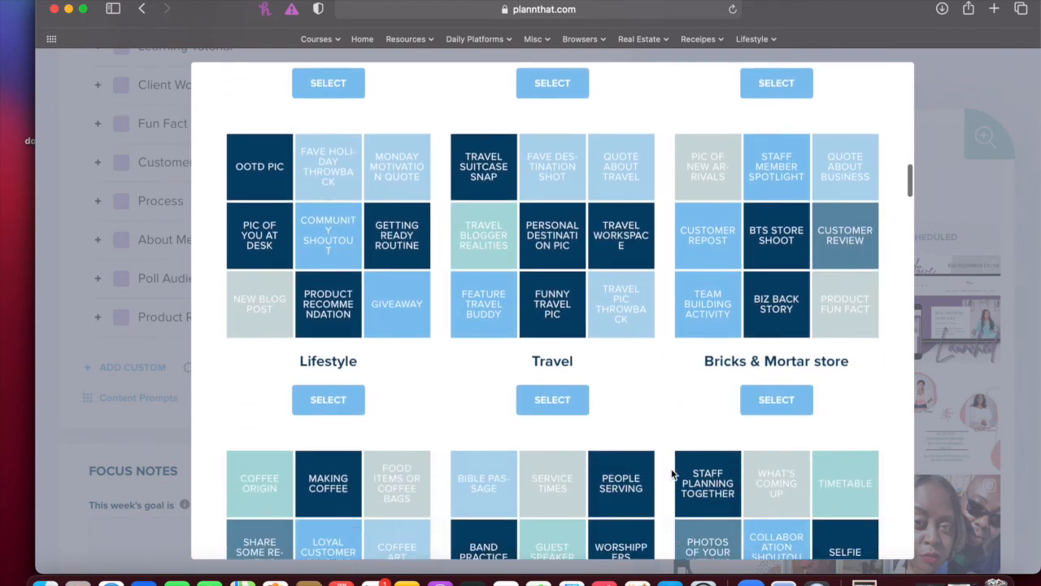
pyautogui.scroll(-3)
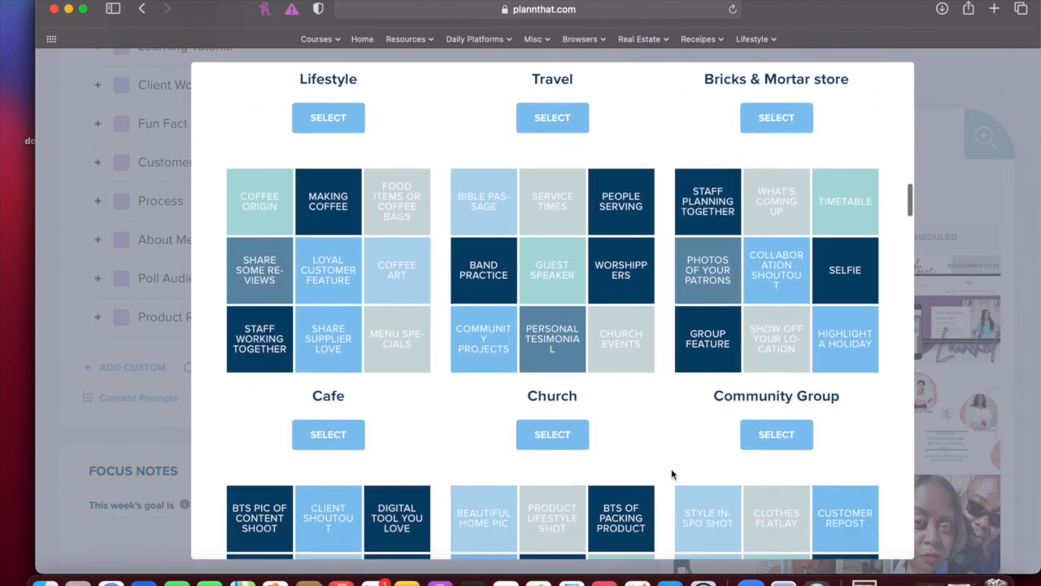
pyautogui.scroll(-3)
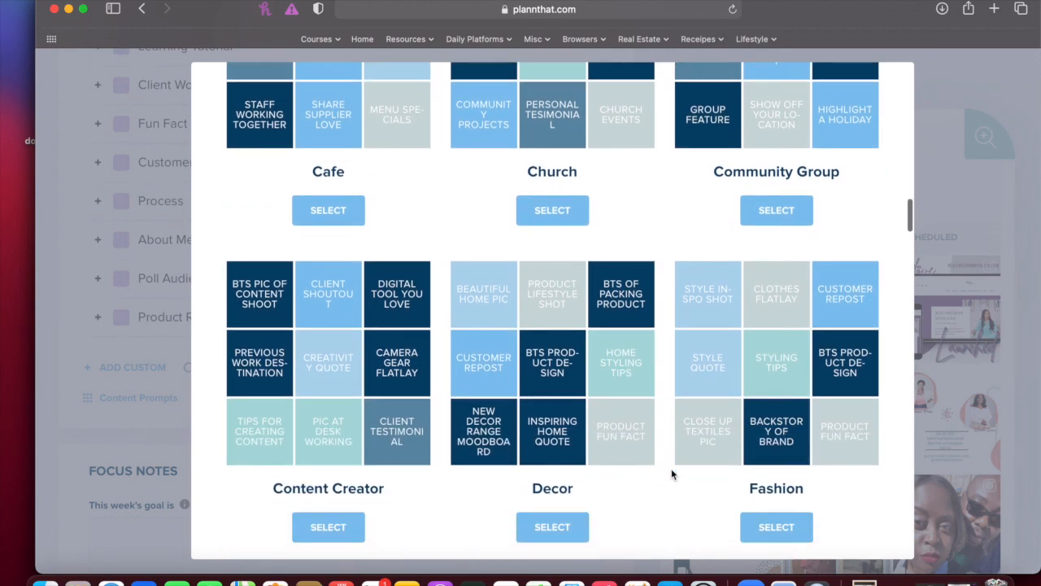
pyautogui.scroll(-3)
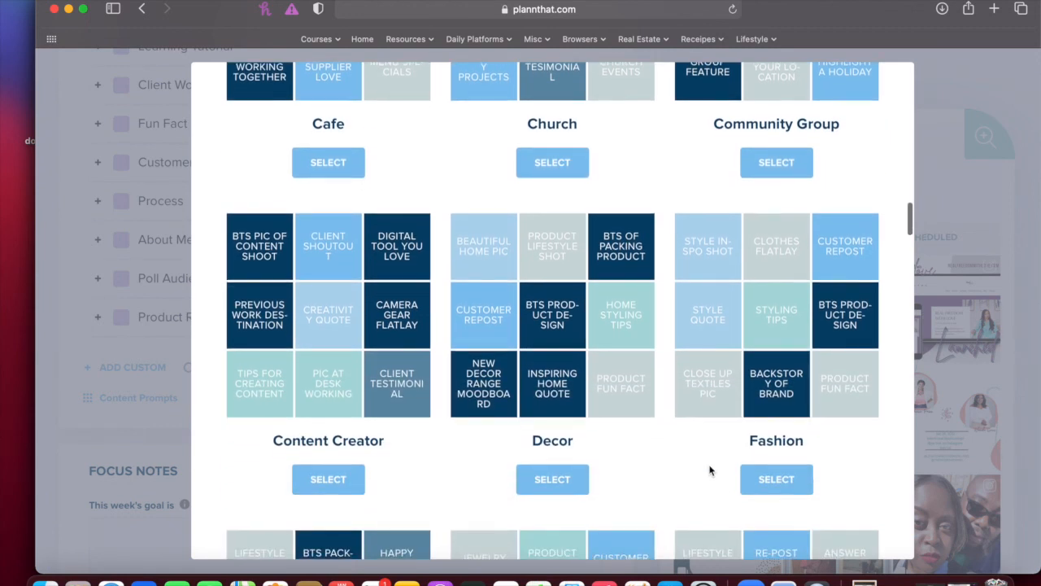
pyautogui.scroll(-3)
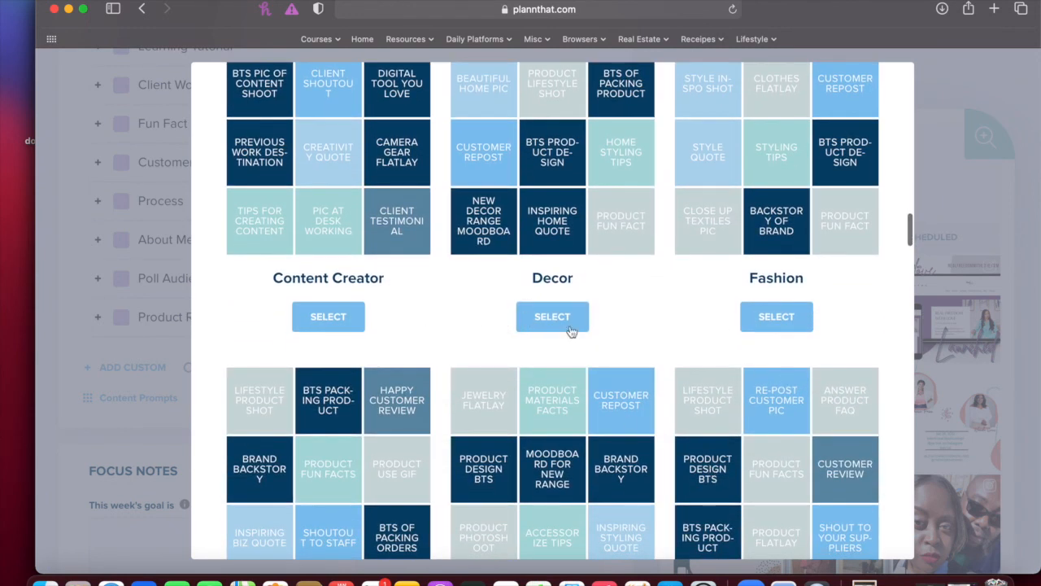
pyautogui.scroll(-3)
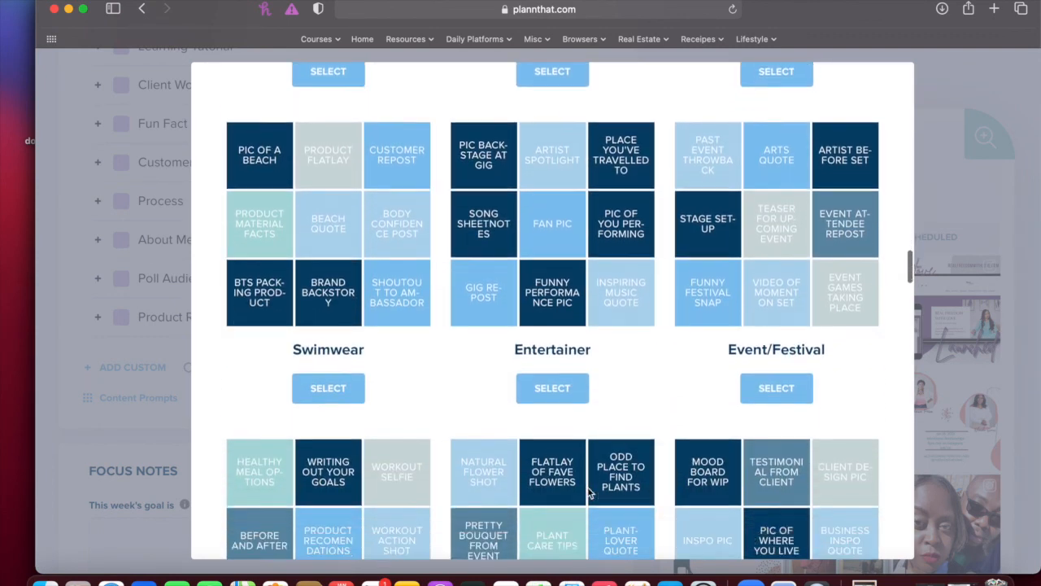
pyautogui.scroll(-3)
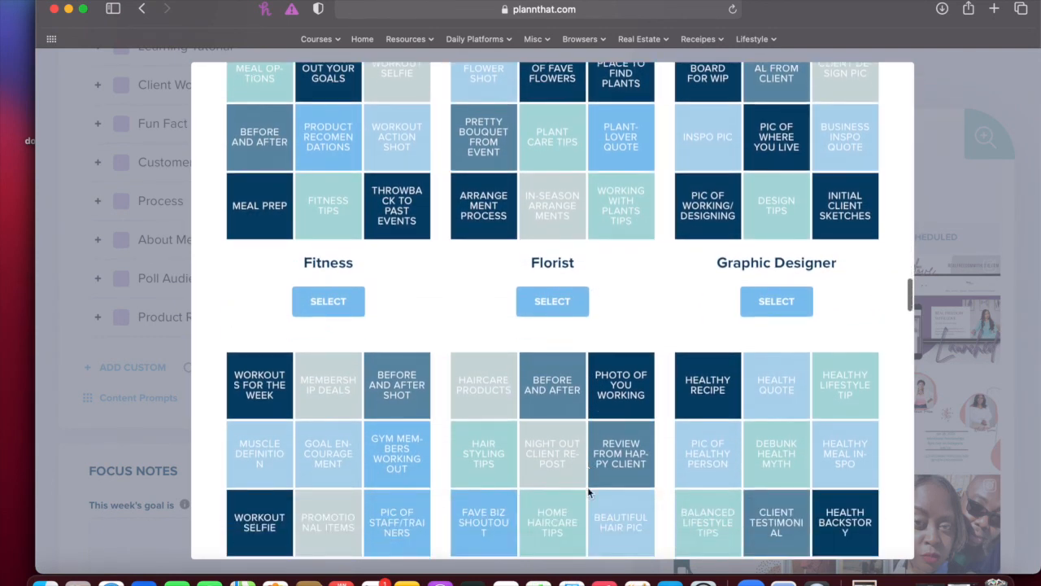
pyautogui.scroll(-3)
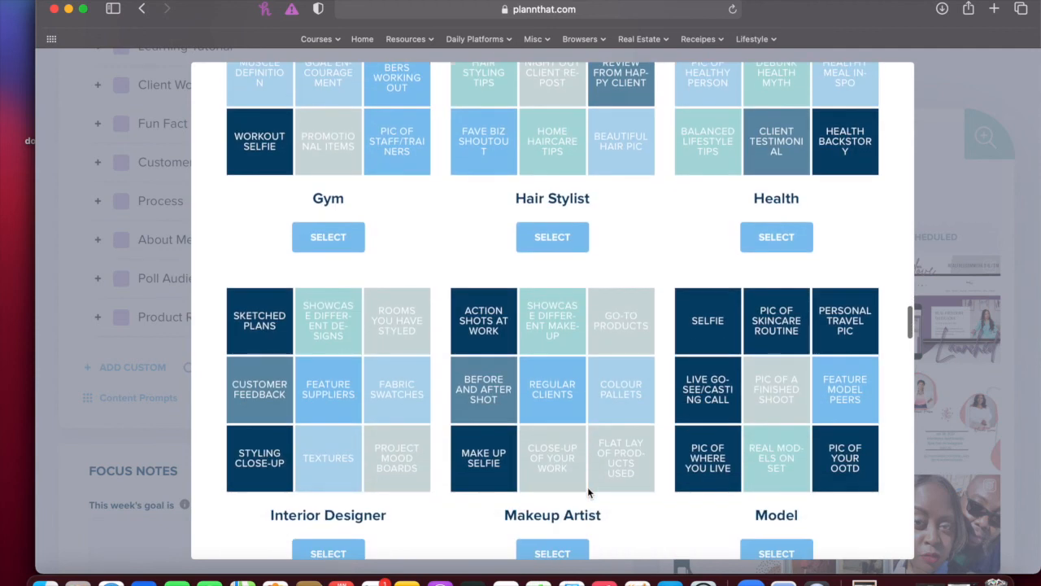
pyautogui.moveTo(945, 91)
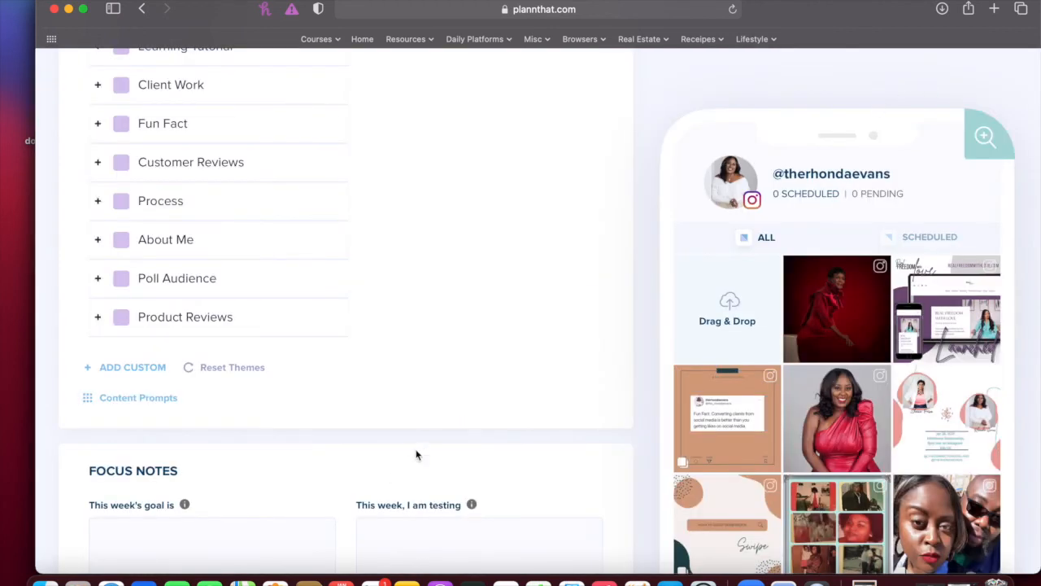
pyautogui.scroll(-3)
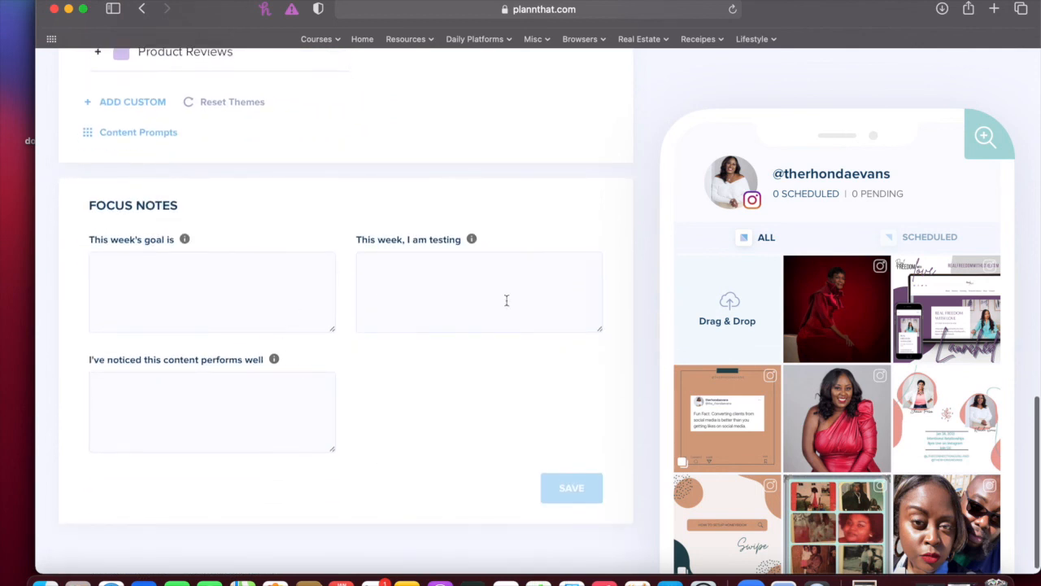
pyautogui.moveTo(433, 439)
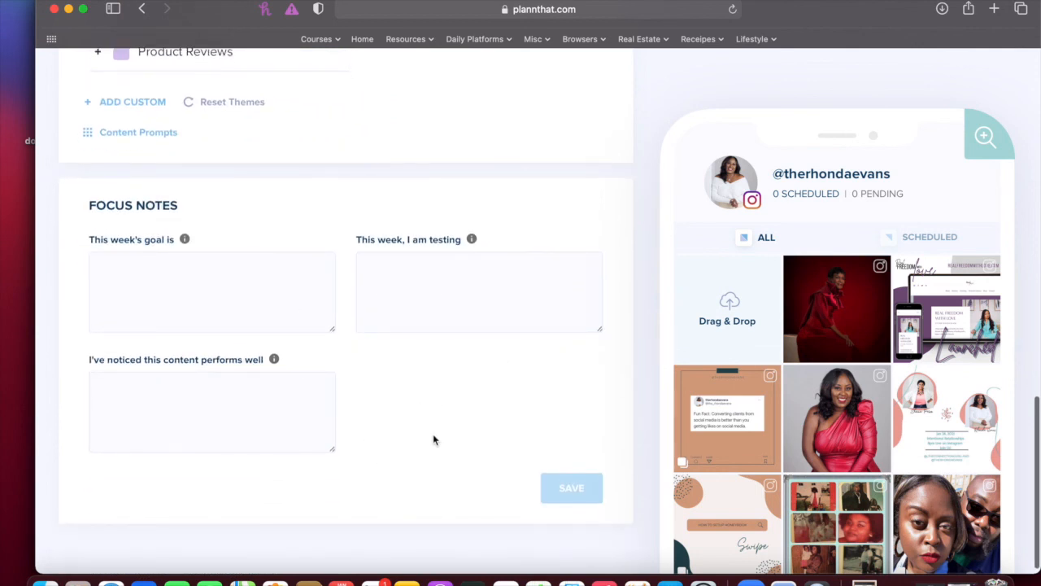
pyautogui.moveTo(400, 419)
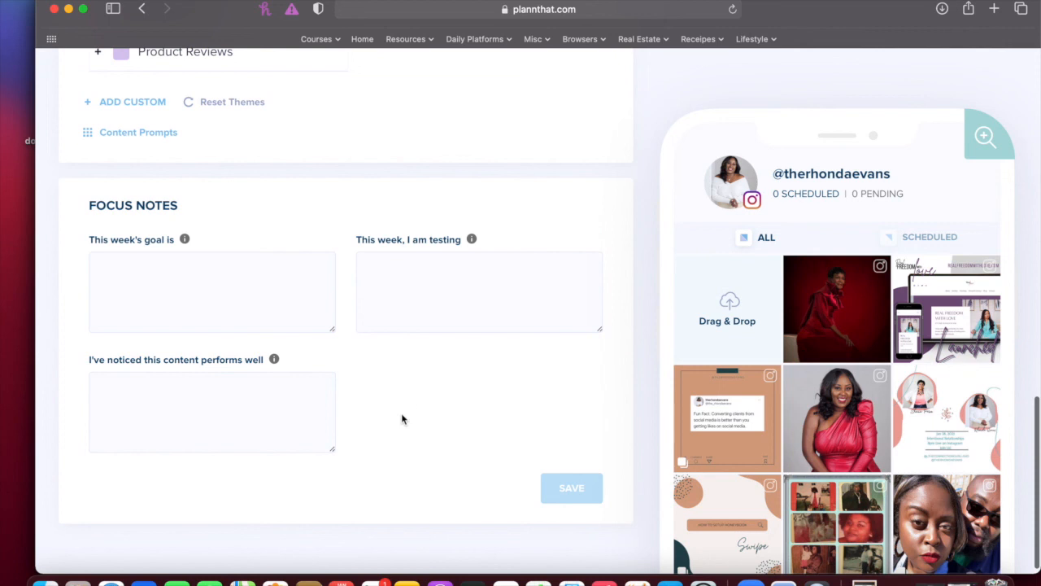
pyautogui.moveTo(423, 393)
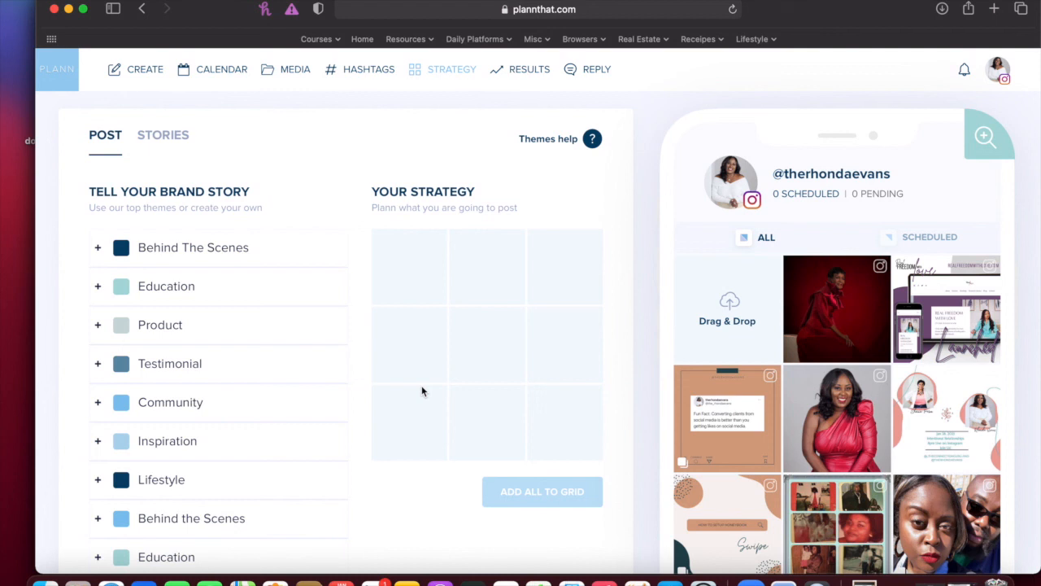
# - Scroll down the themes list to reach the purple custom themes for the Your Strategy grid
pyautogui.scroll(-3)
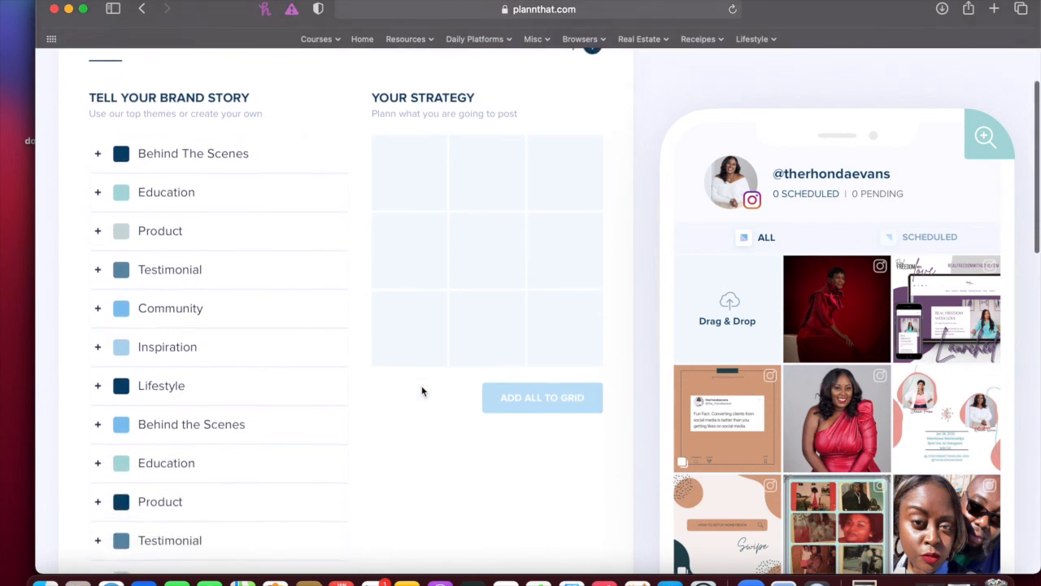
pyautogui.scroll(-3)
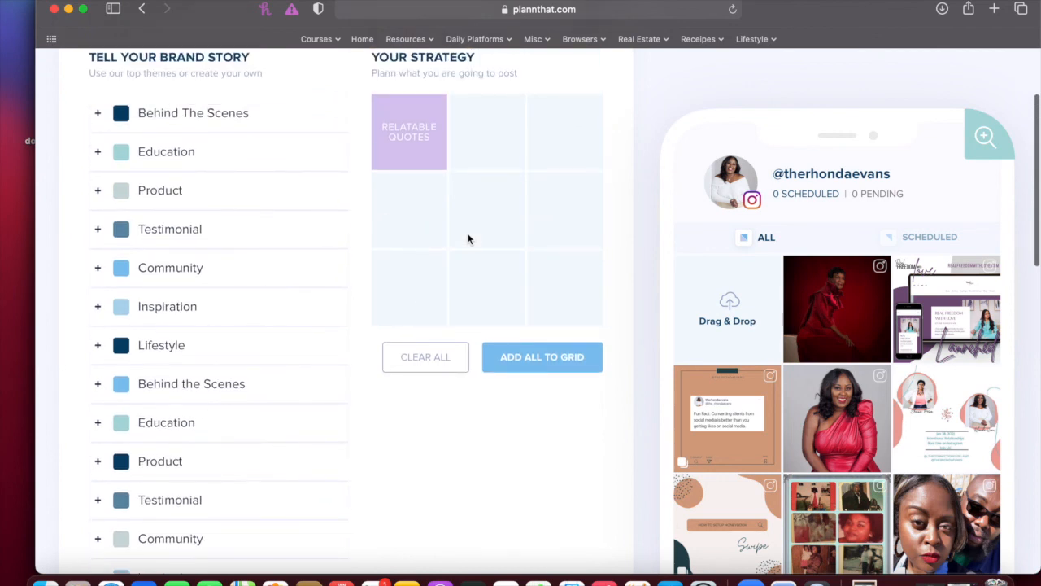
pyautogui.scroll(-3)
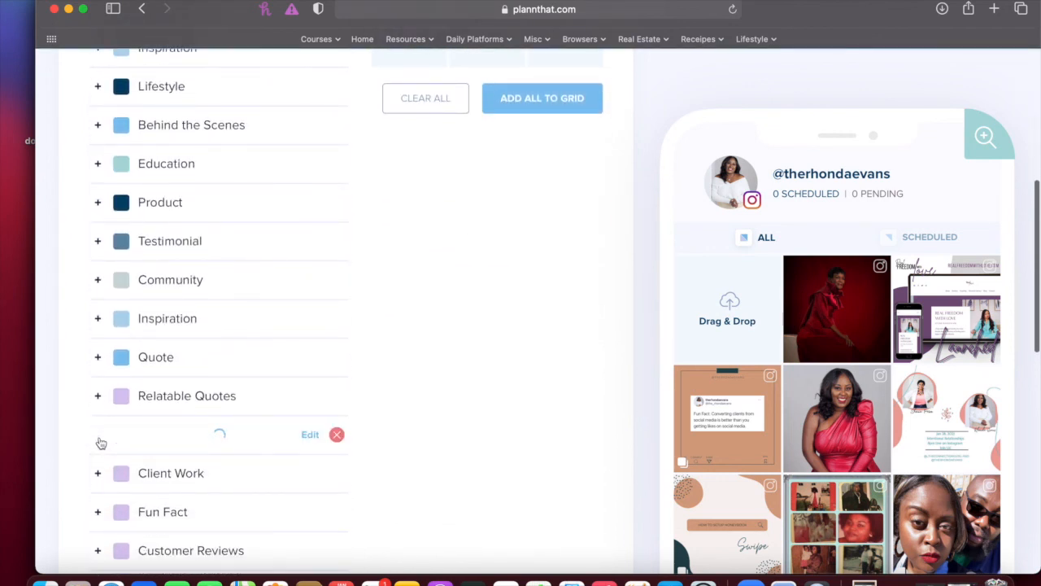
pyautogui.scroll(-3)
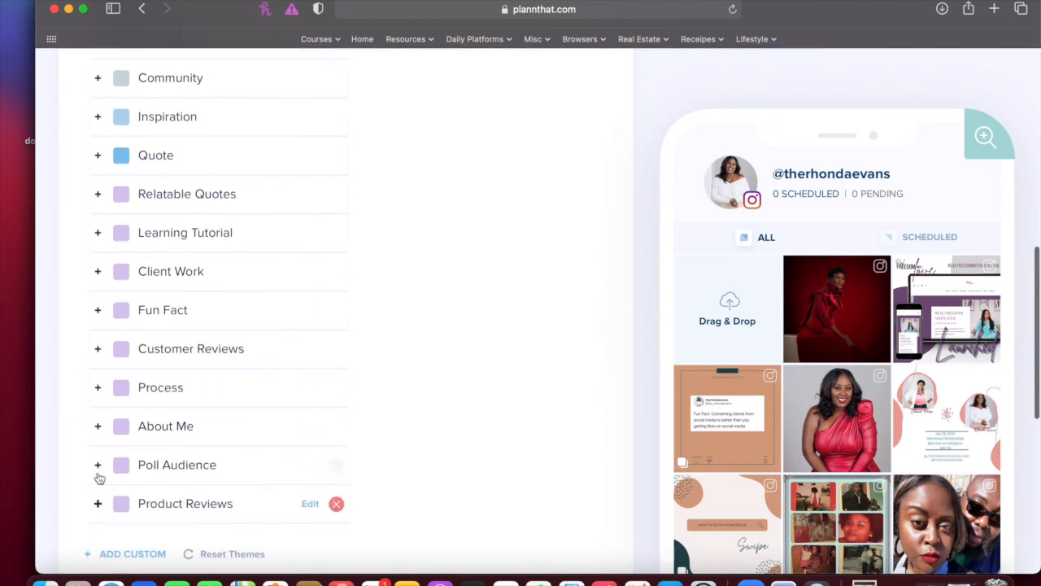
pyautogui.scroll(-3)
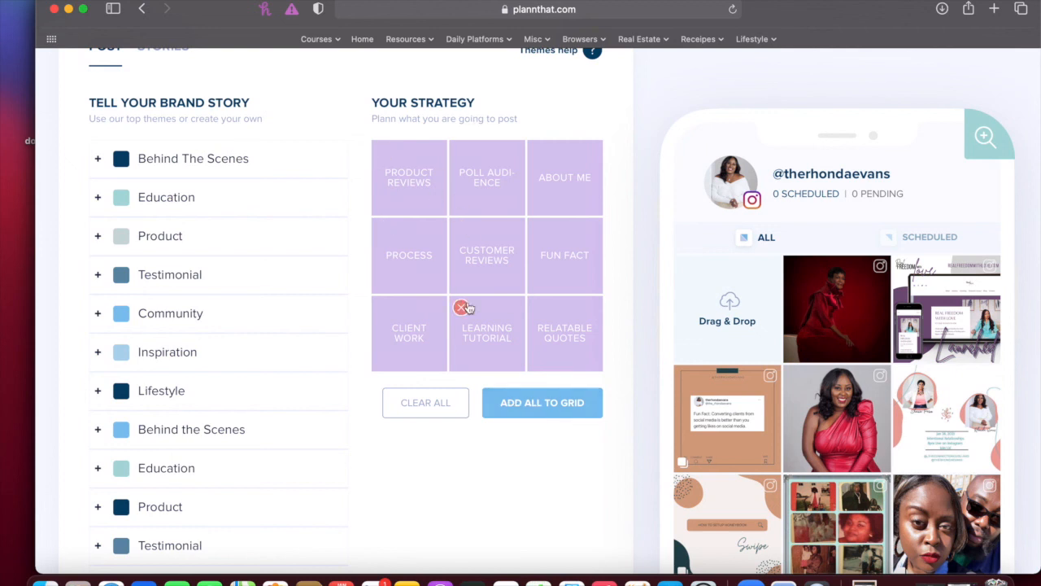
pyautogui.moveTo(479, 347)
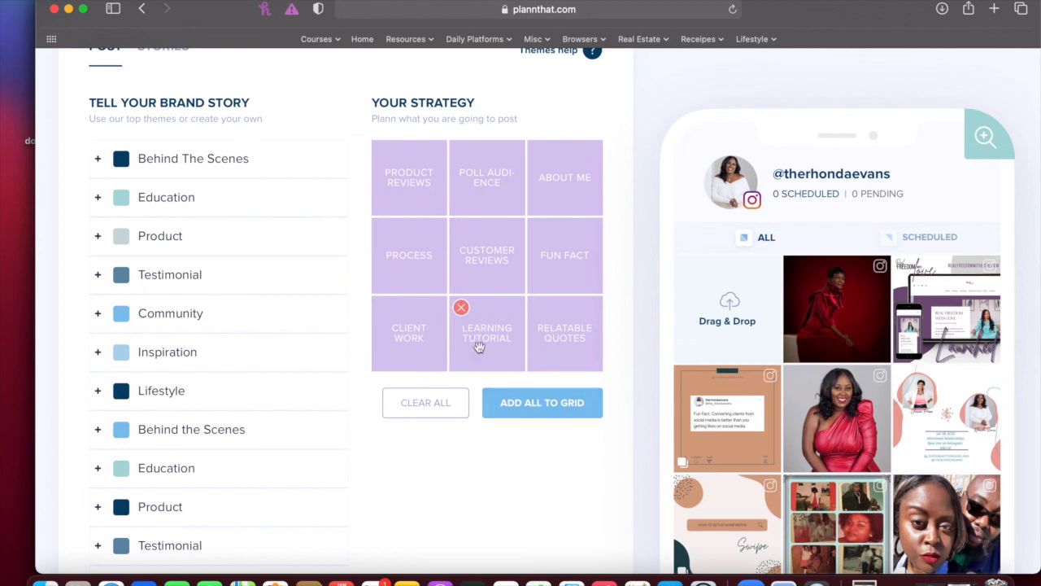